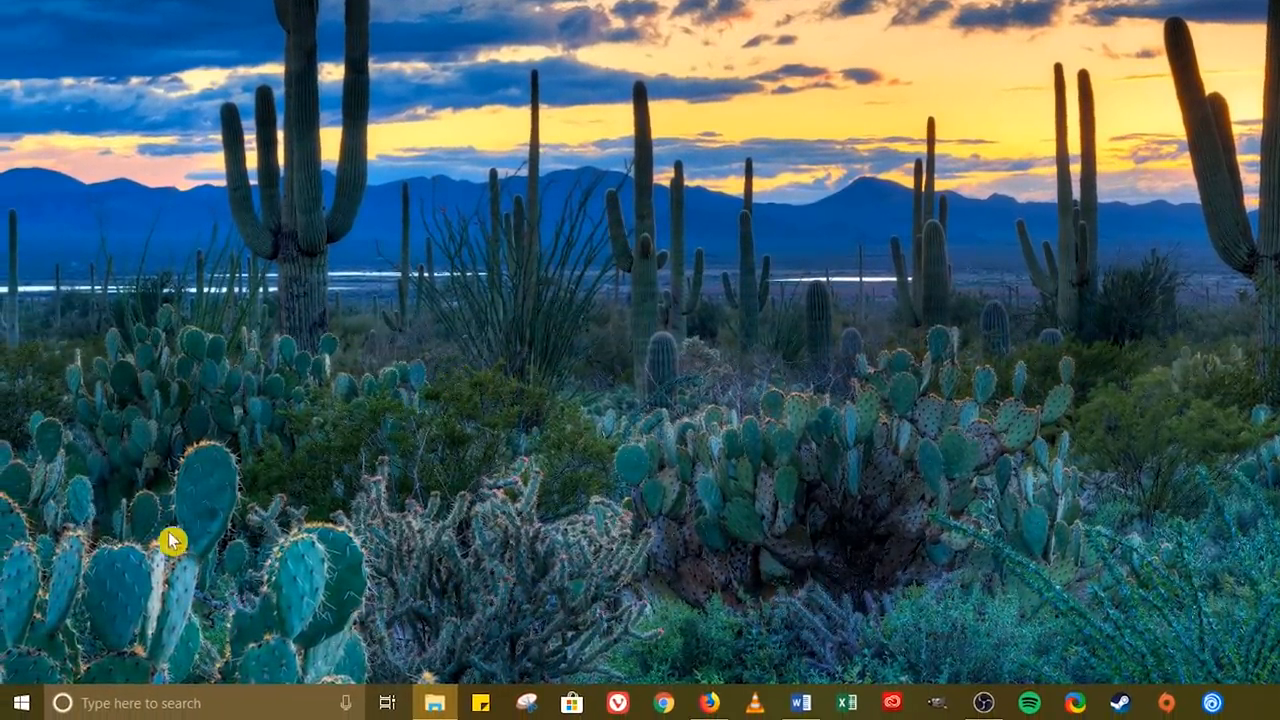
- Reach the Notifications & actions page of Windows Settings from the Start menu
click(18, 703)
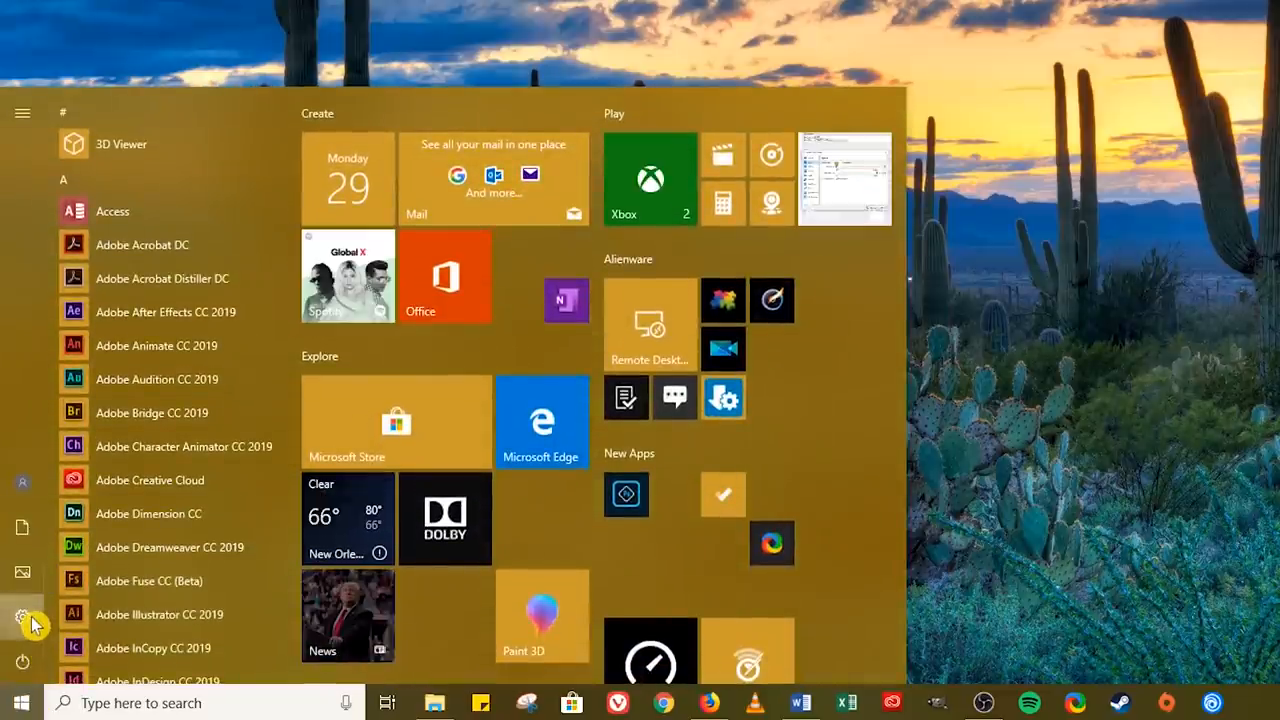
click(22, 614)
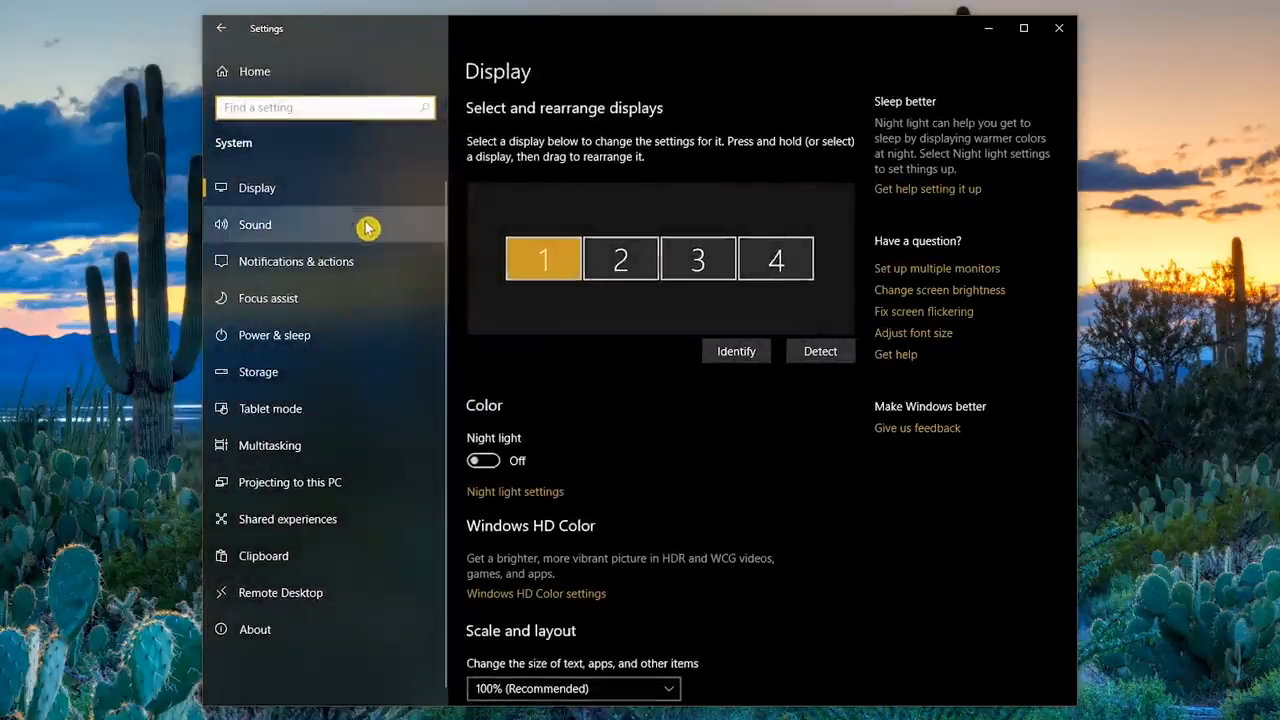
mouse_move(360, 267)
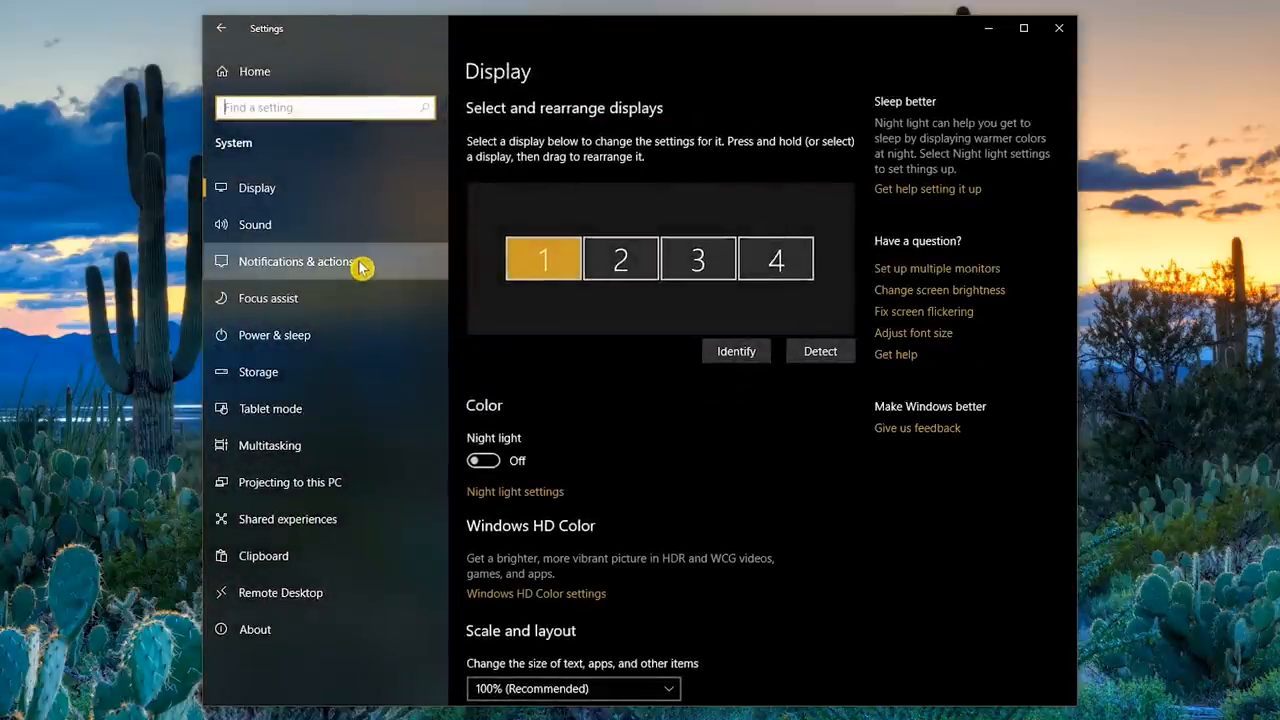
click(296, 261)
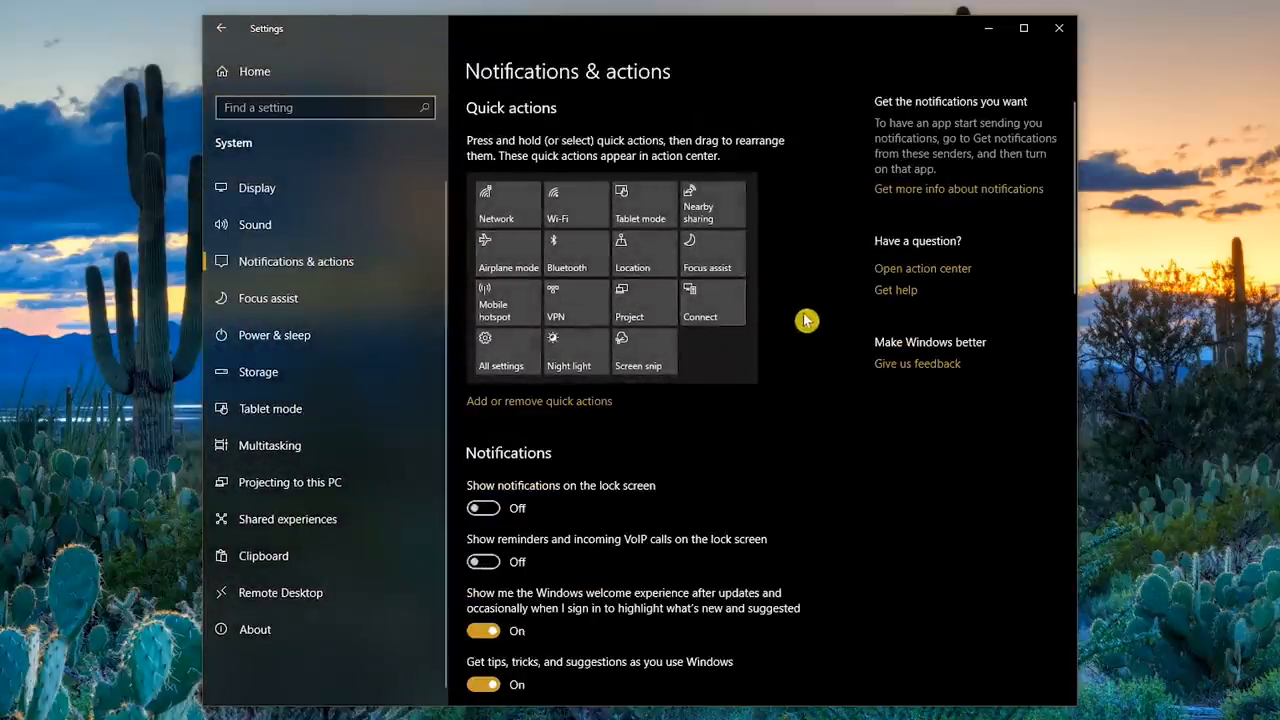
- Switch off 'Get tips, tricks, and suggestions as you use Windows'
scroll(down, 3)
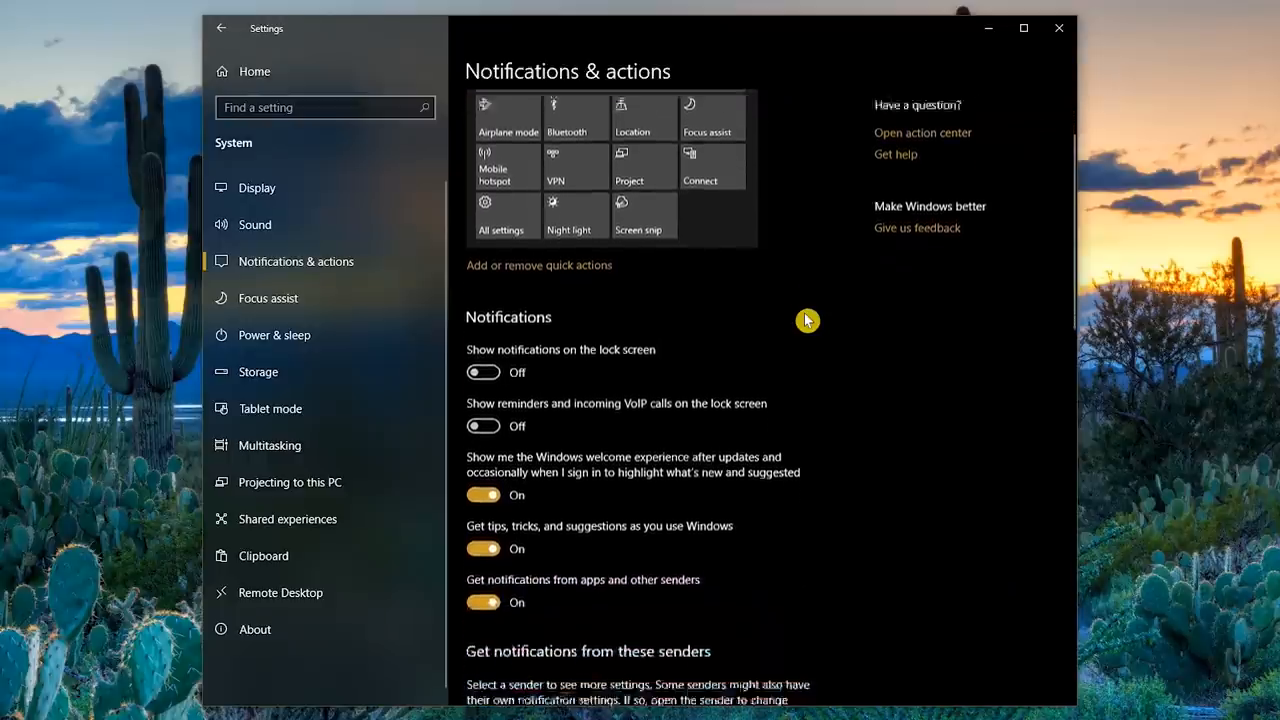
scroll(down, 3)
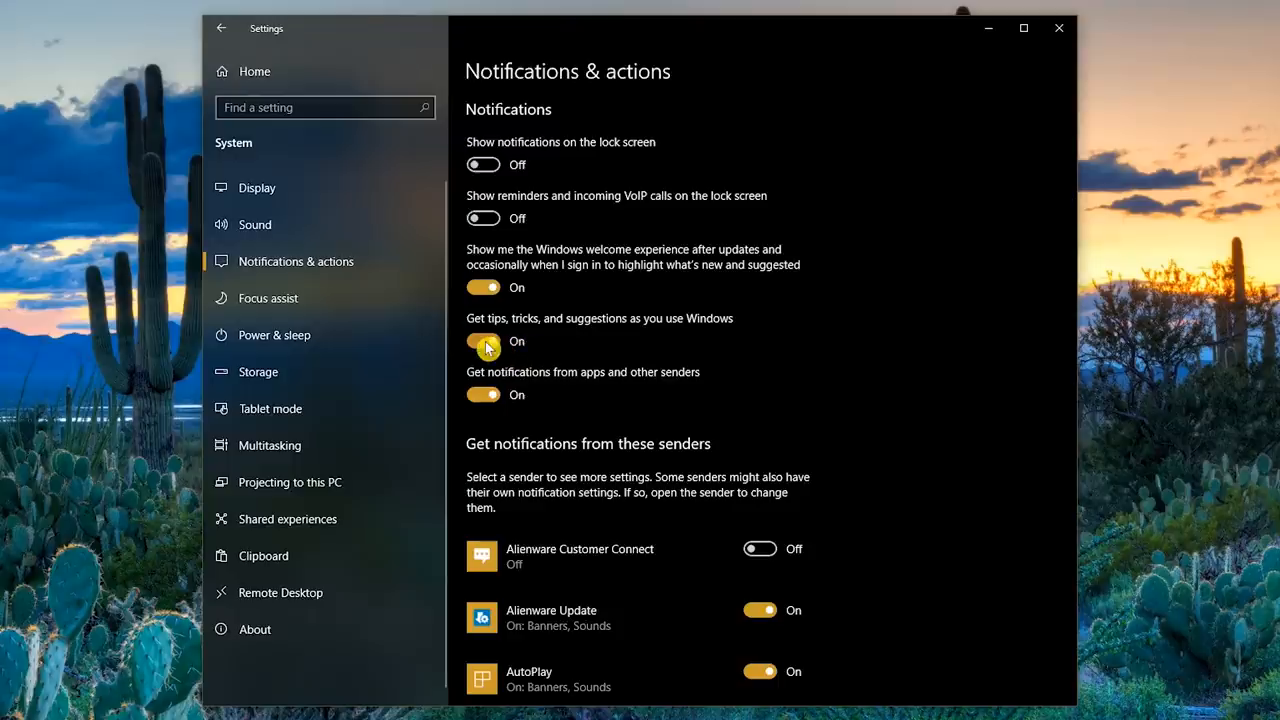
click(483, 341)
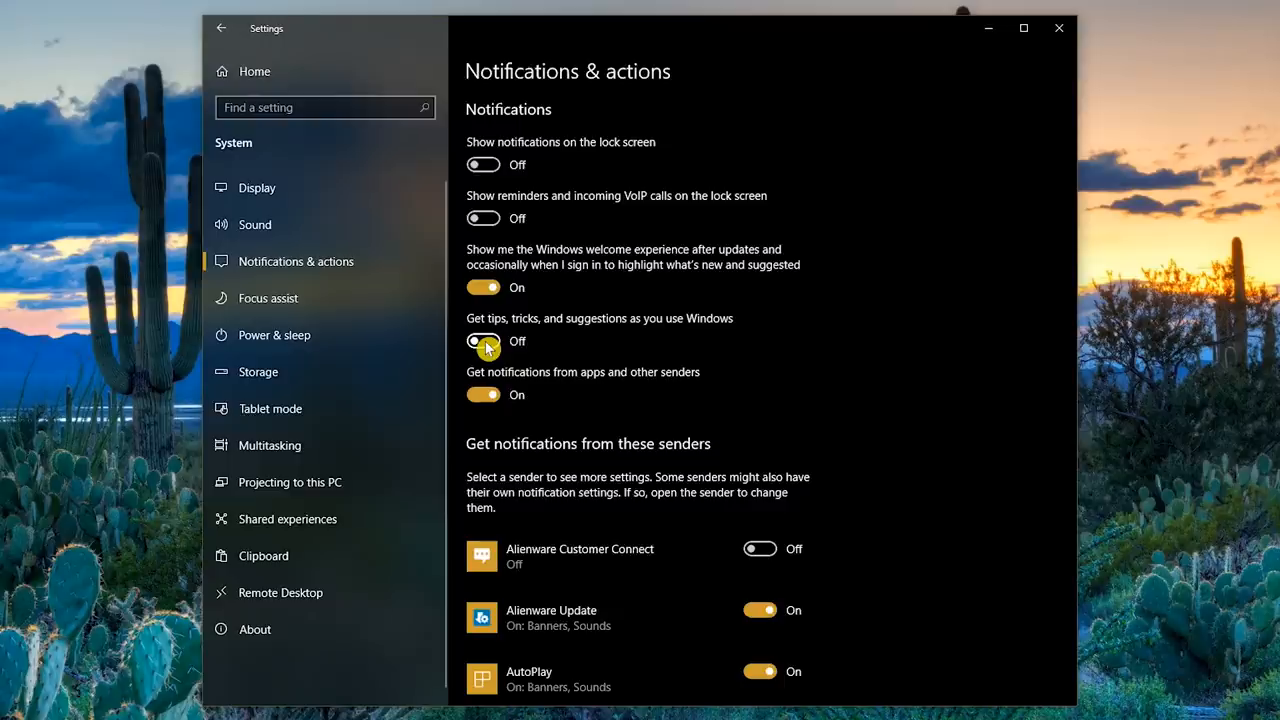
click(483, 340)
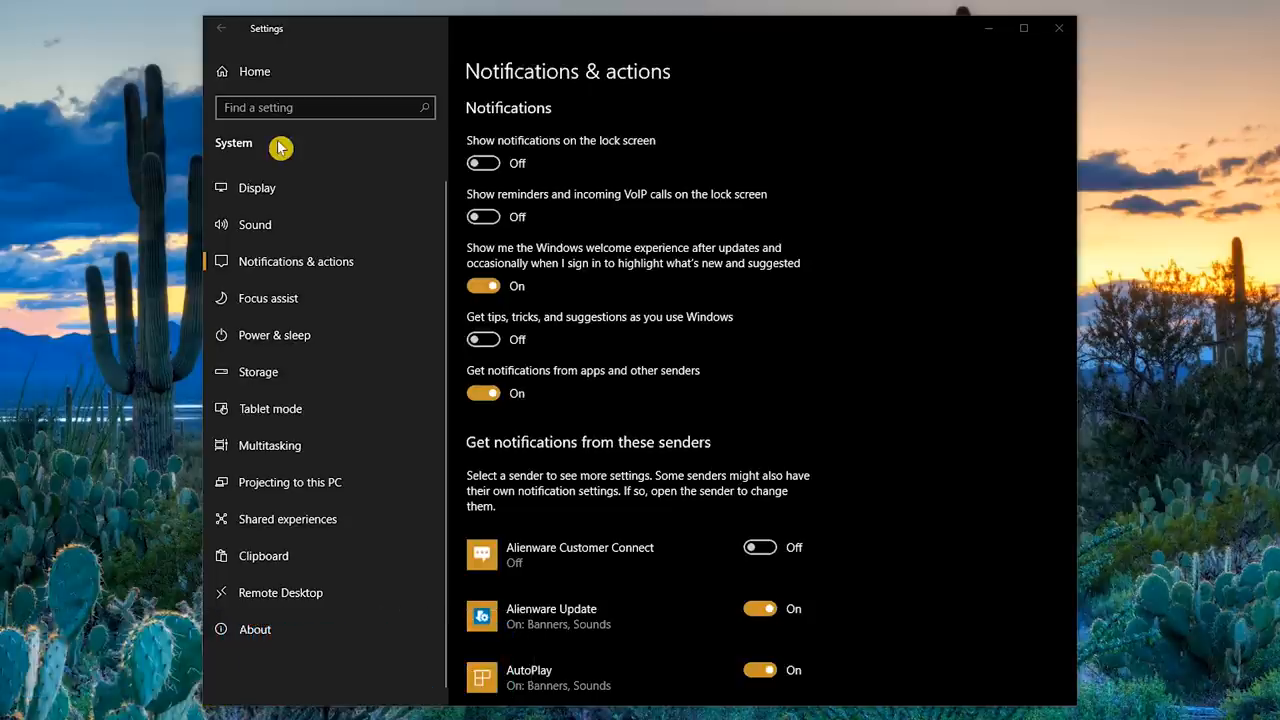
mouse_move(284, 157)
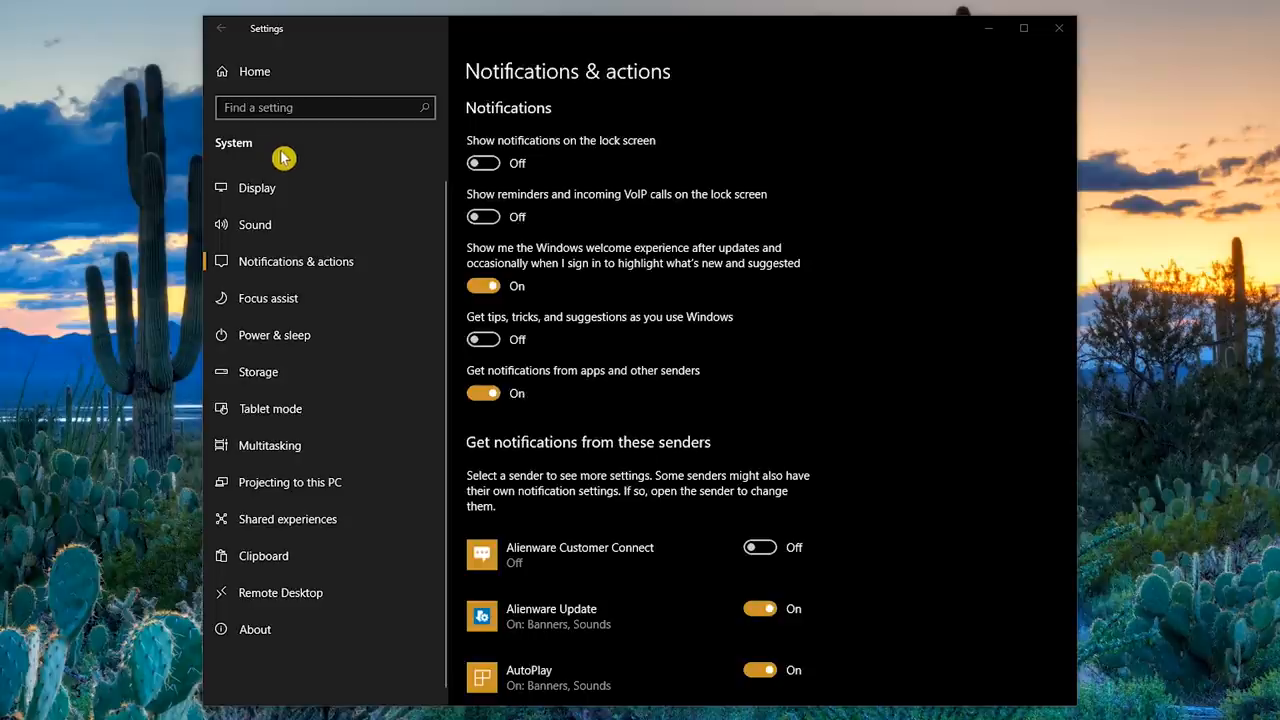
mouse_move(305, 380)
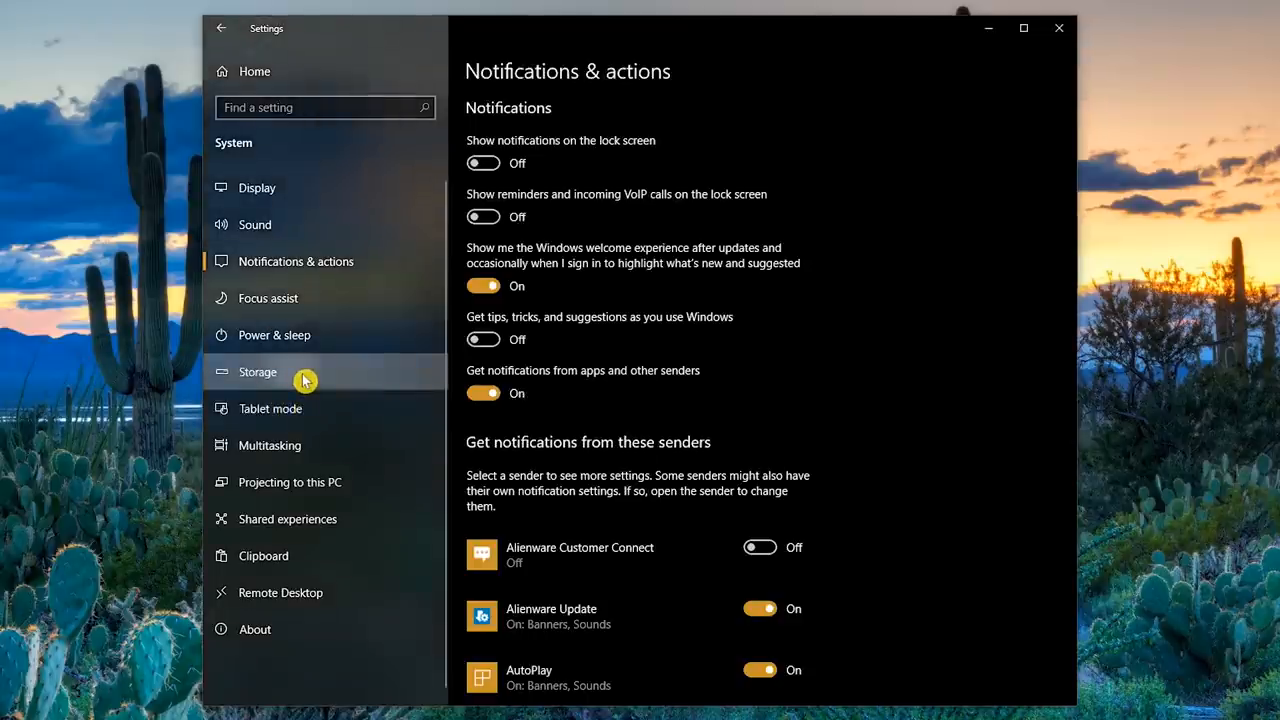
- Turn Storage sense on and set it to run every month
click(257, 371)
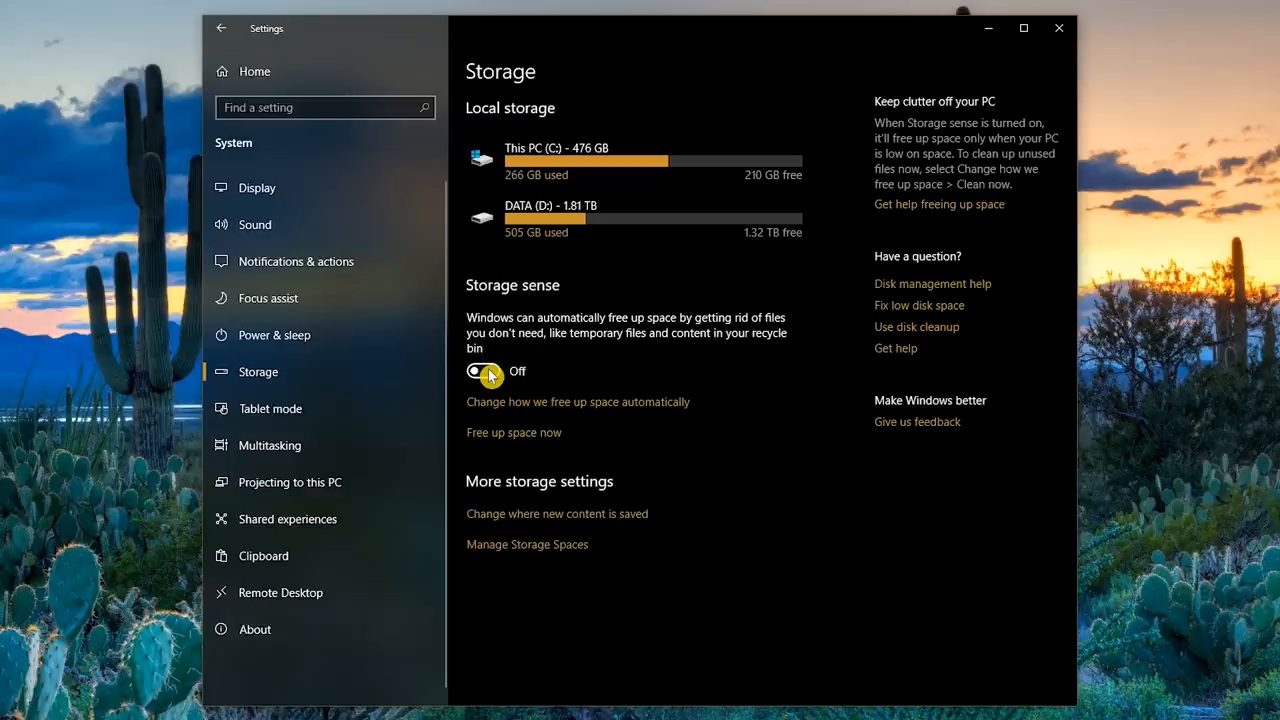
click(483, 371)
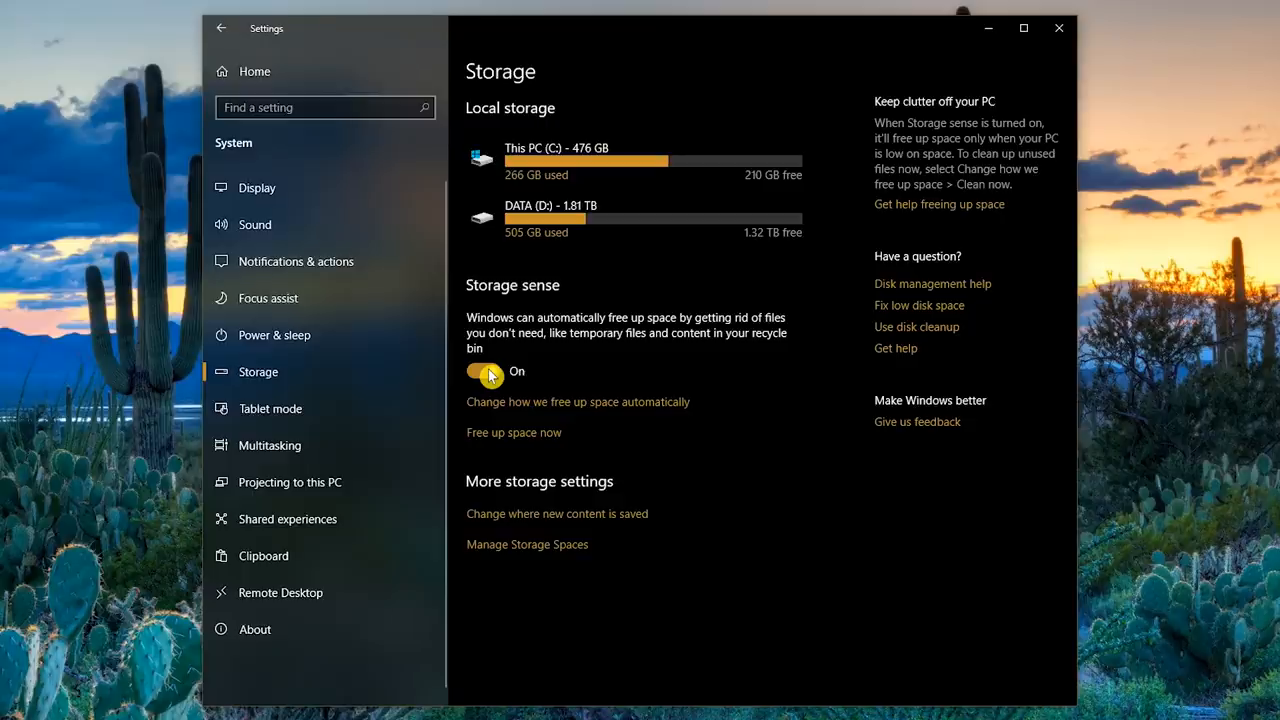
mouse_move(489, 405)
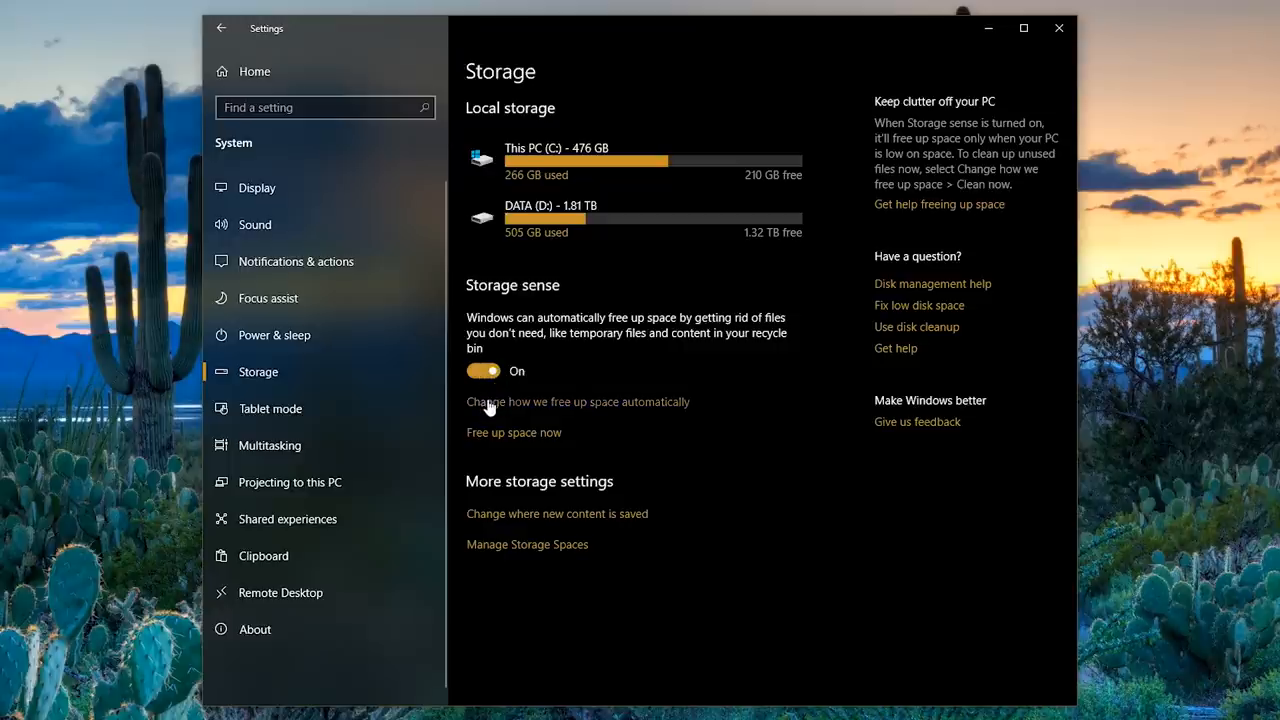
click(577, 401)
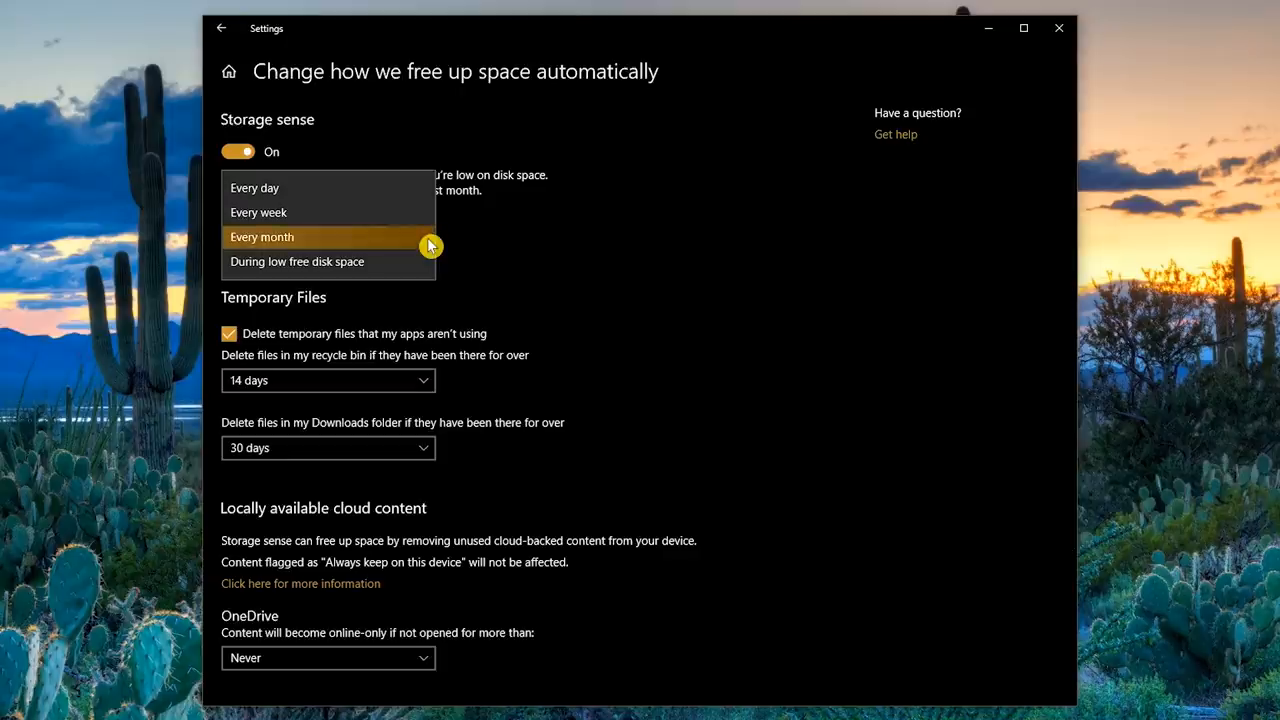
click(262, 237)
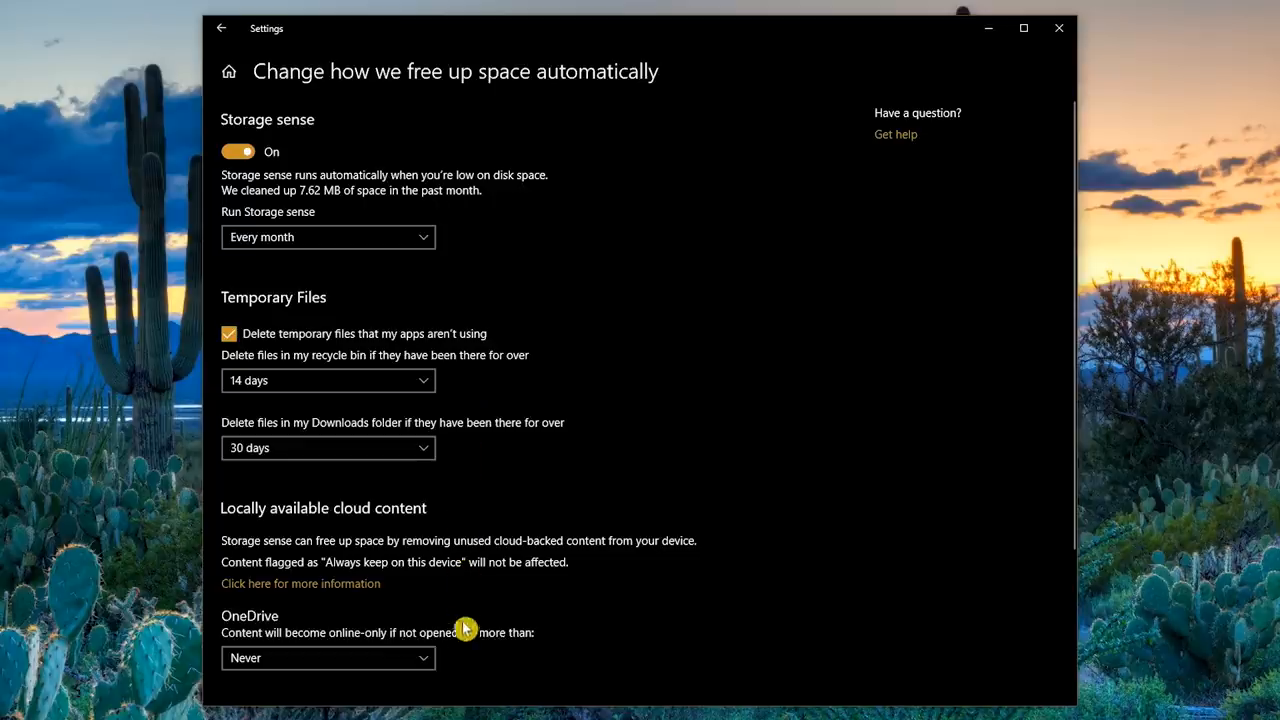
mouse_move(467, 667)
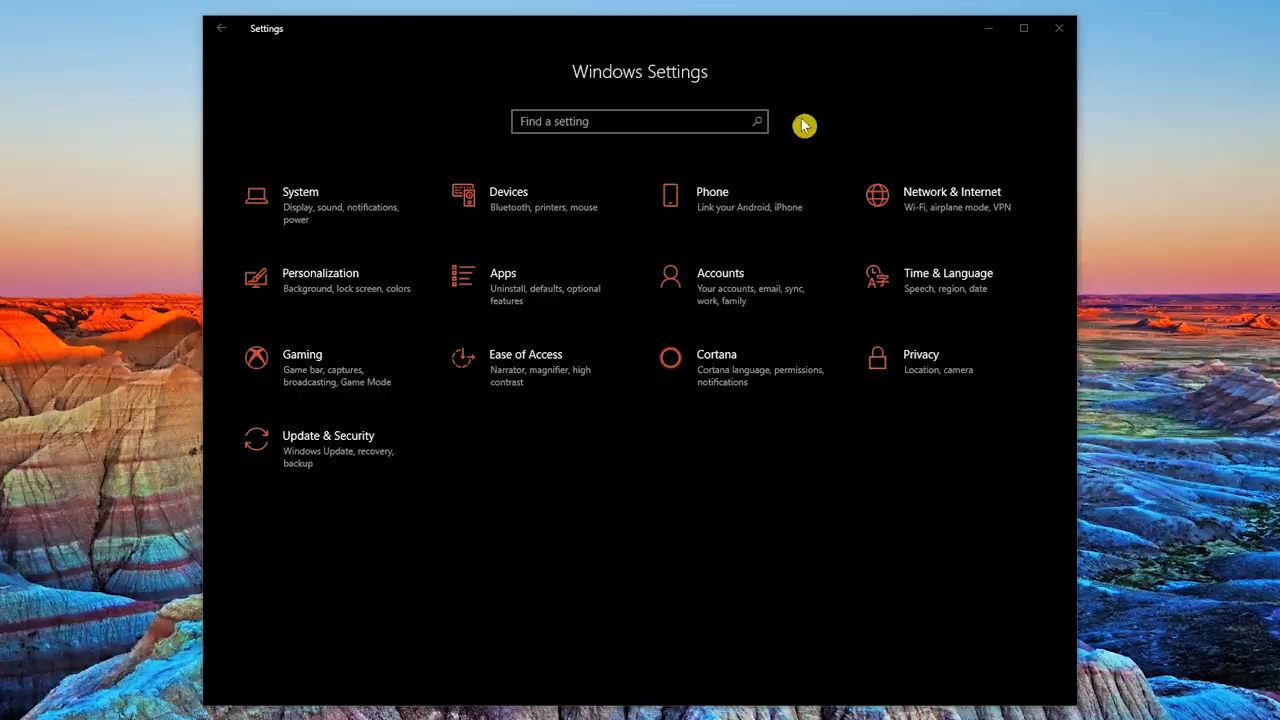
mouse_move(940, 207)
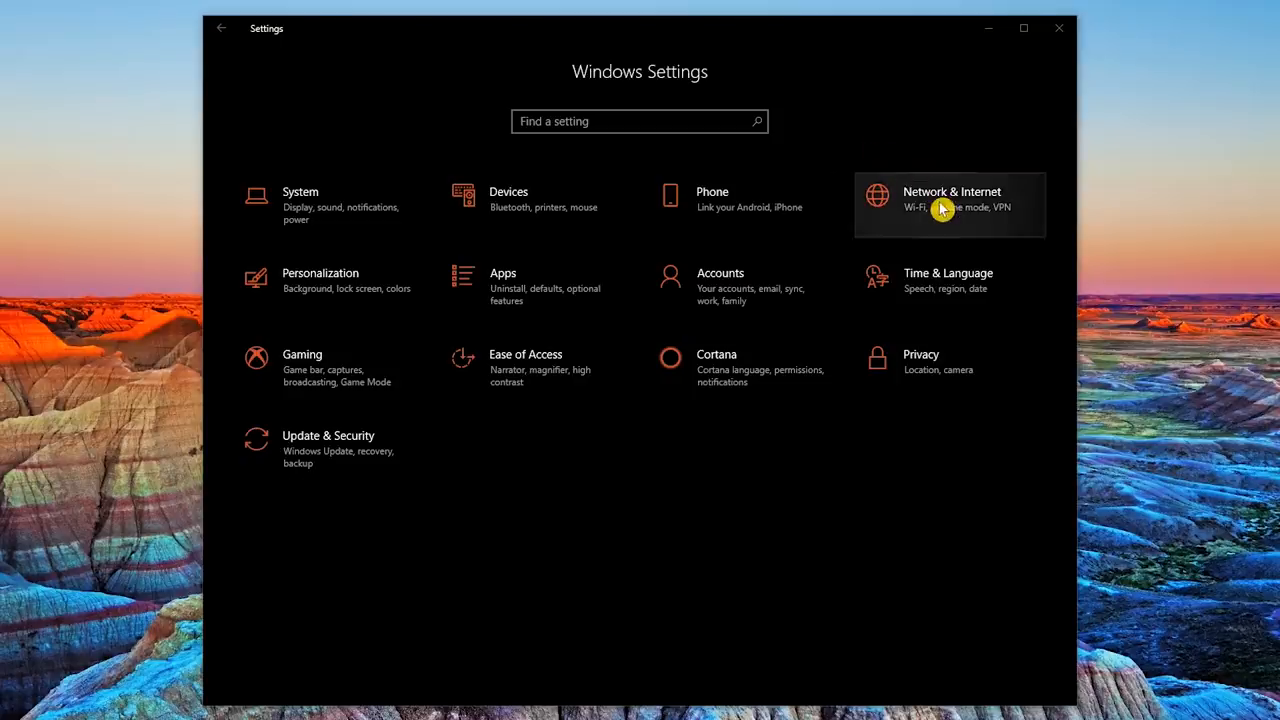
- Reach the properties of the TechGumbo Wi-Fi network under Network & Internet
click(950, 199)
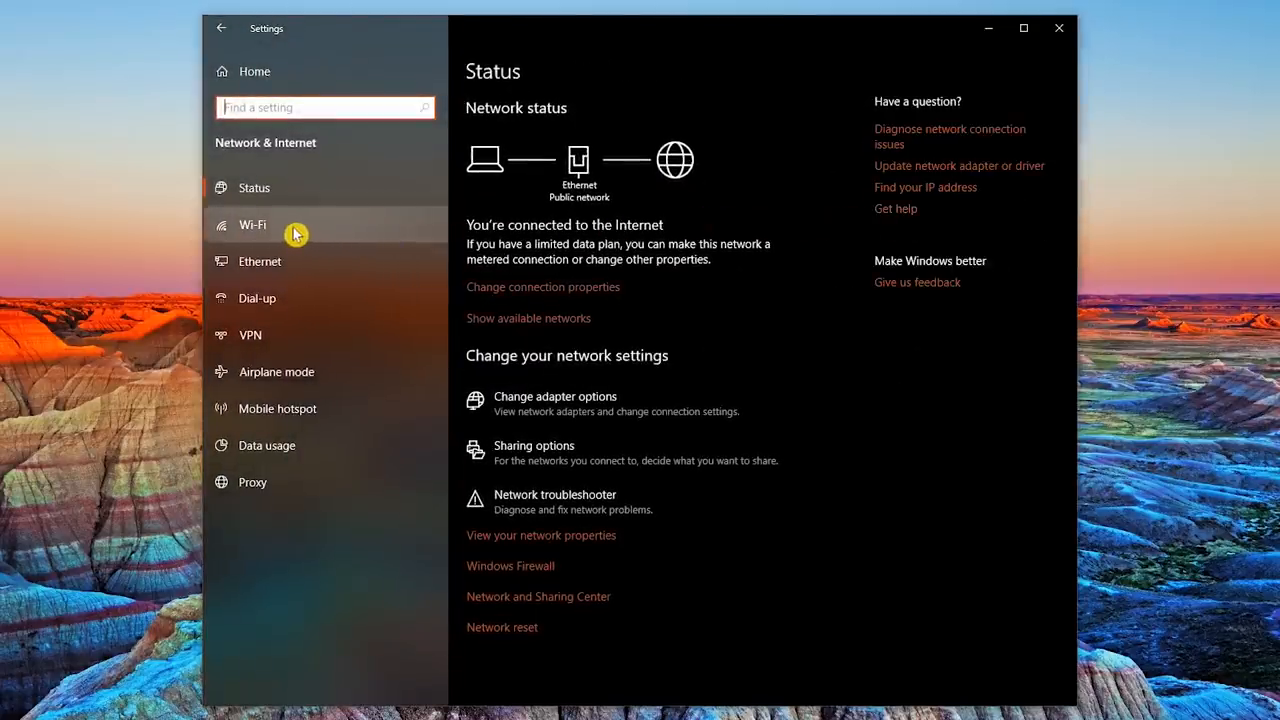
click(260, 261)
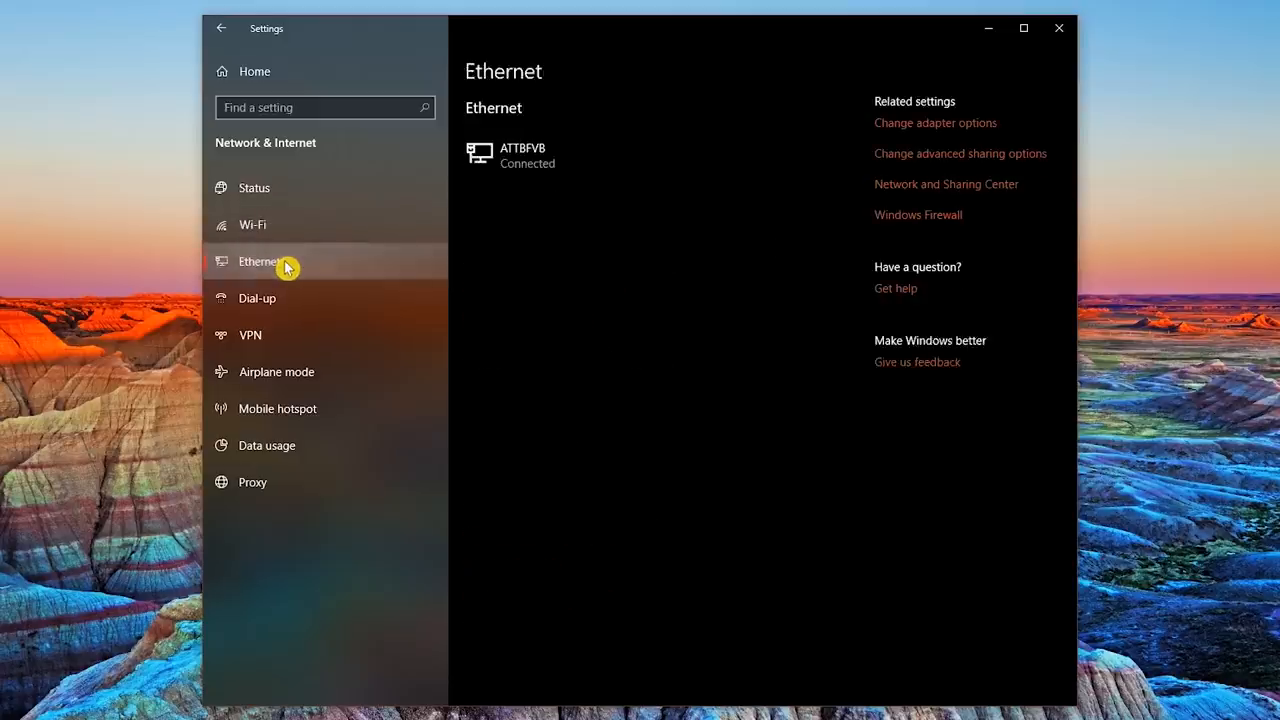
click(252, 224)
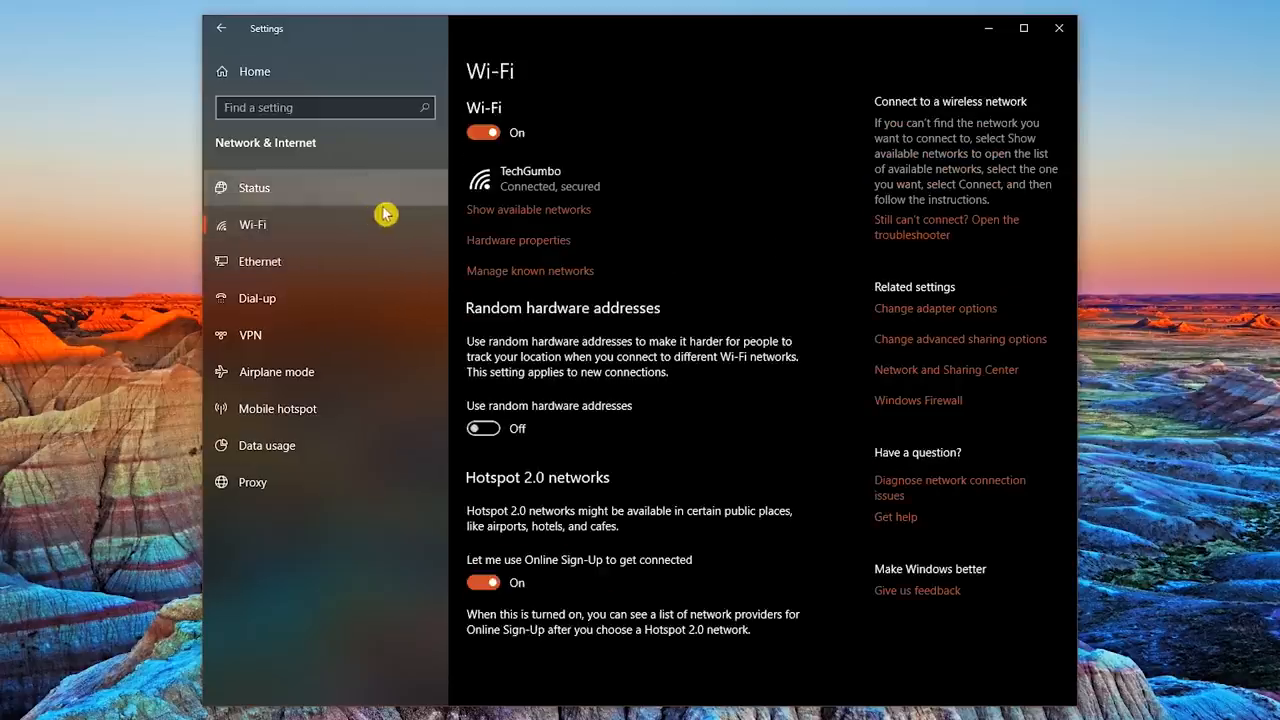
click(532, 178)
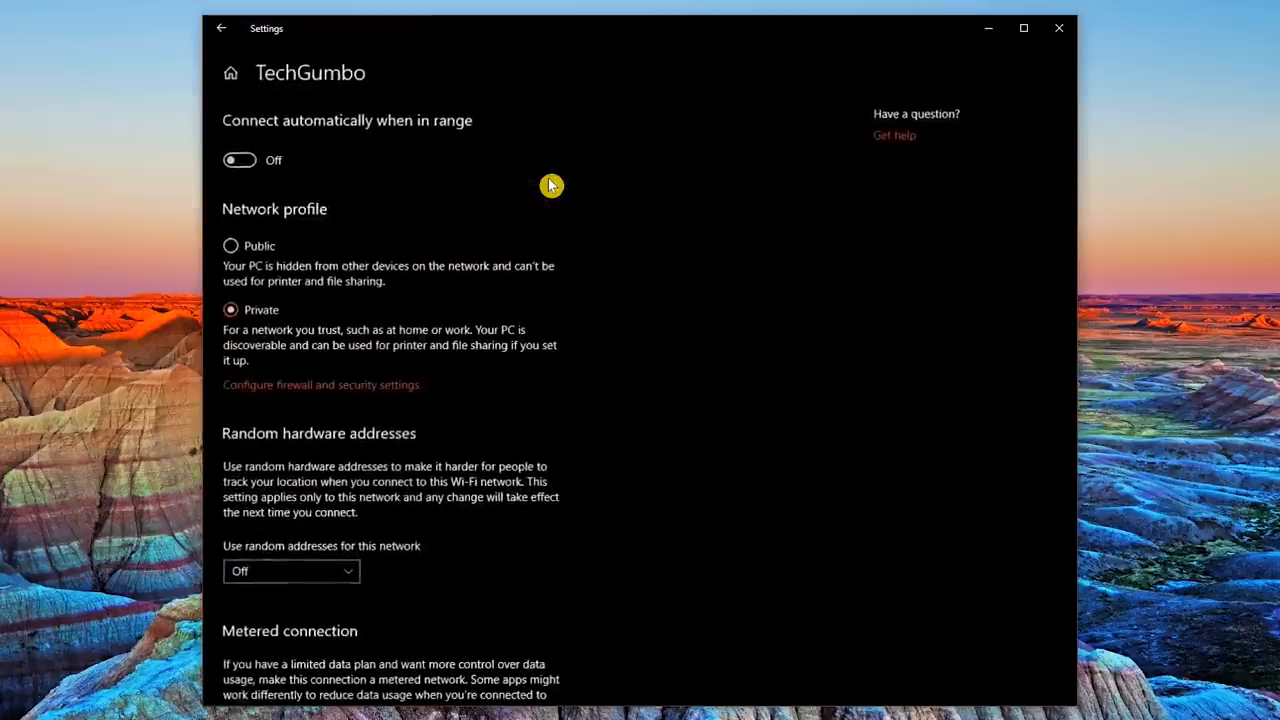
- Mark TechGumbo as a metered connection and return to the Settings home
scroll(down, 3)
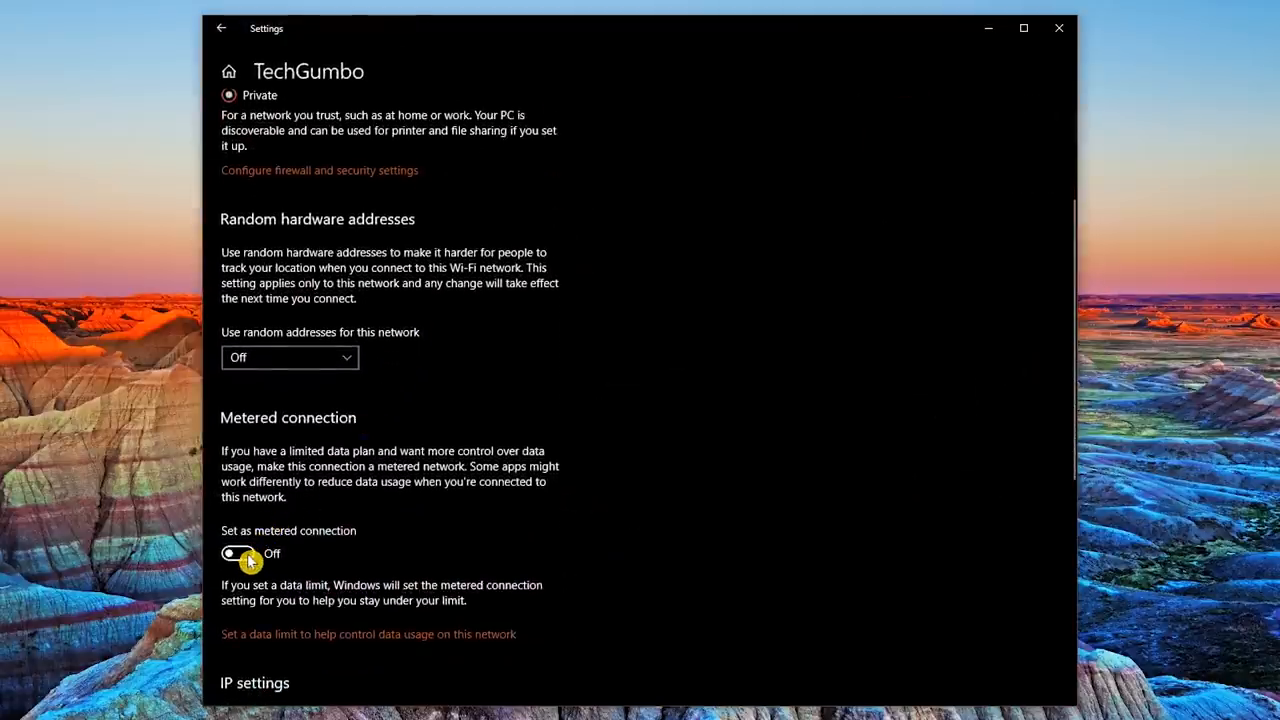
click(232, 553)
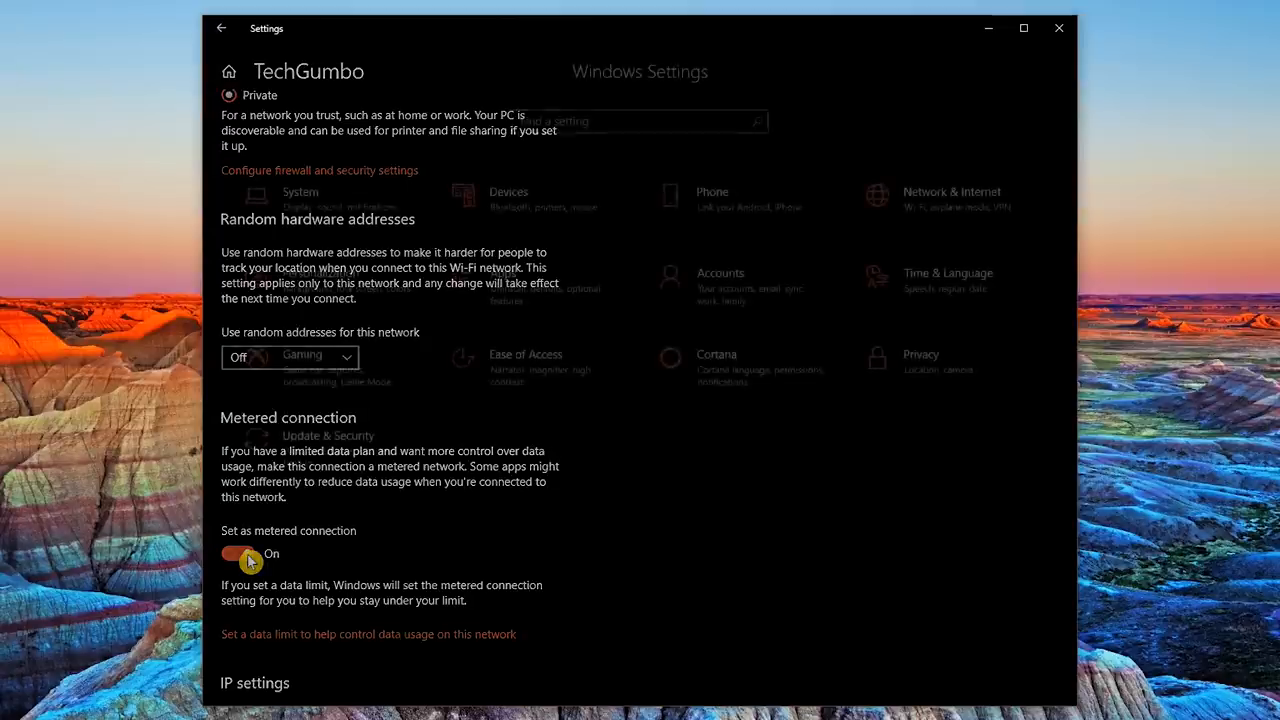
click(221, 27)
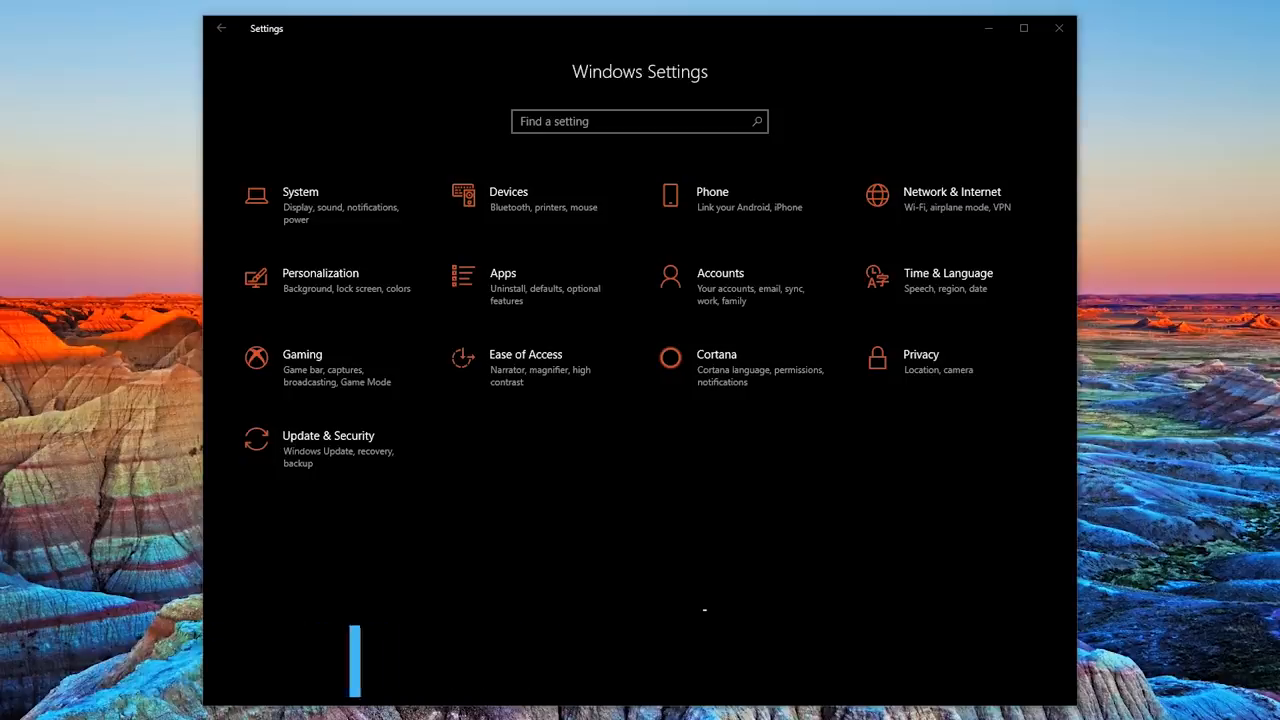
mouse_move(345, 278)
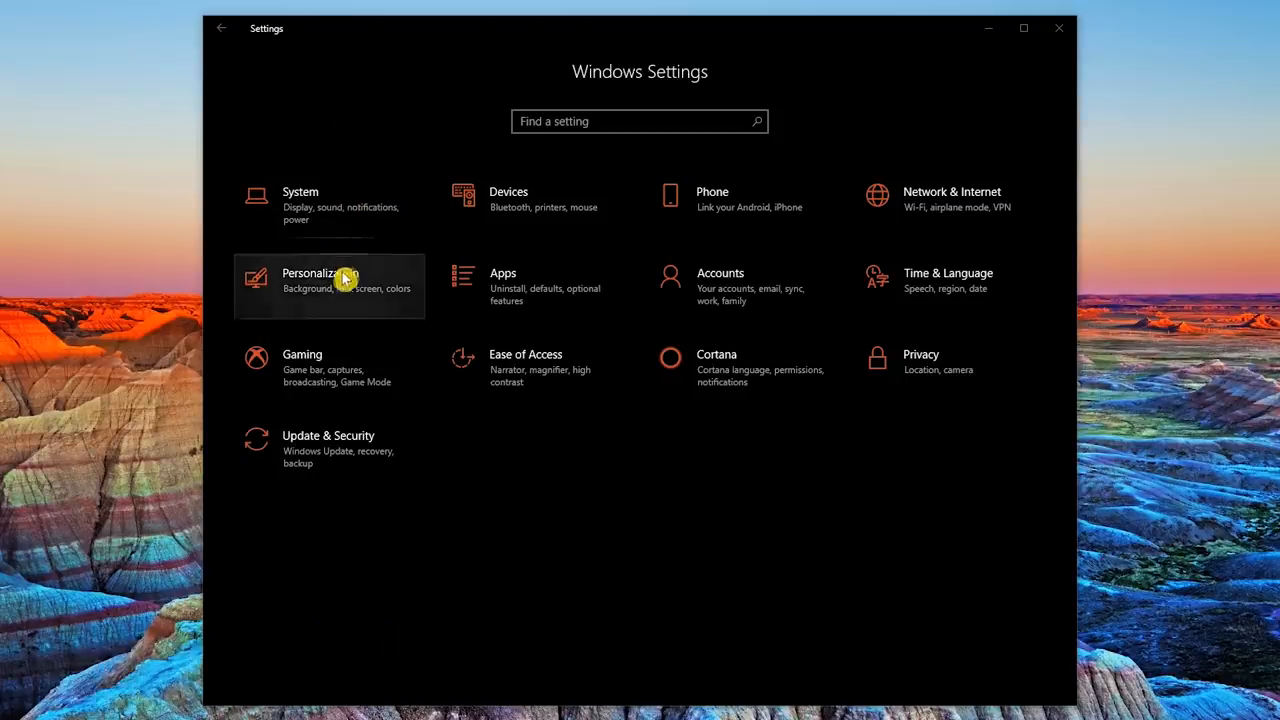
- Turn off transparency effects under Personalization > Colors and return to Settings home
click(320, 273)
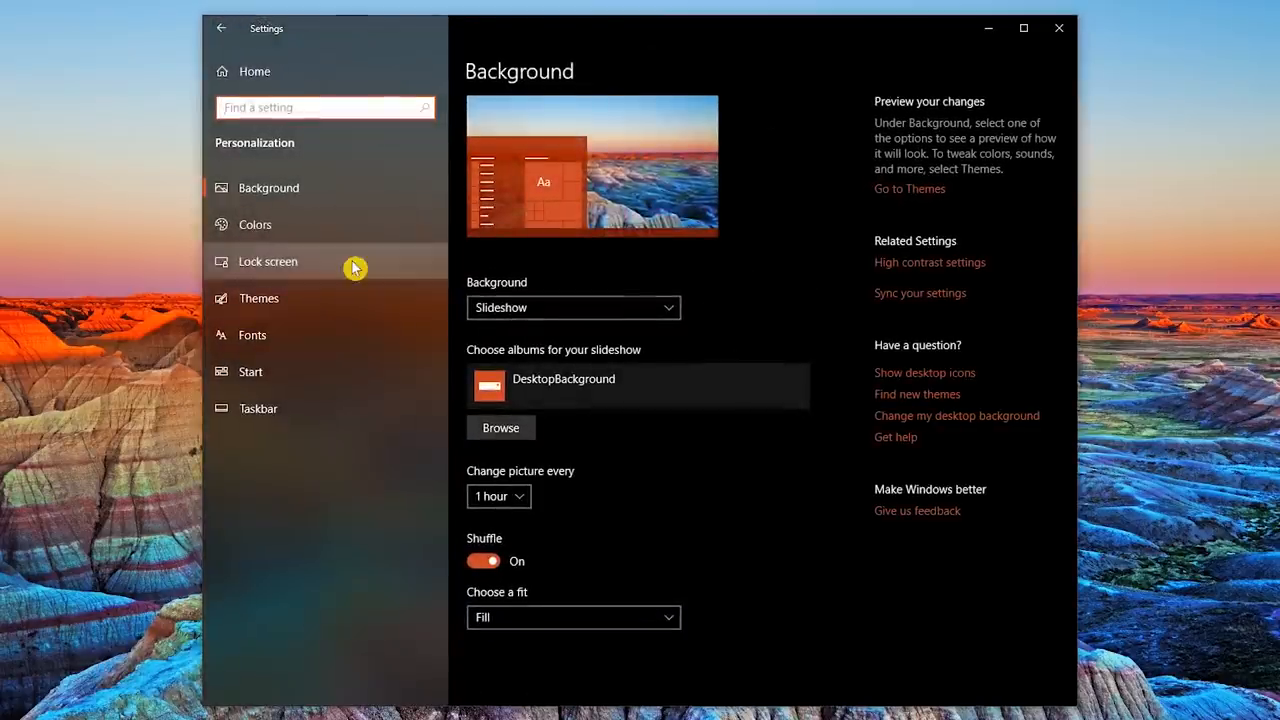
click(255, 224)
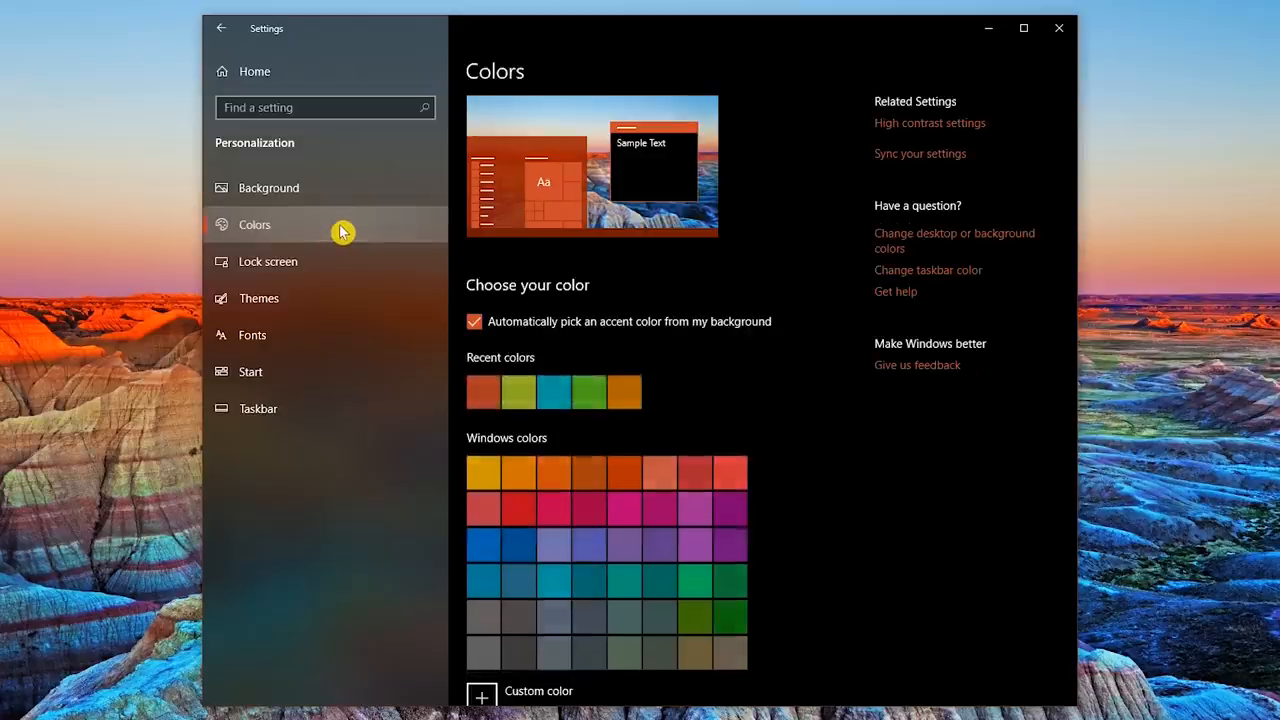
scroll(down, 3)
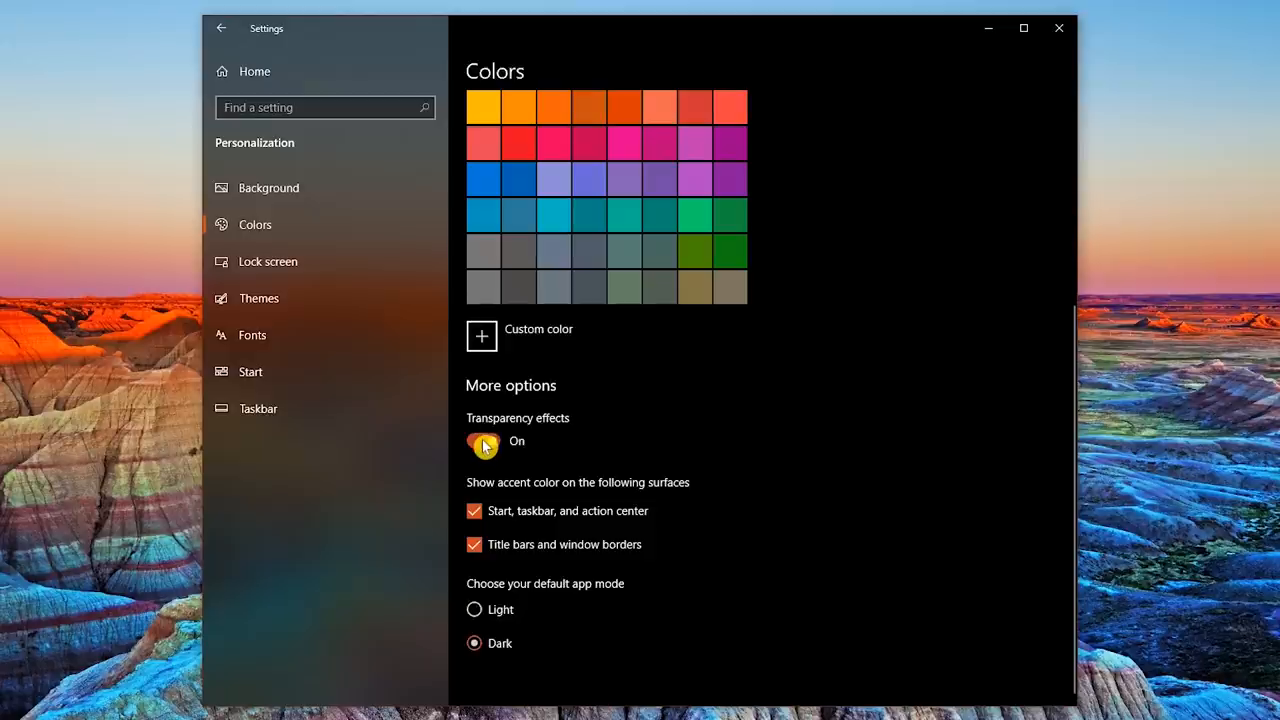
click(483, 445)
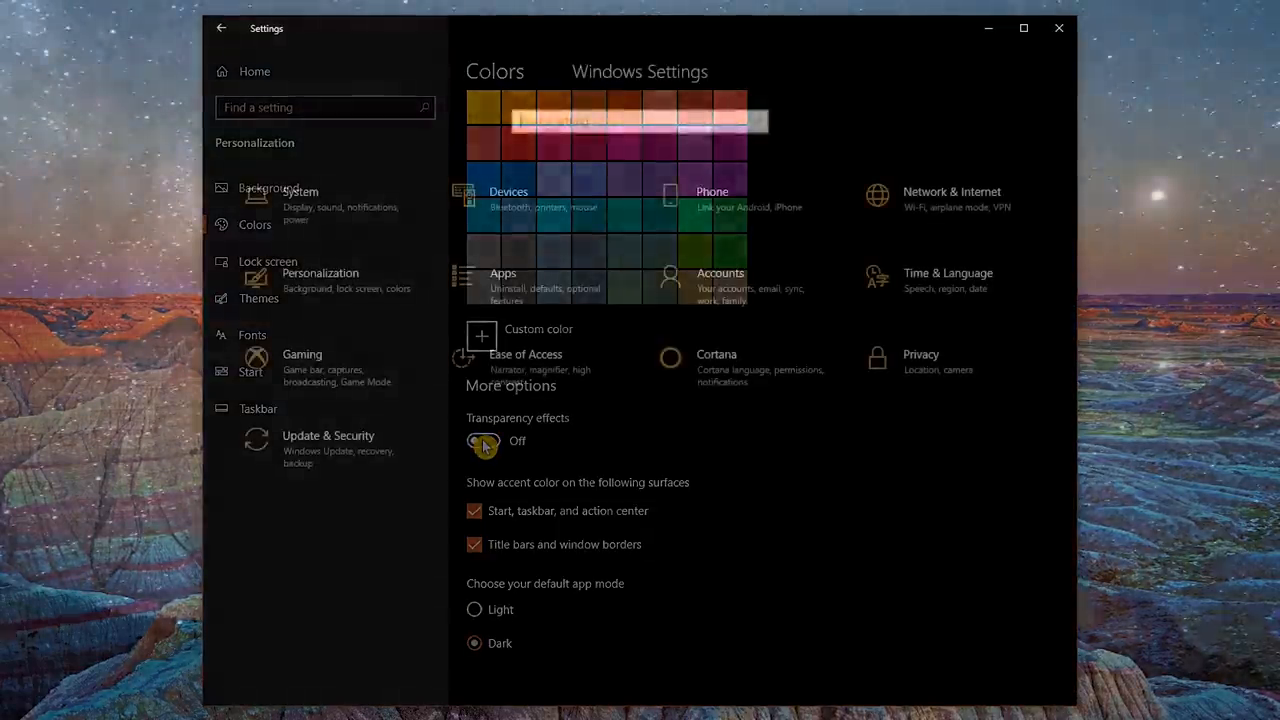
click(221, 27)
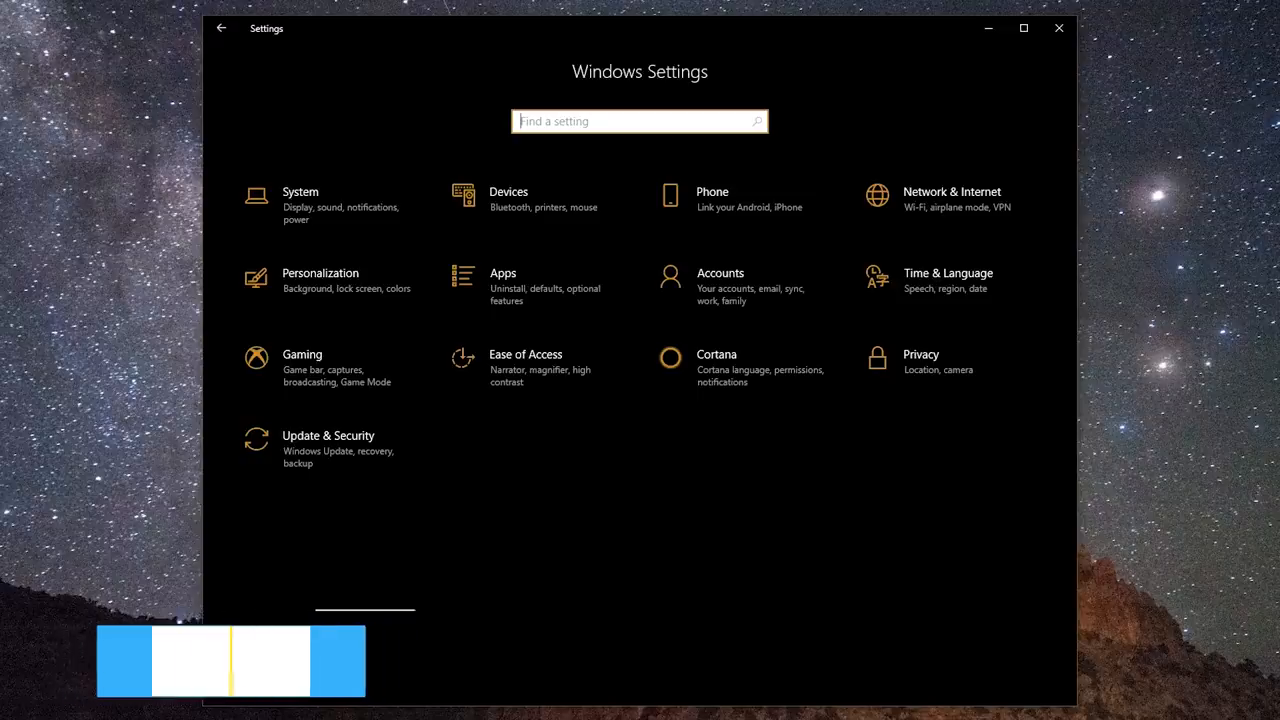
mouse_move(342, 363)
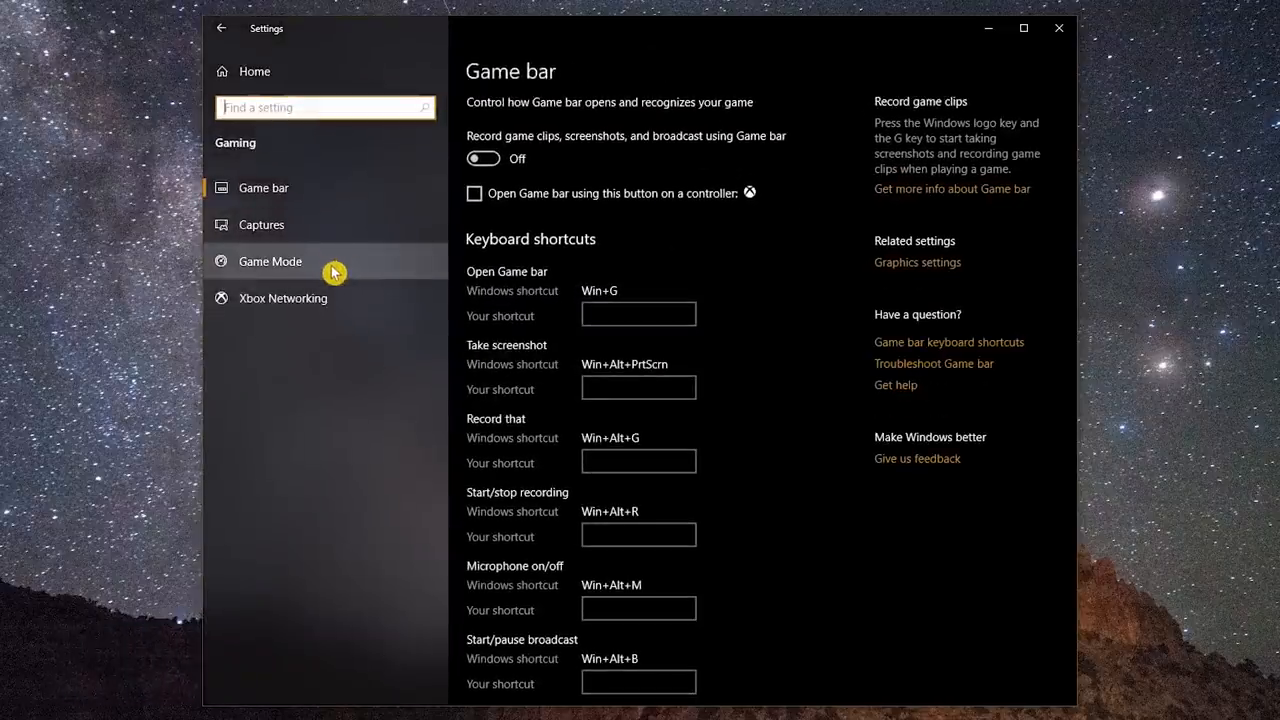
- Switch Game Mode on under Gaming and return to the Settings home
click(269, 261)
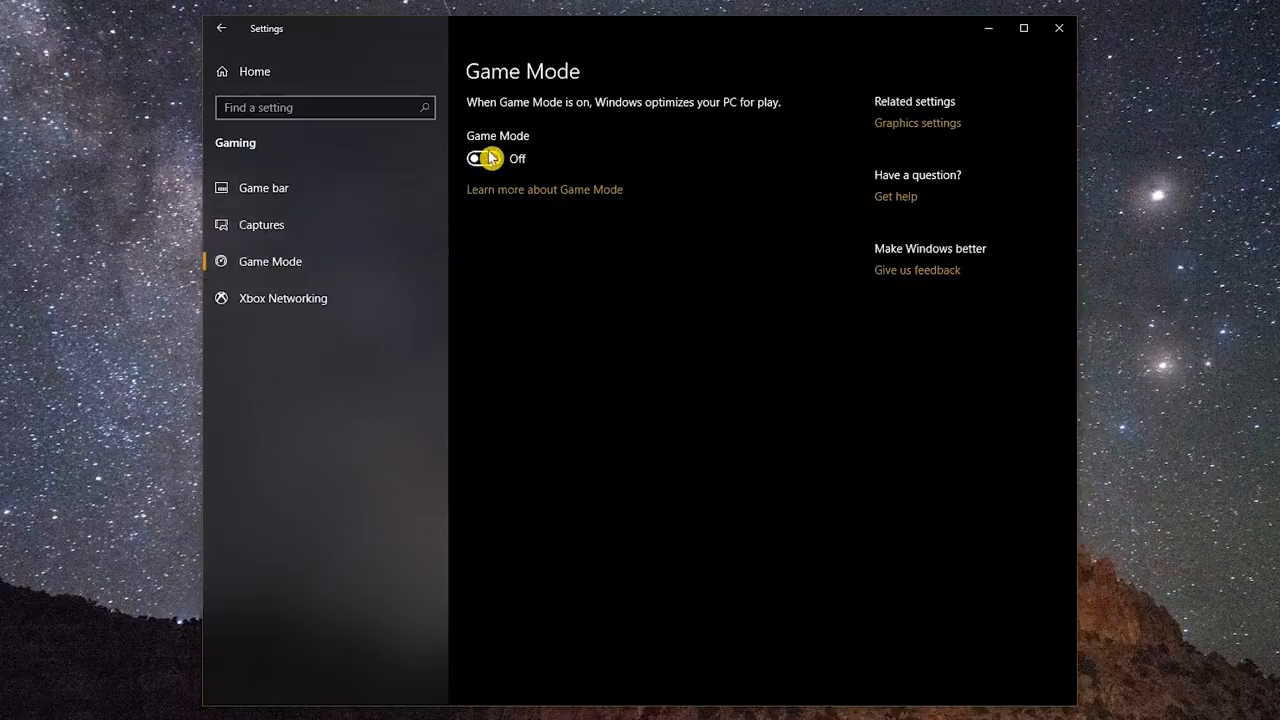
click(480, 158)
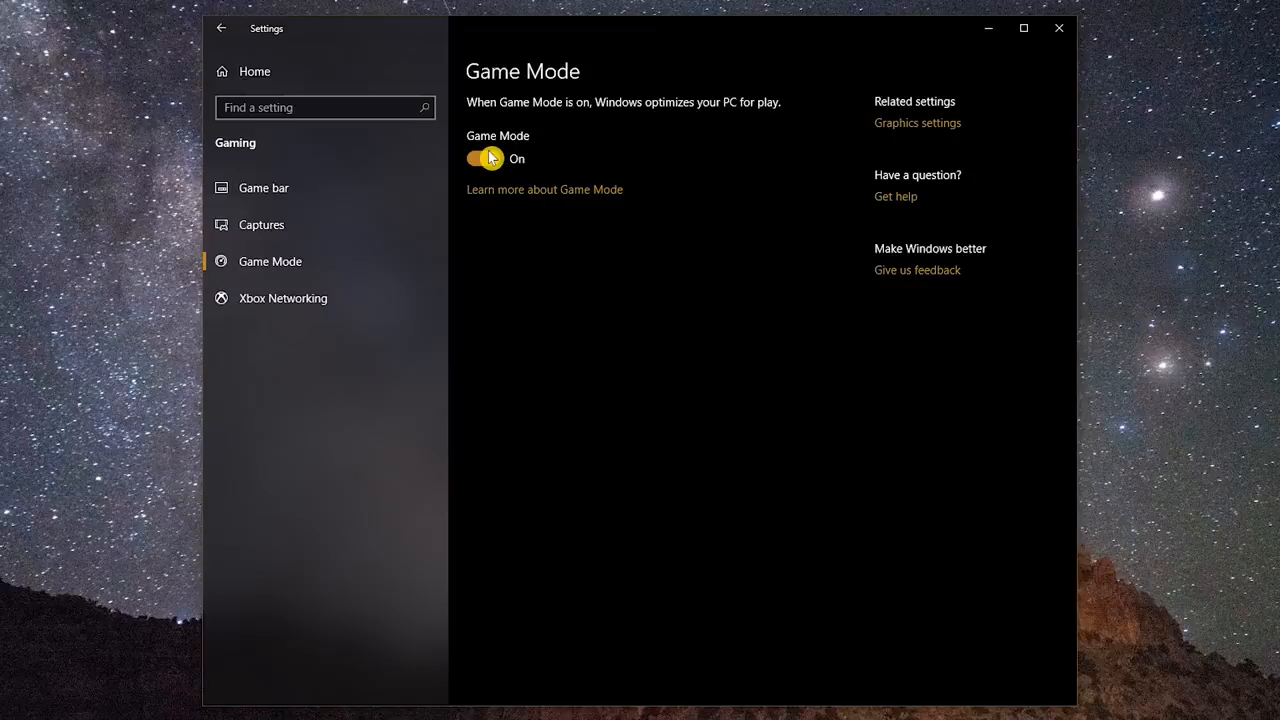
click(221, 27)
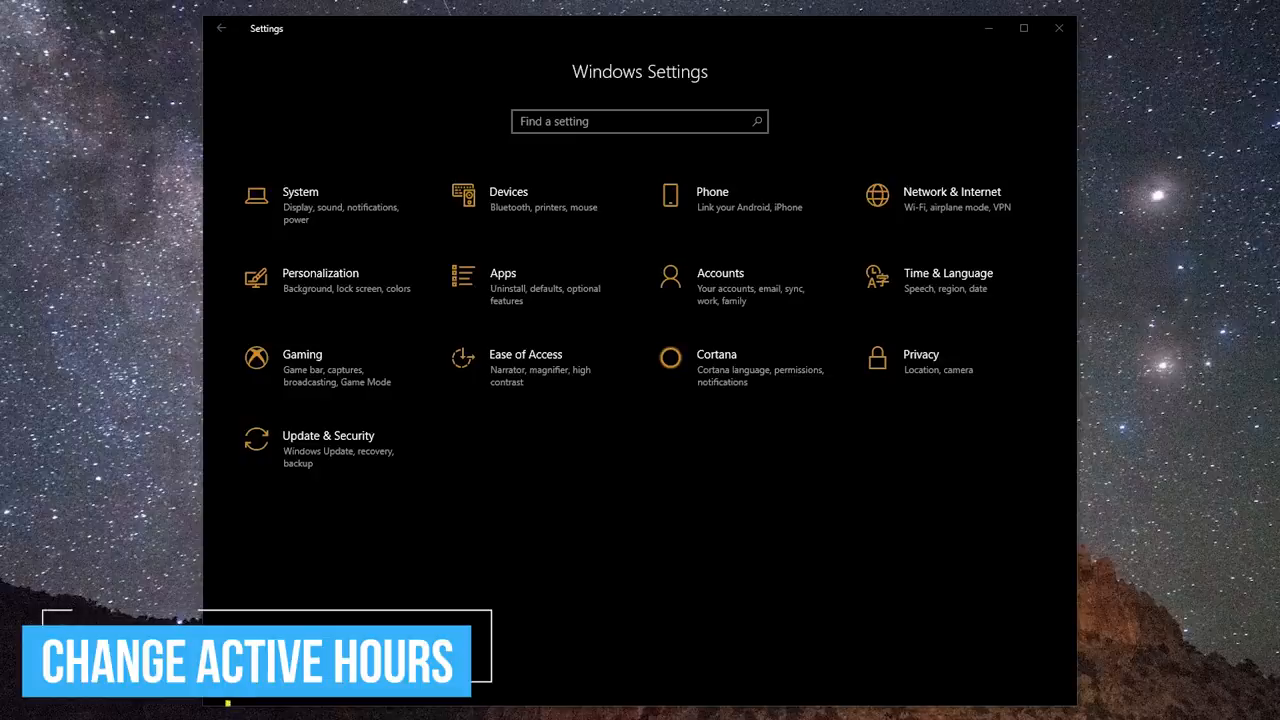
mouse_move(354, 152)
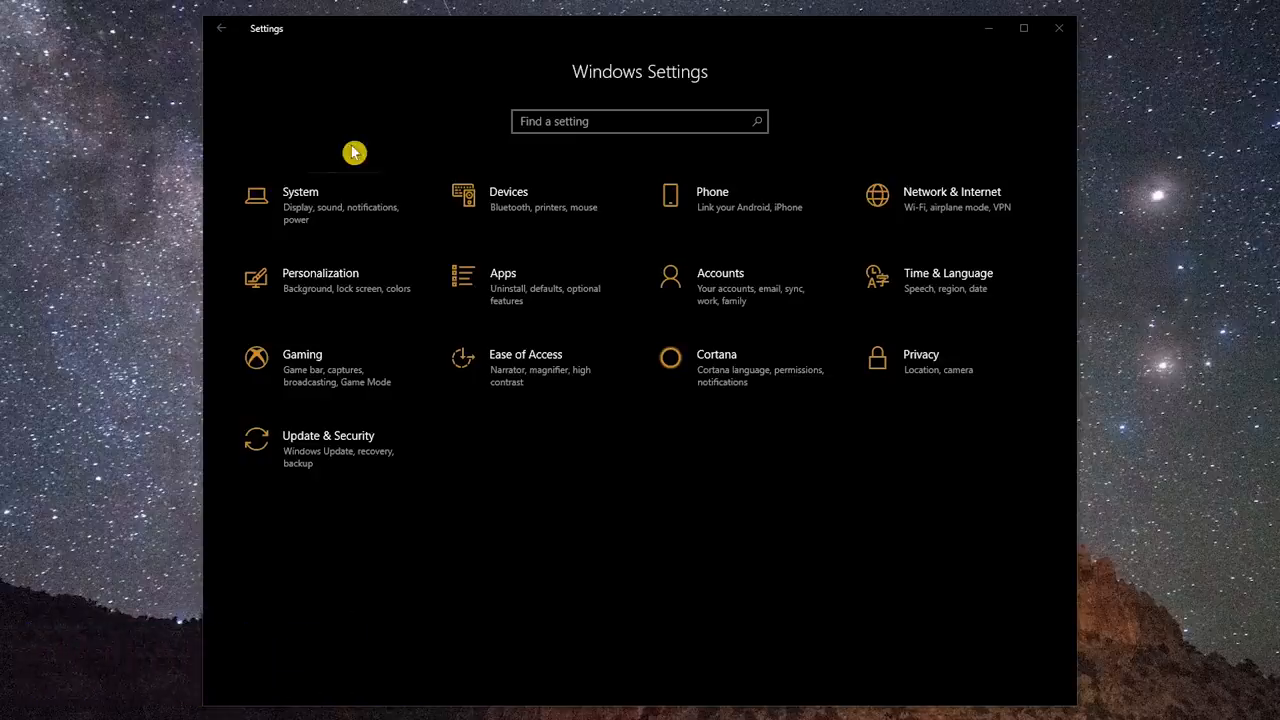
mouse_move(347, 383)
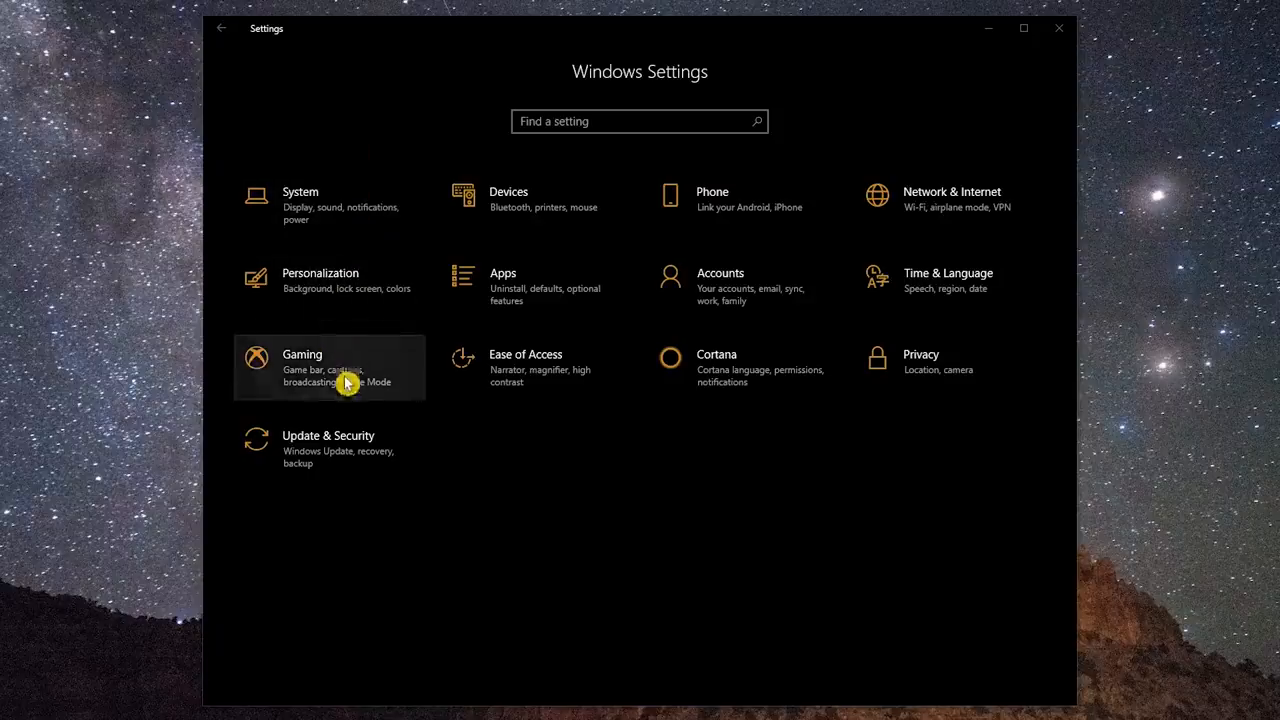
mouse_move(345, 470)
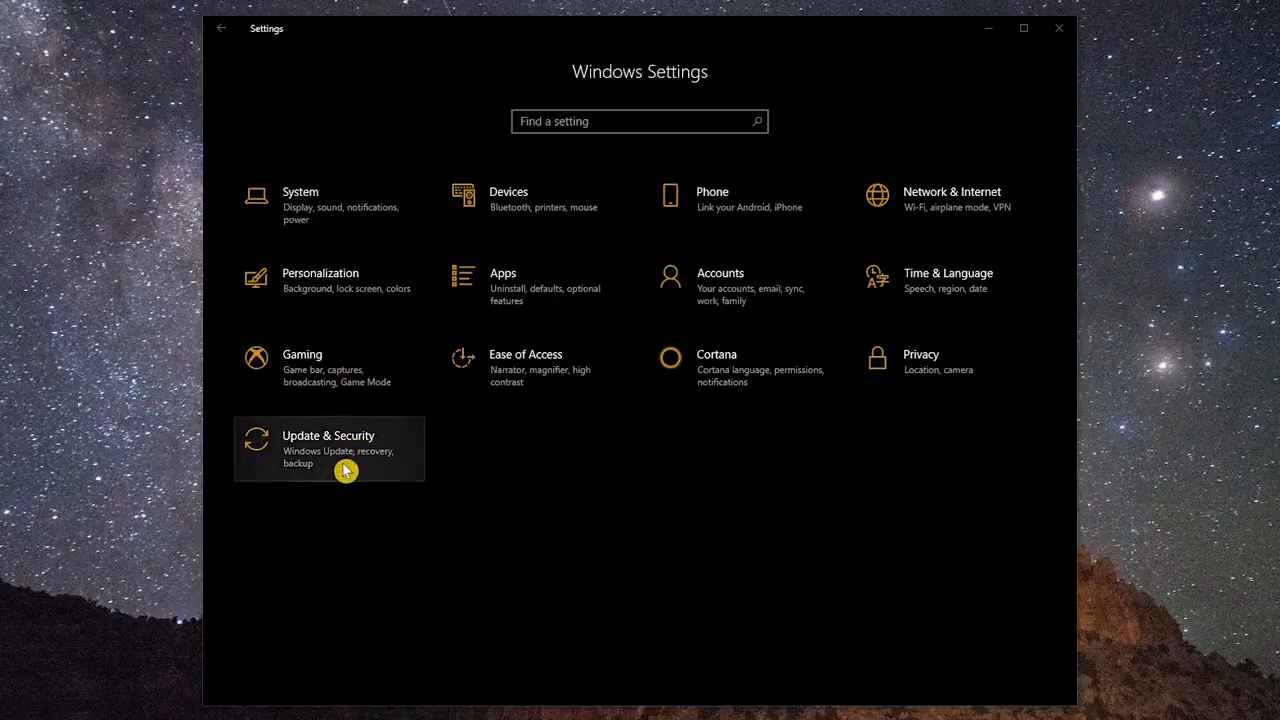
- Set Windows Update active hours from 7 PM to 9 PM and save them
click(328, 448)
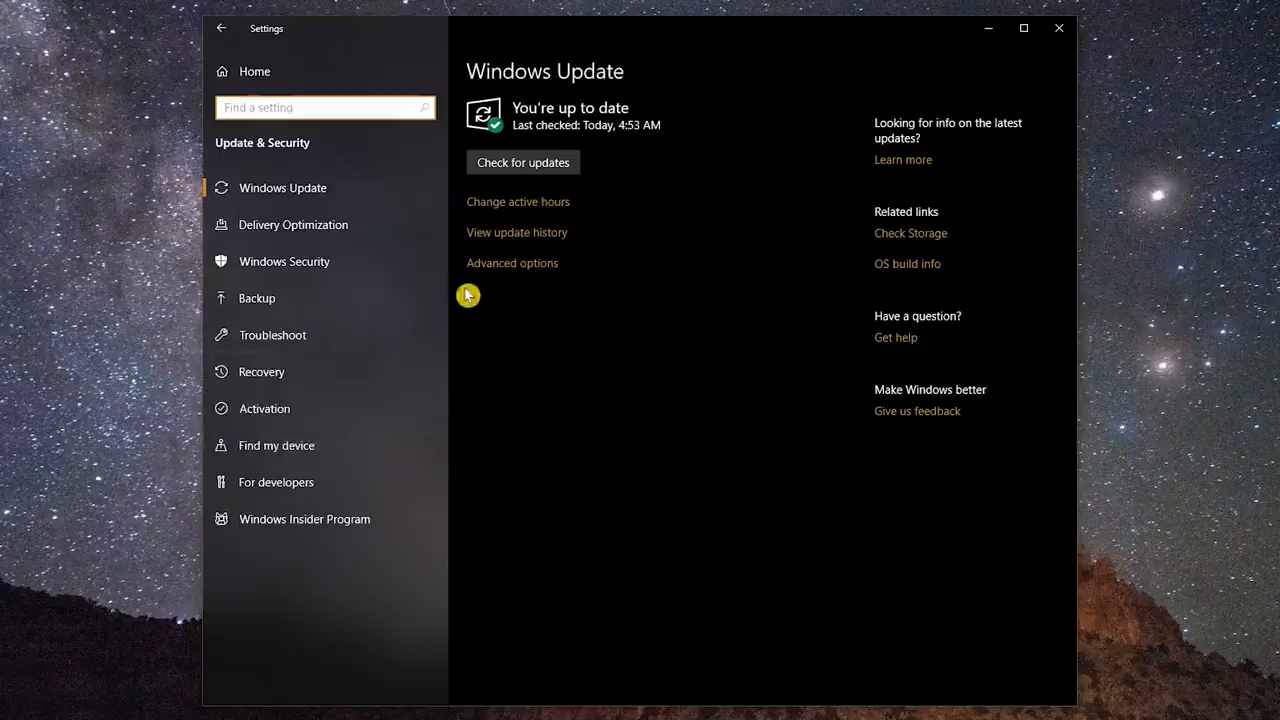
mouse_move(520, 203)
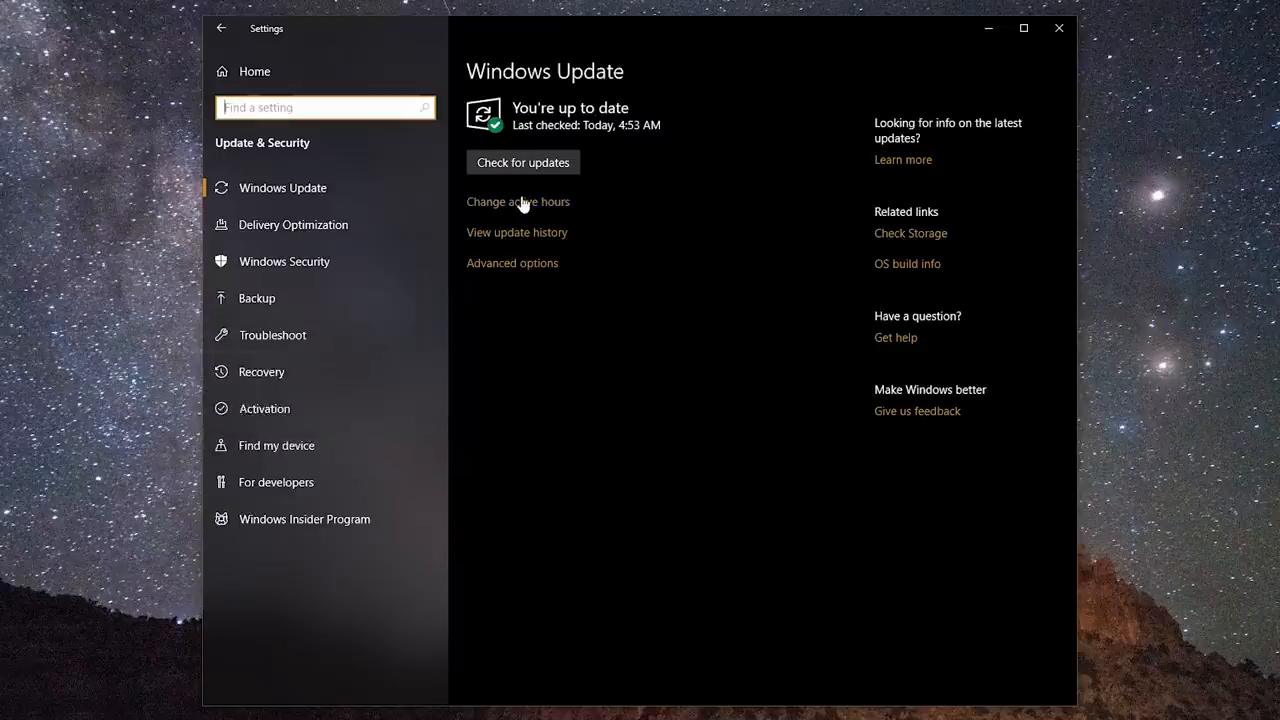
click(518, 201)
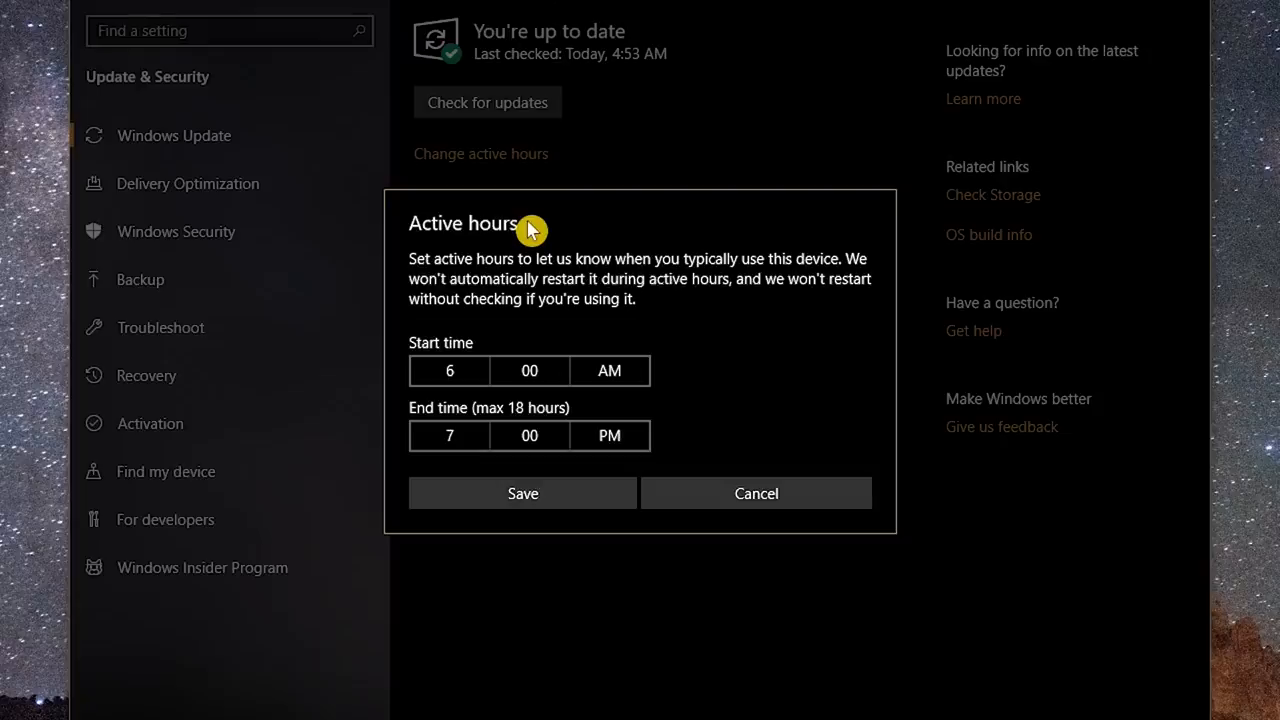
click(449, 370)
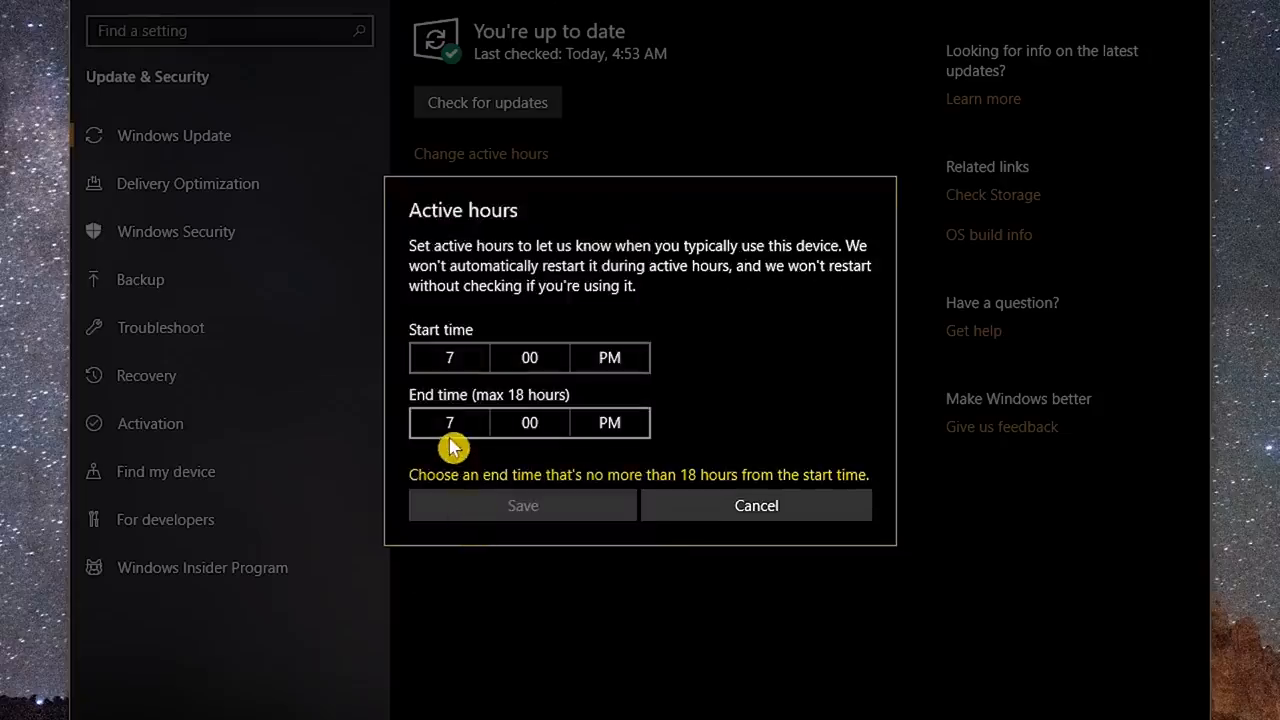
click(448, 422)
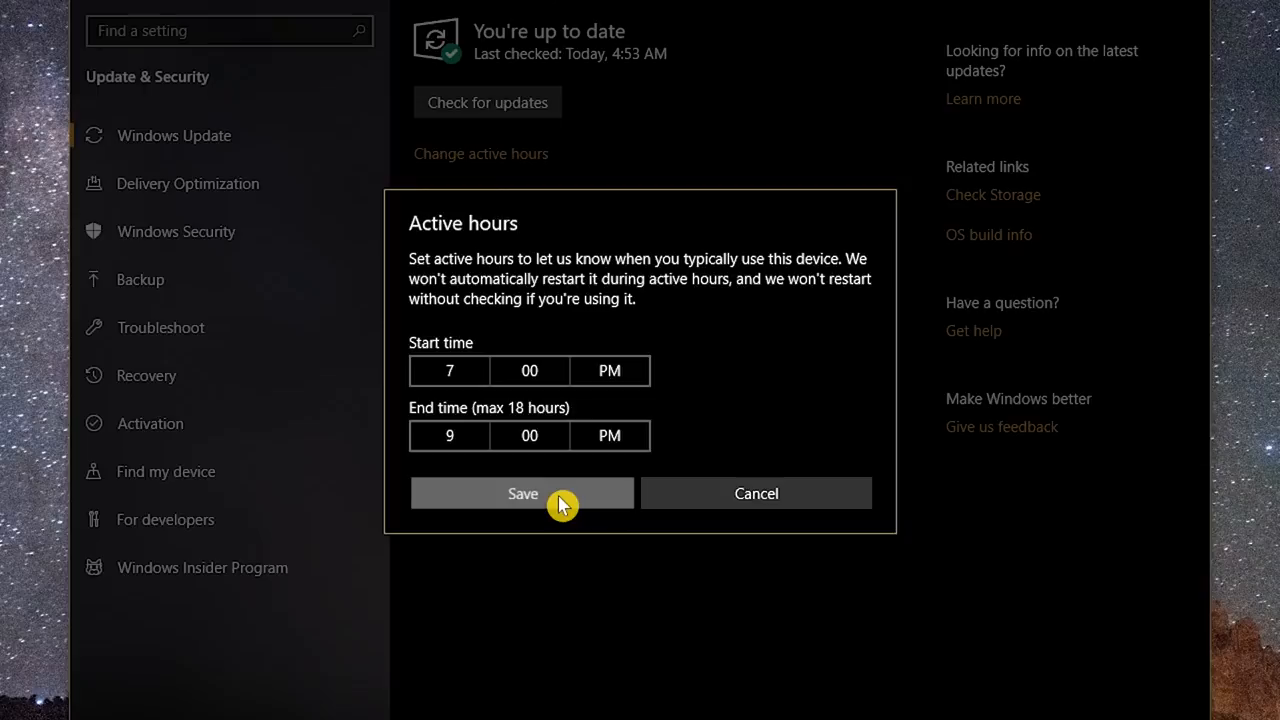
click(522, 493)
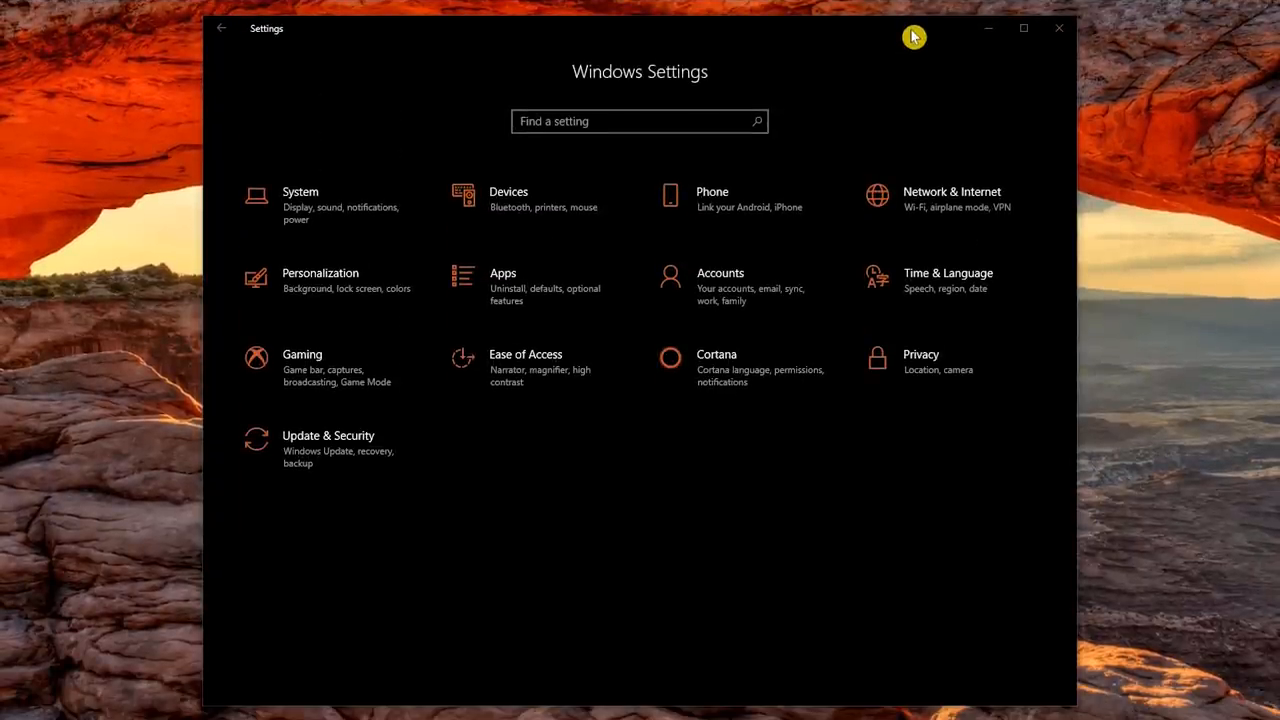
mouse_move(988, 37)
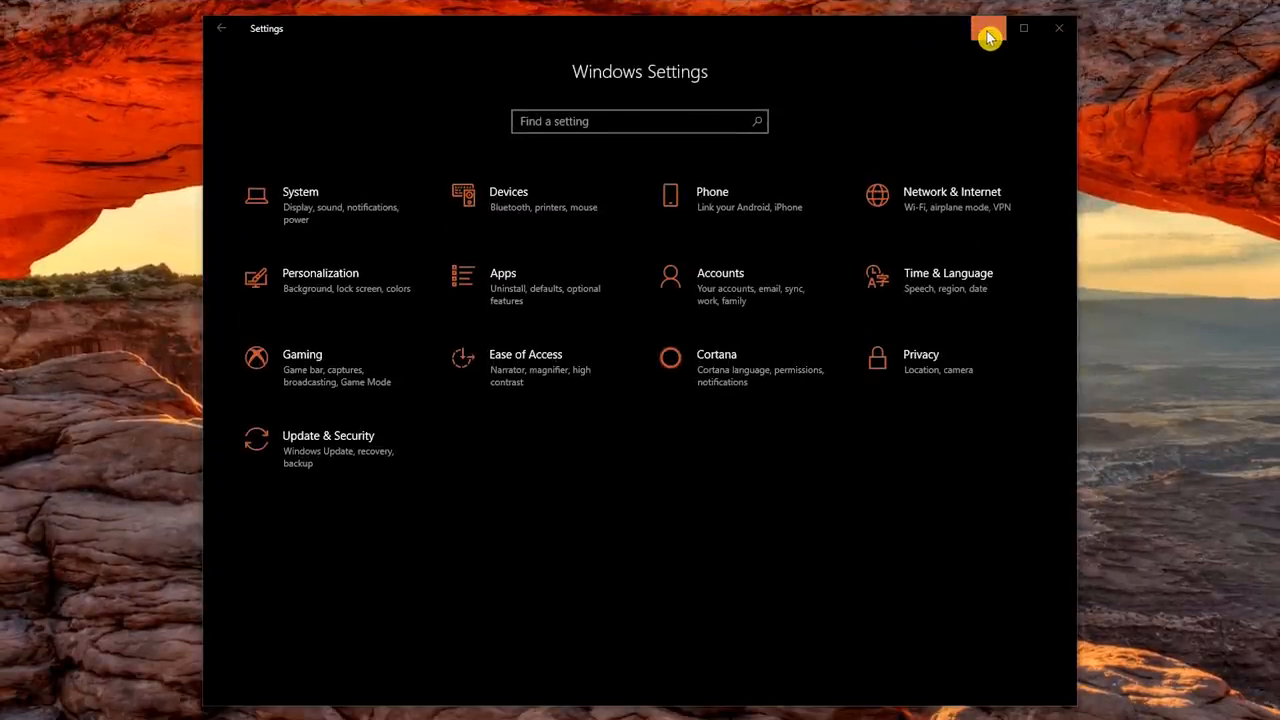
- Minimize Settings and search the taskbar for 'control' to find Control Panel
click(1059, 28)
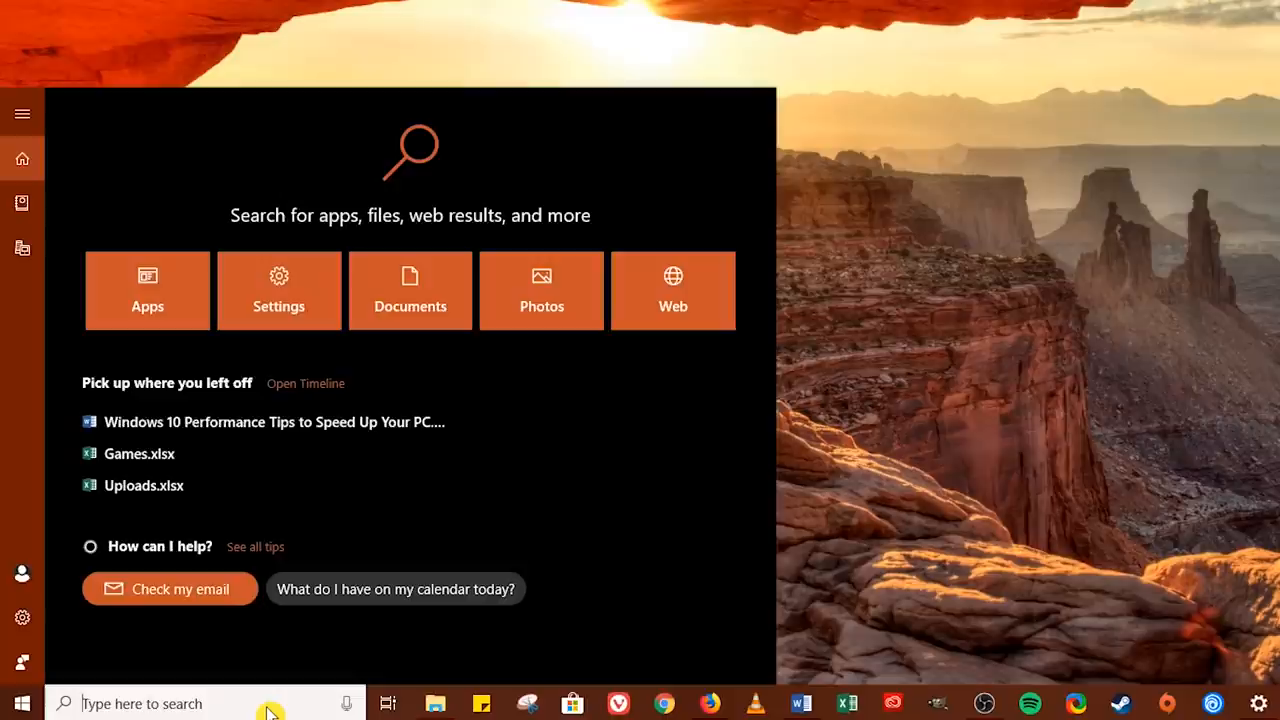
text(control)
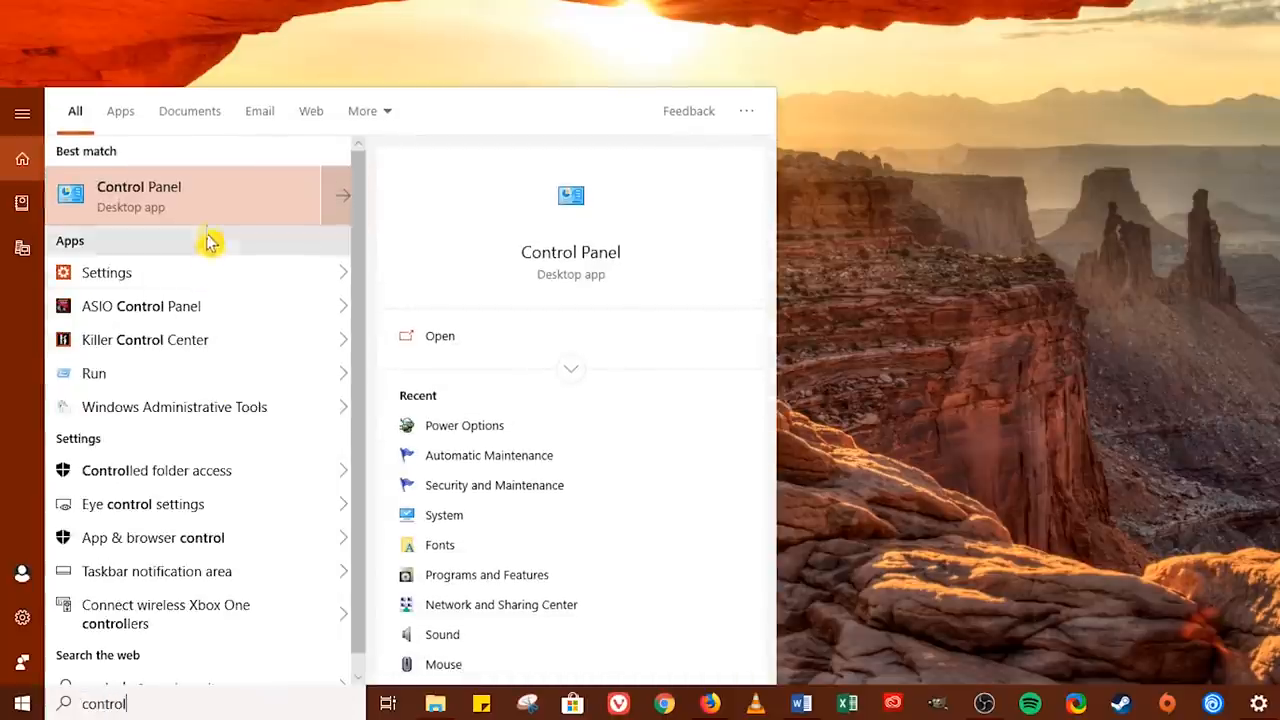
mouse_move(210, 197)
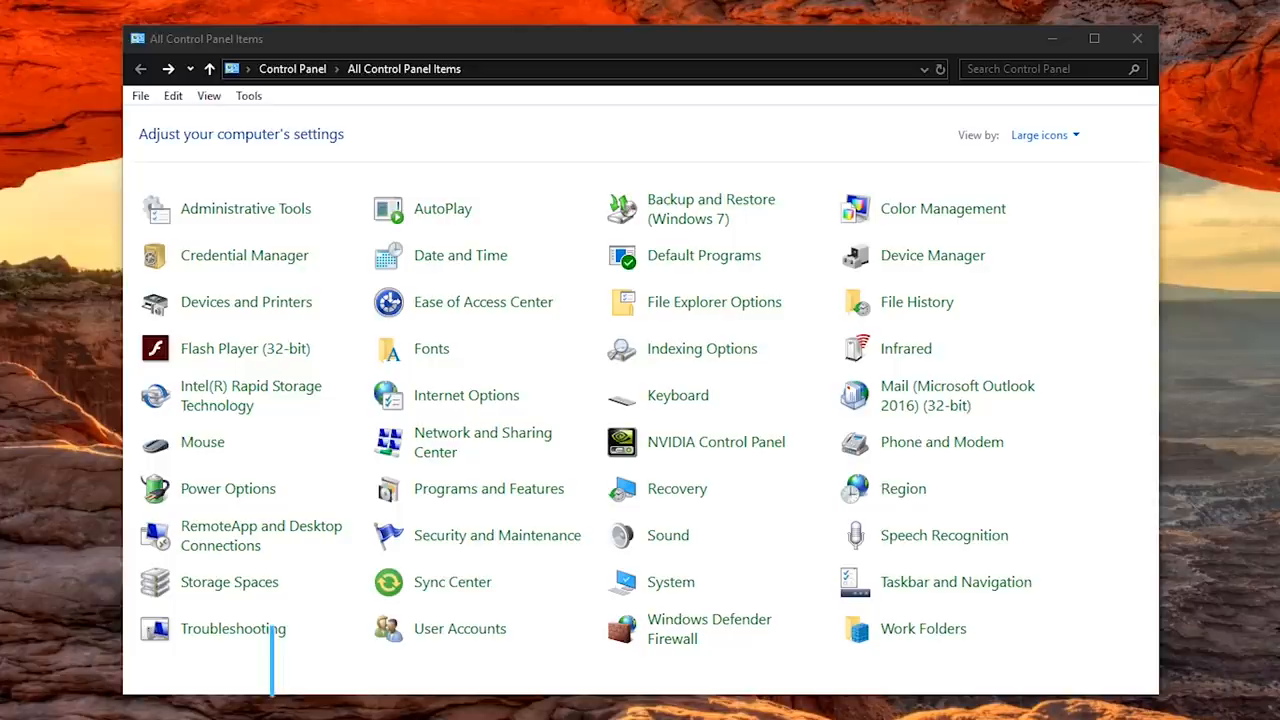
mouse_move(247, 495)
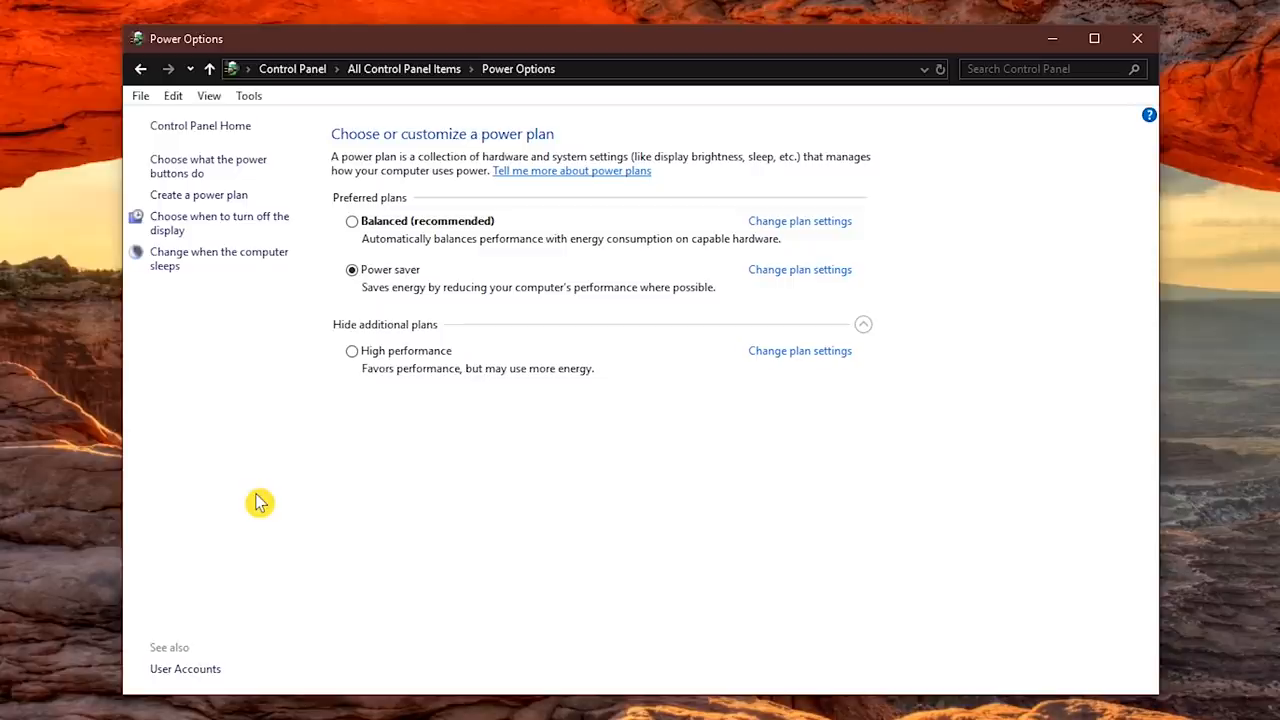
mouse_move(410, 318)
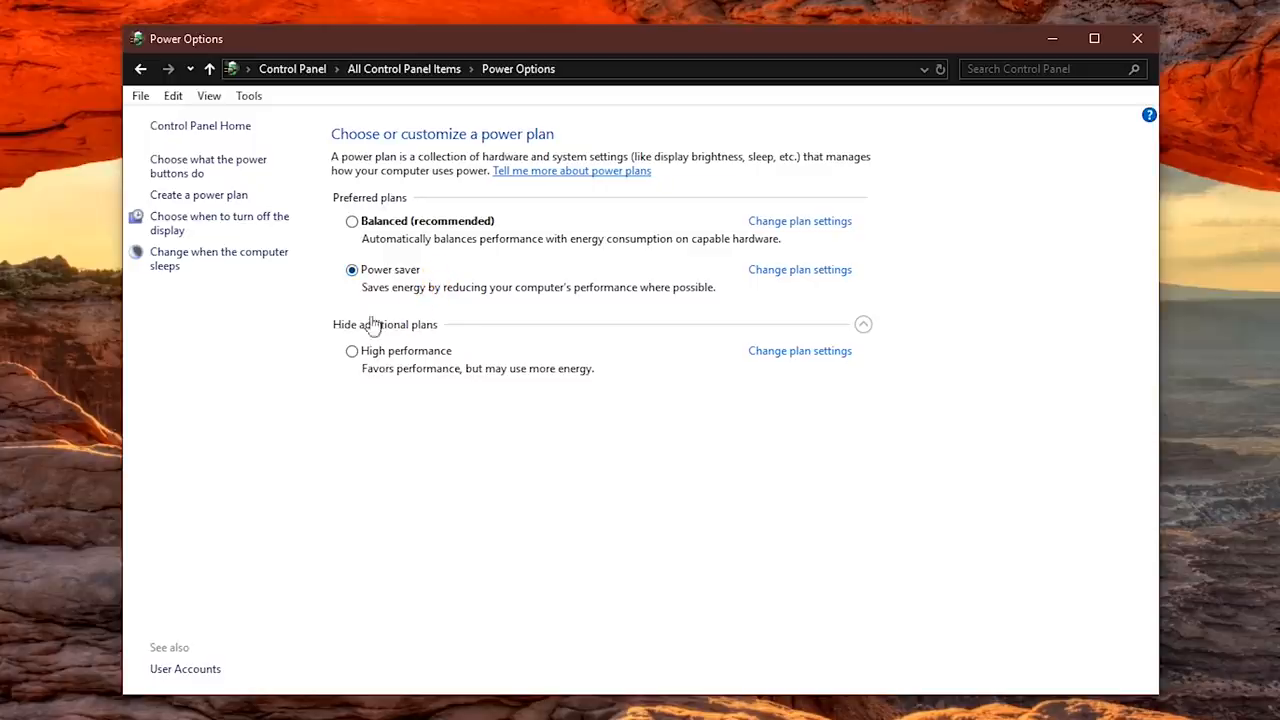
mouse_move(360, 365)
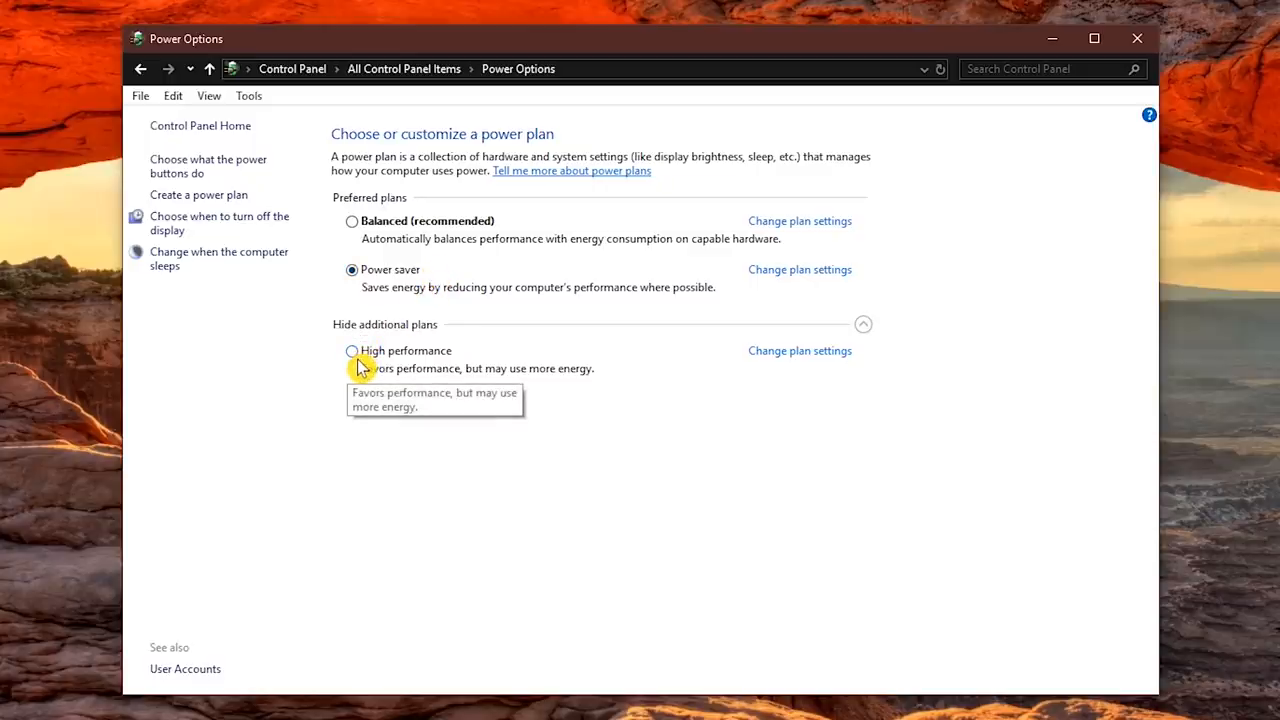
- Select the High performance power plan in Power Options
click(352, 350)
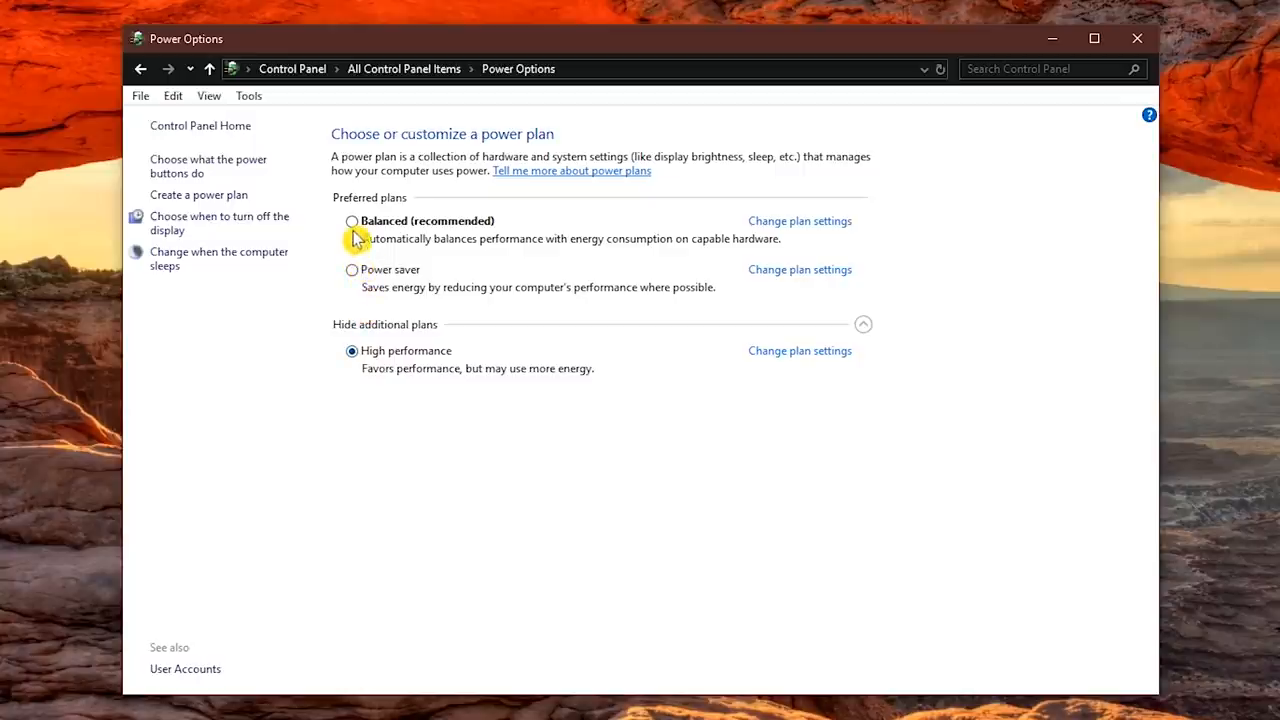
click(351, 221)
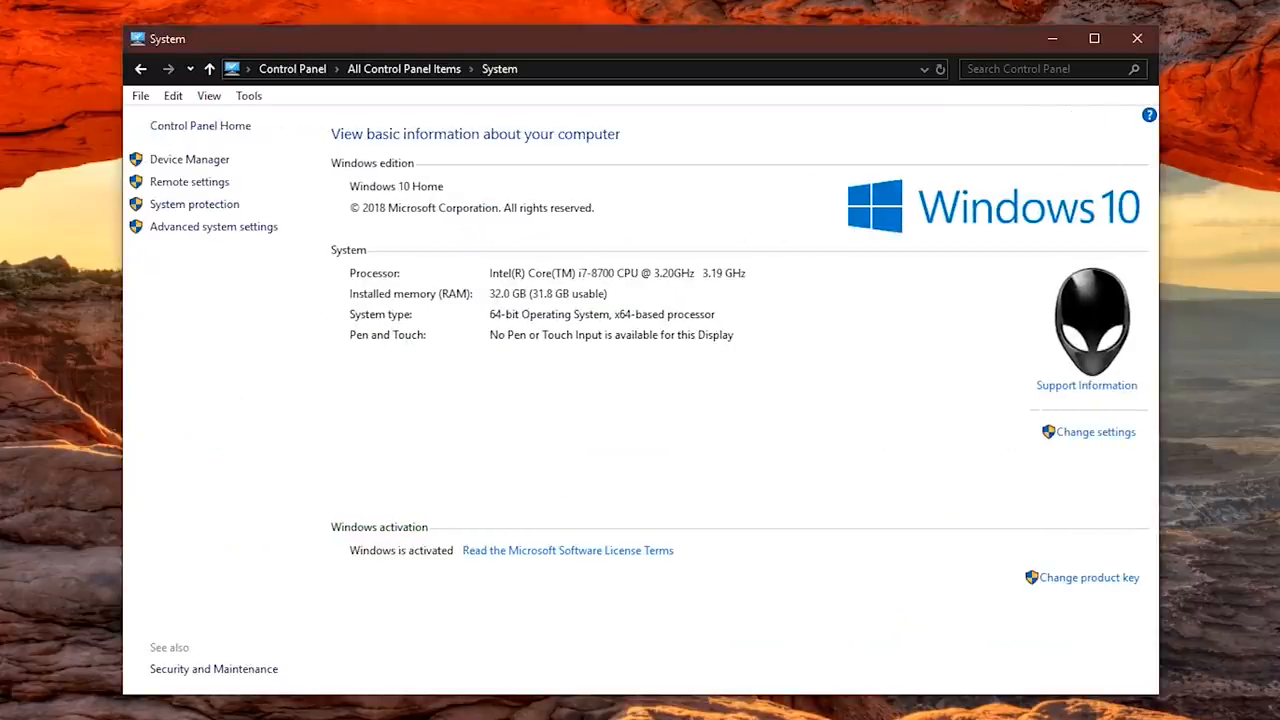
mouse_move(205, 232)
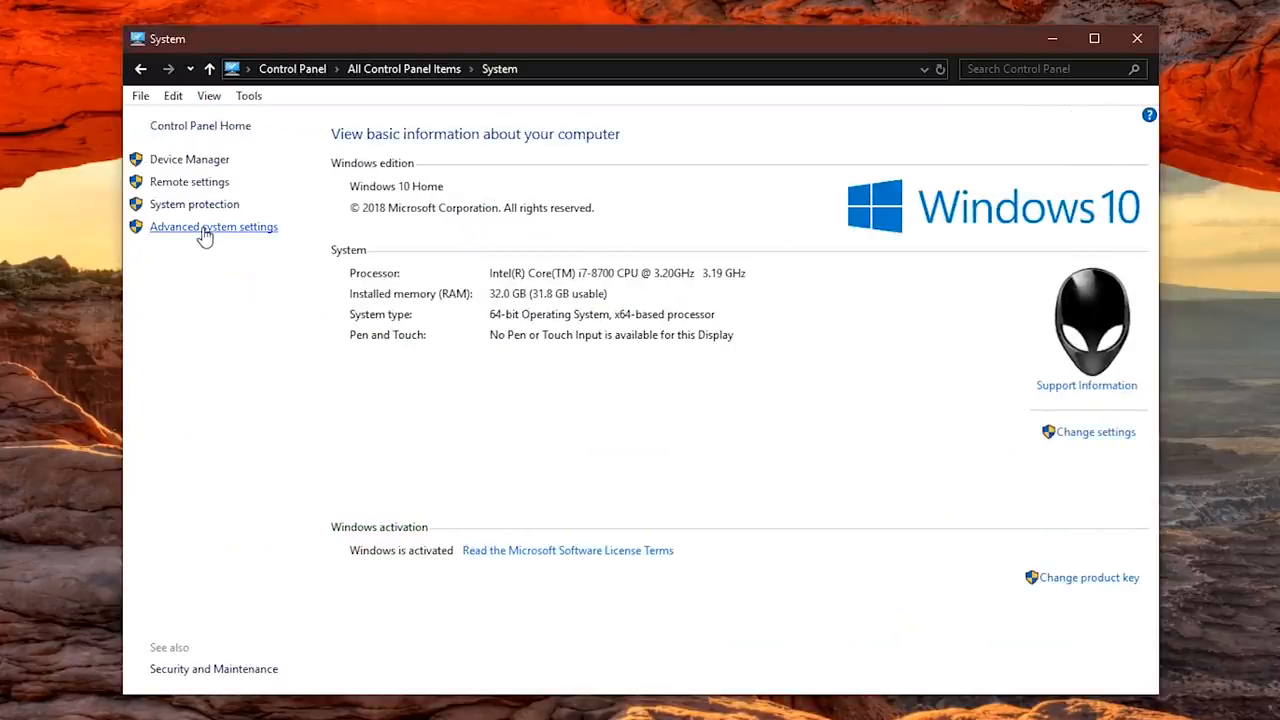
- Adjust visual effects for best performance, keeping smooth edges of screen fonts on
click(213, 226)
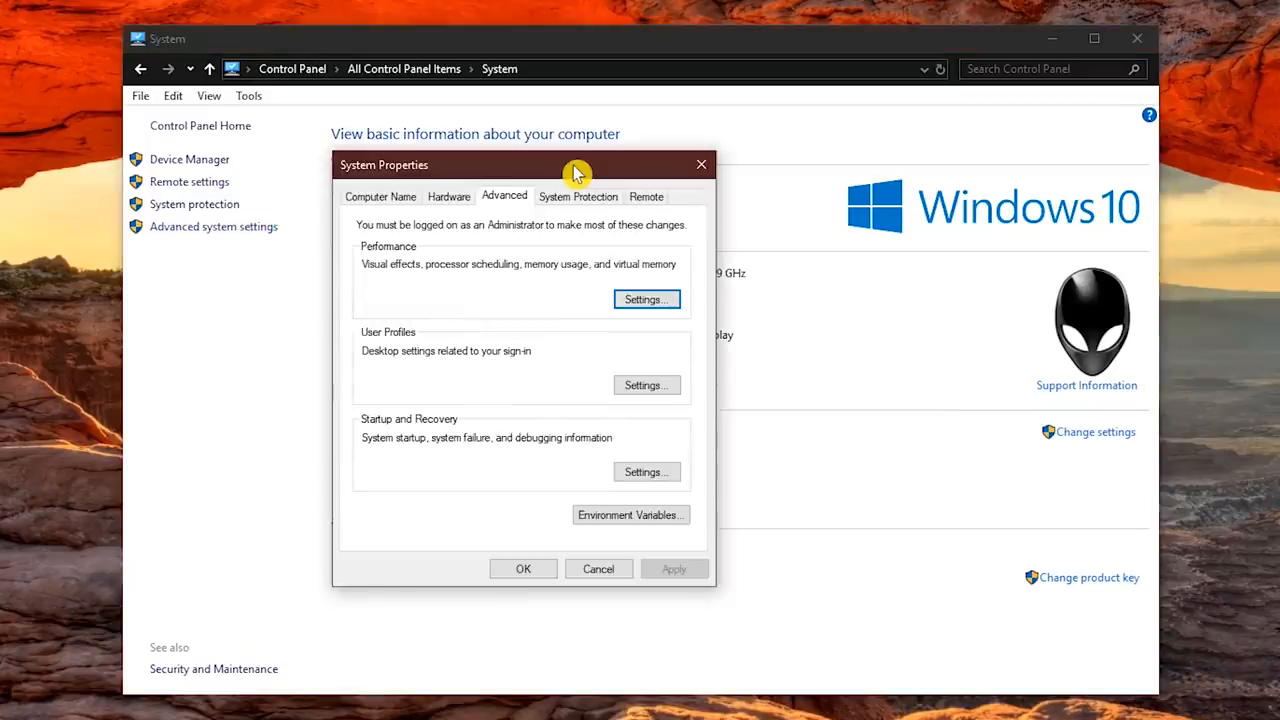
mouse_move(497, 261)
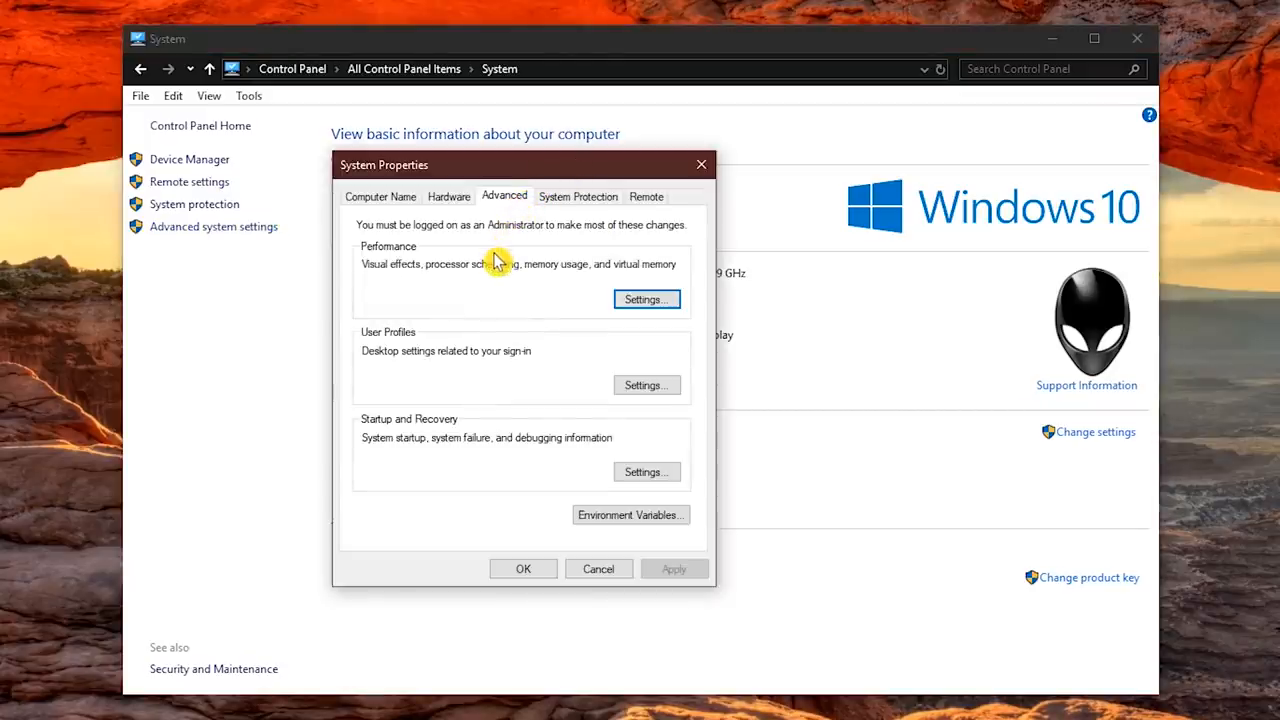
click(645, 299)
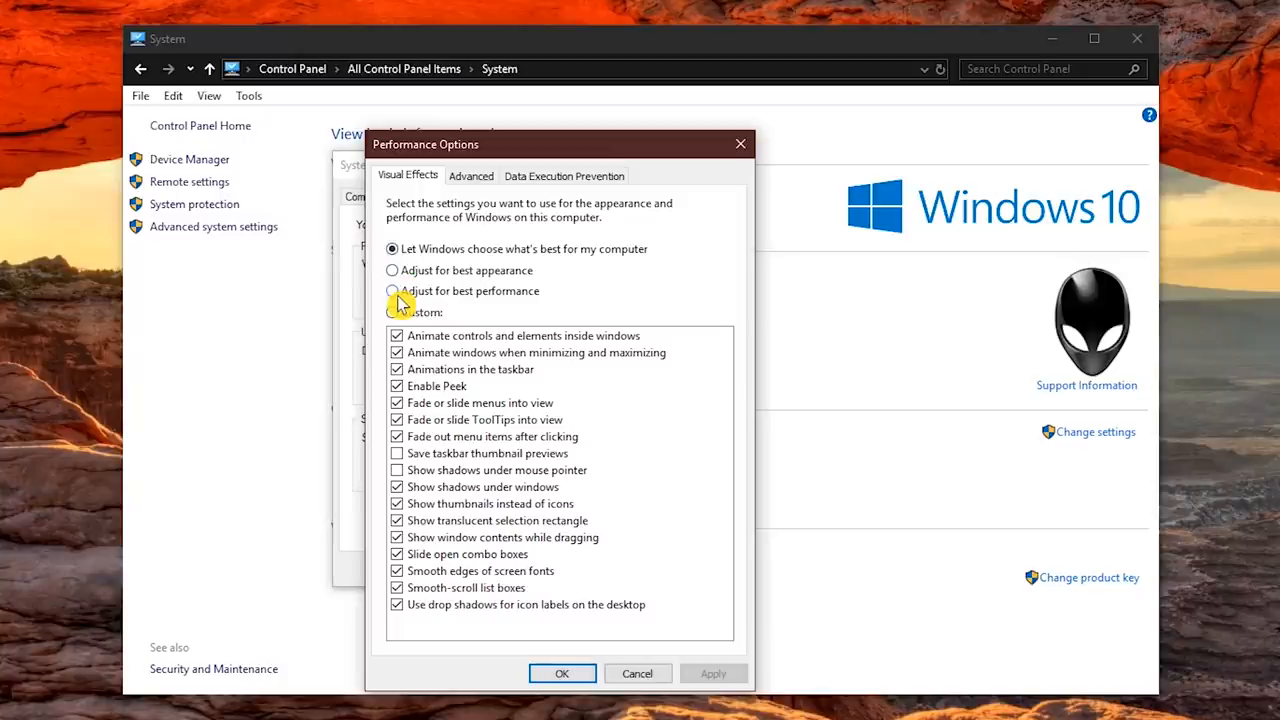
click(392, 291)
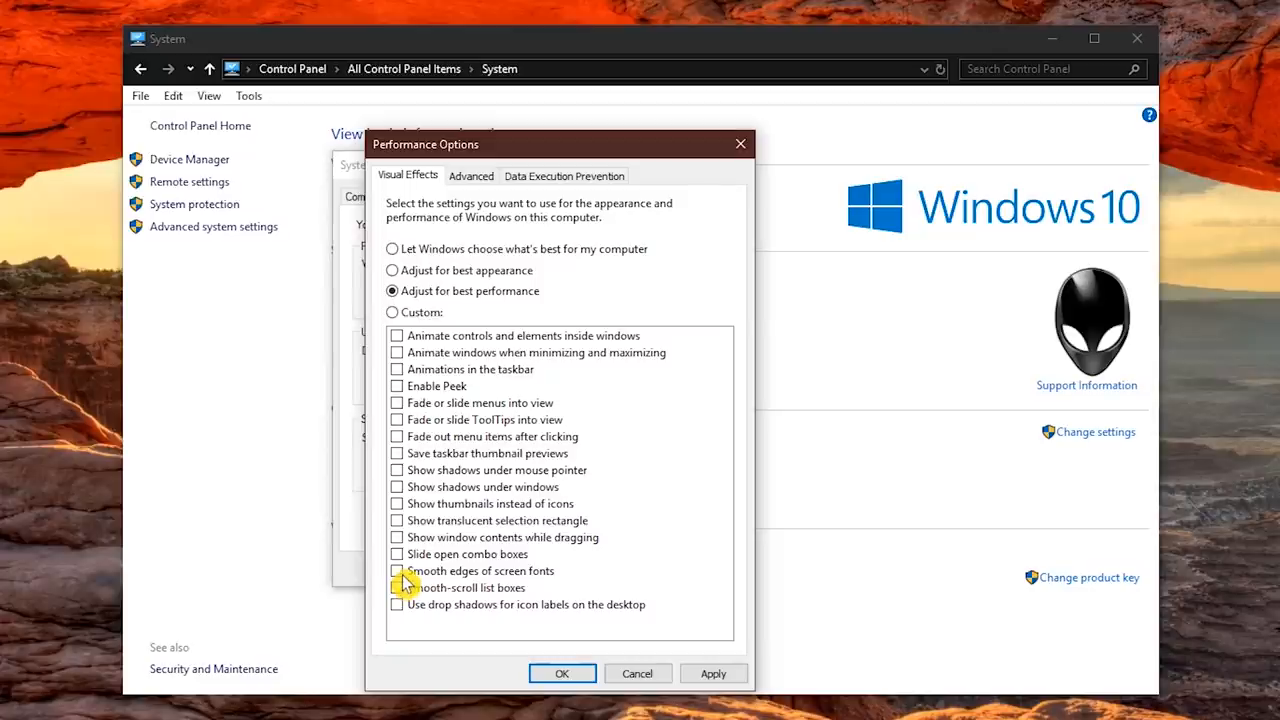
click(561, 673)
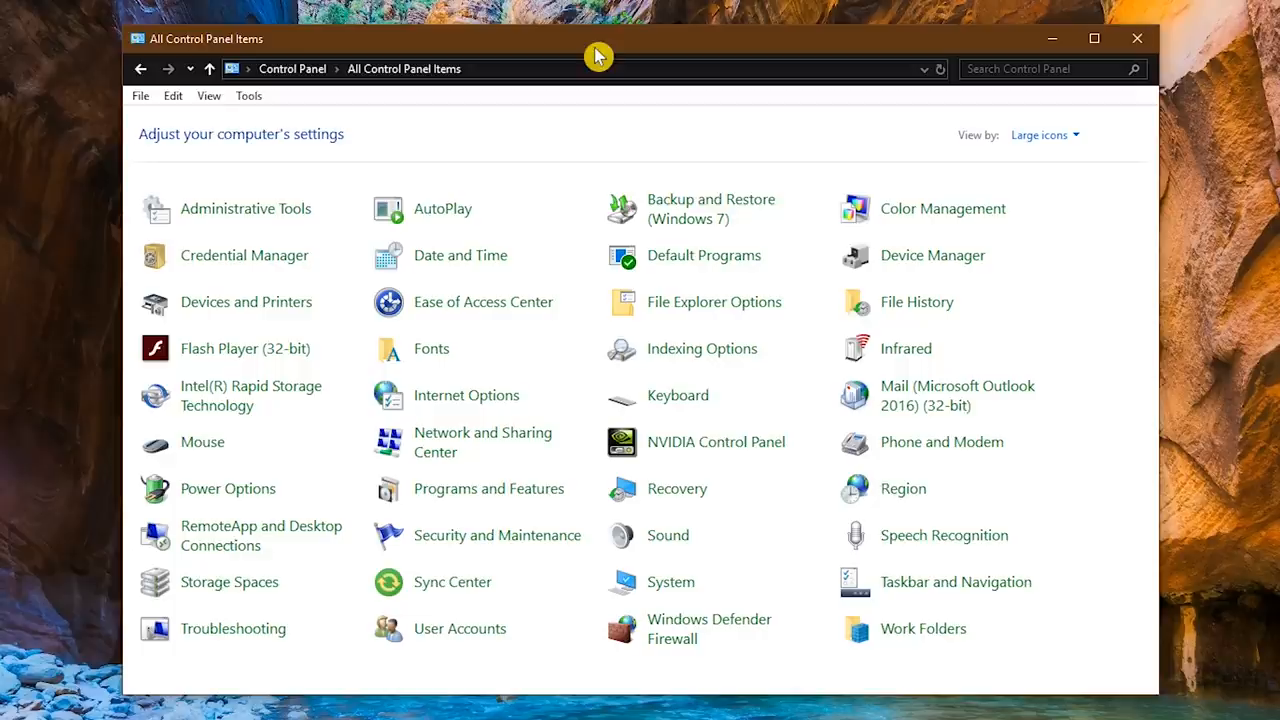
mouse_move(507, 458)
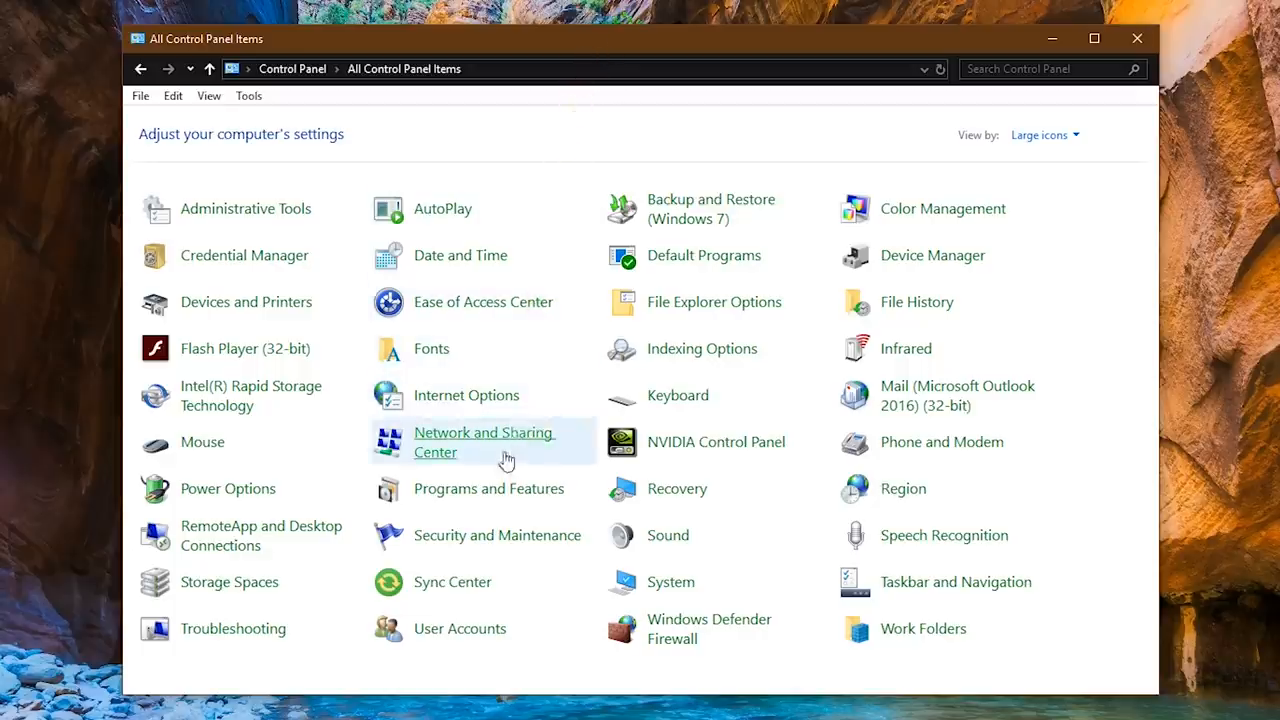
- Review the installed programs list in Programs and Features
click(488, 488)
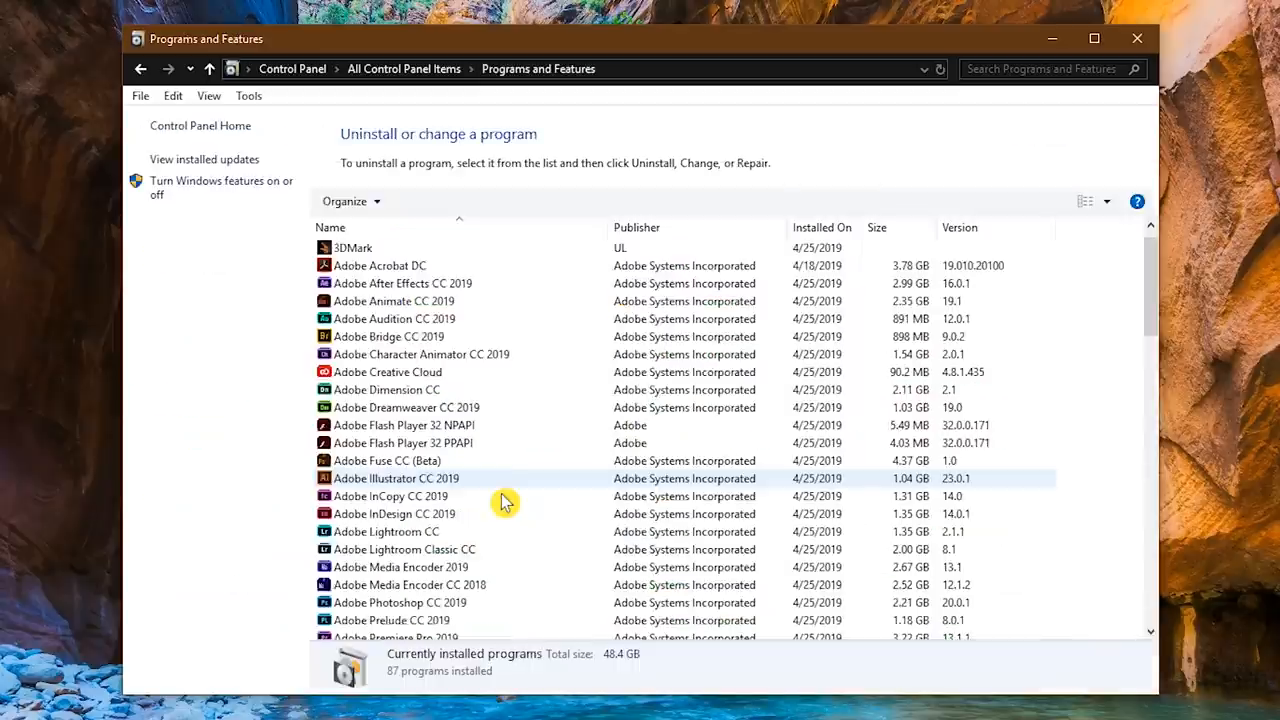
scroll(down, 3)
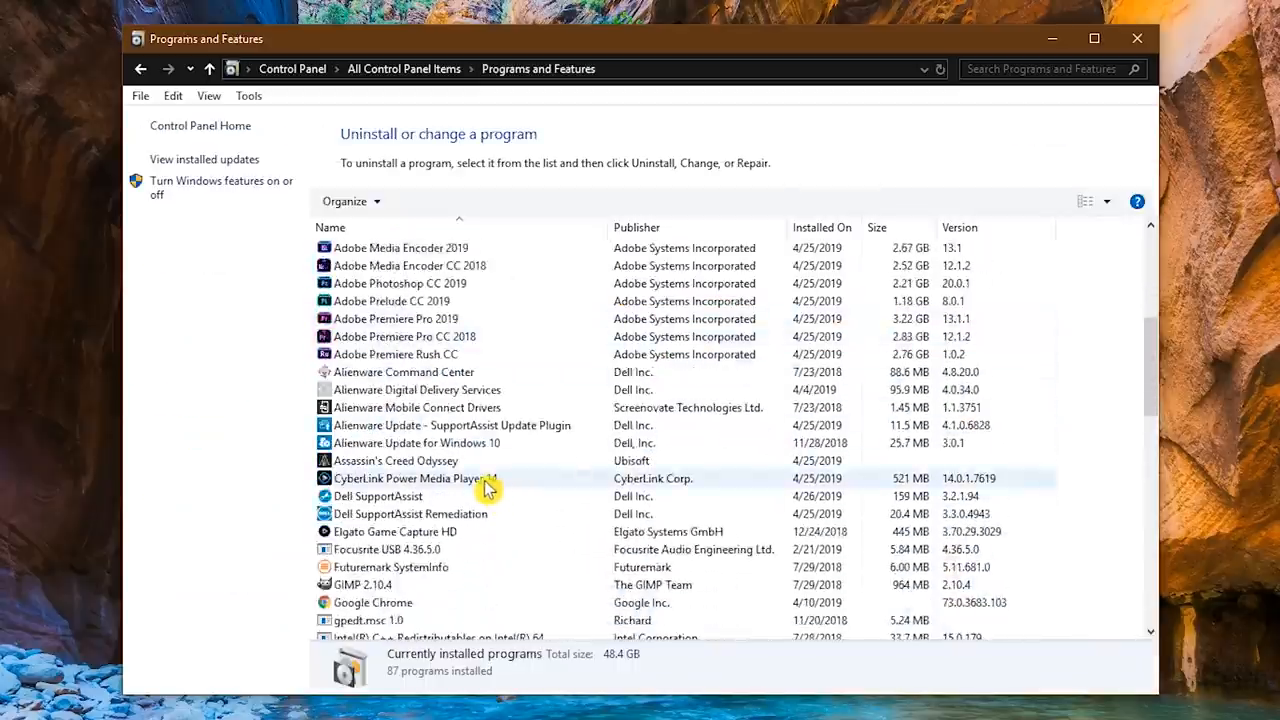
click(415, 478)
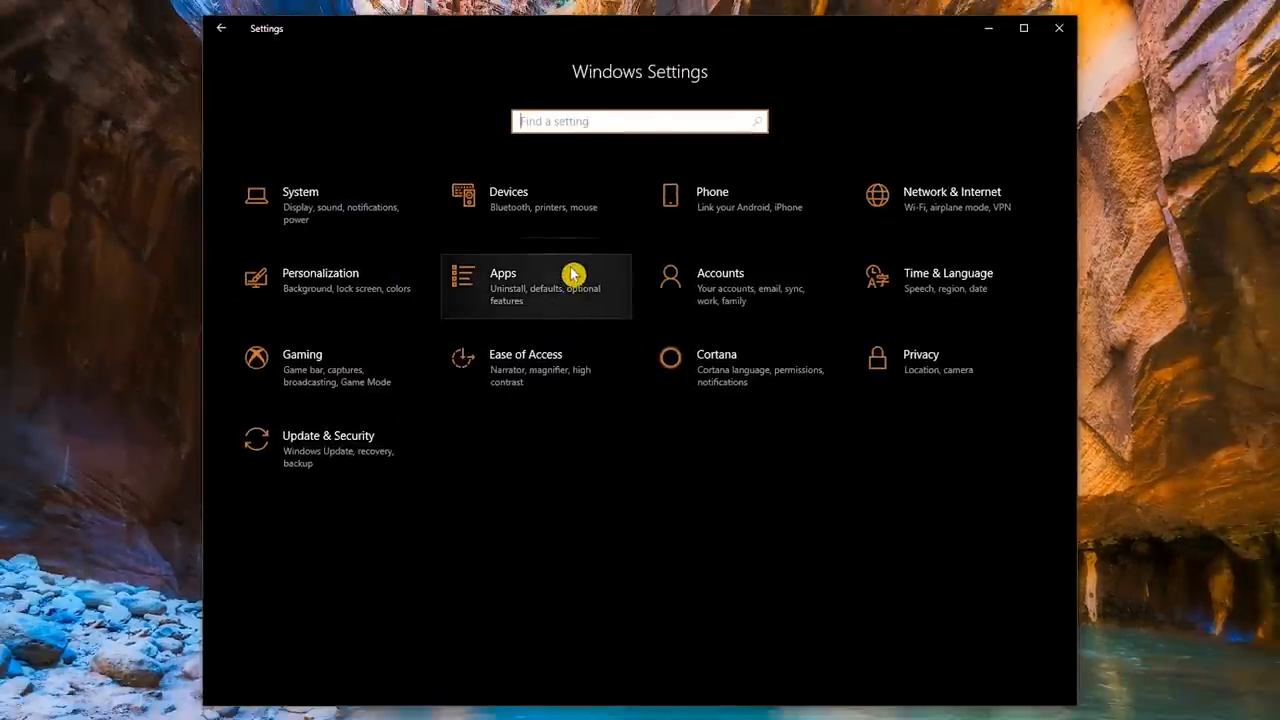
- Browse down through the installed apps in Apps & features
click(503, 273)
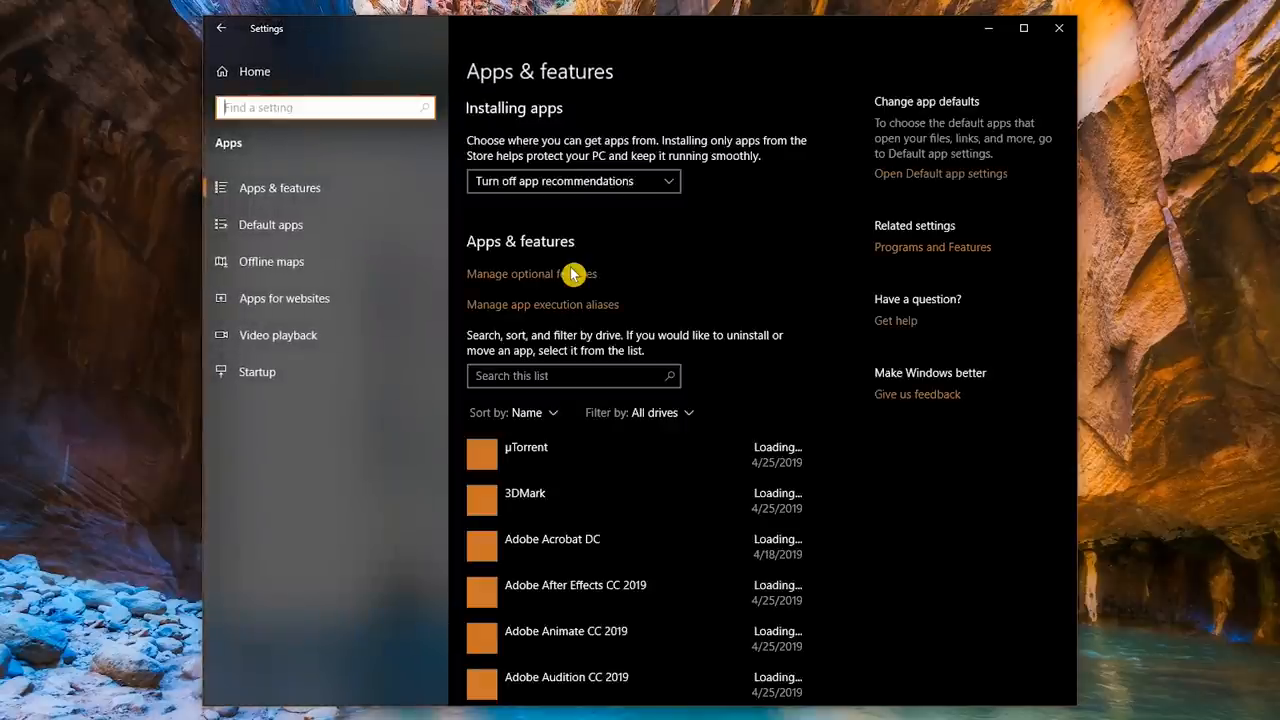
scroll(down, 3)
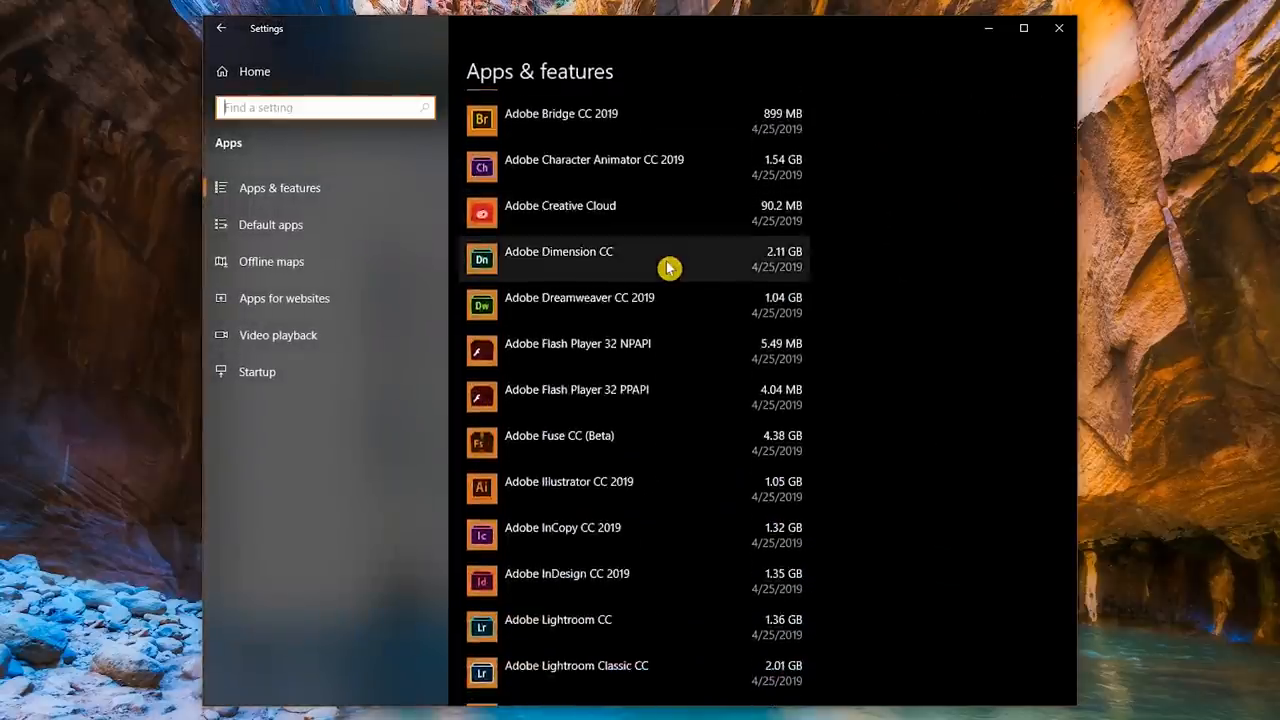
scroll(down, 3)
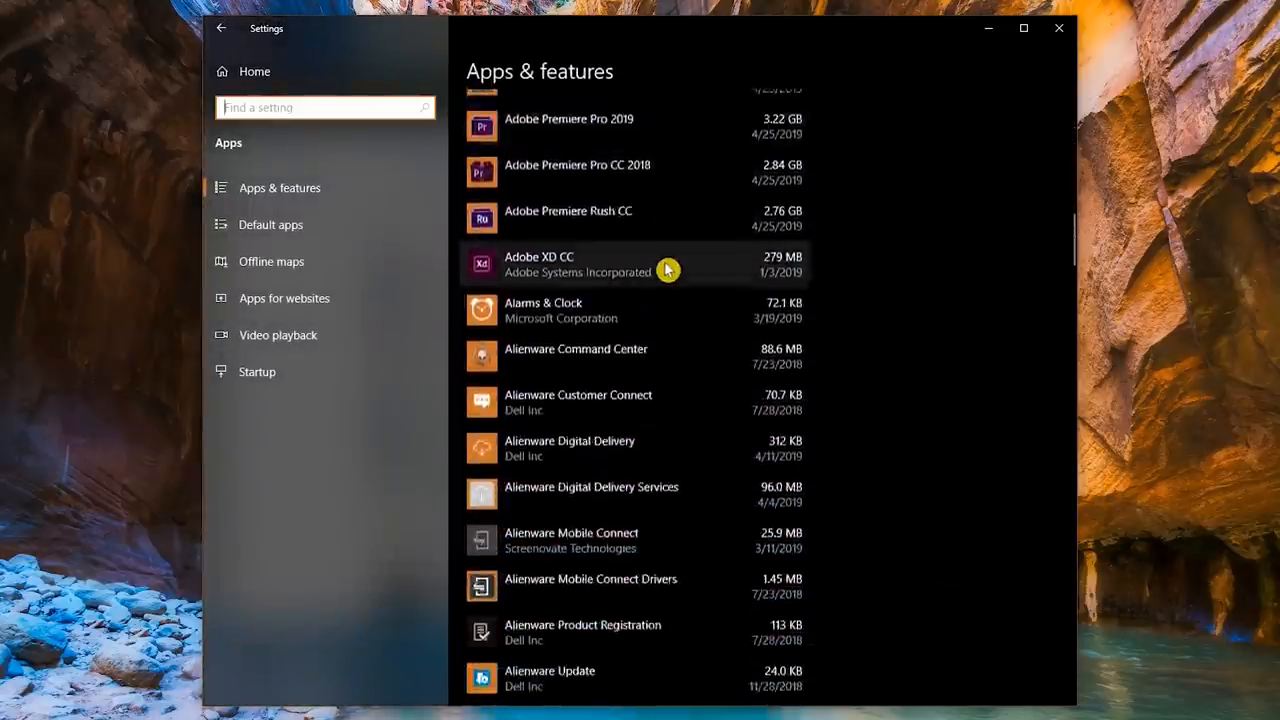
scroll(down, 3)
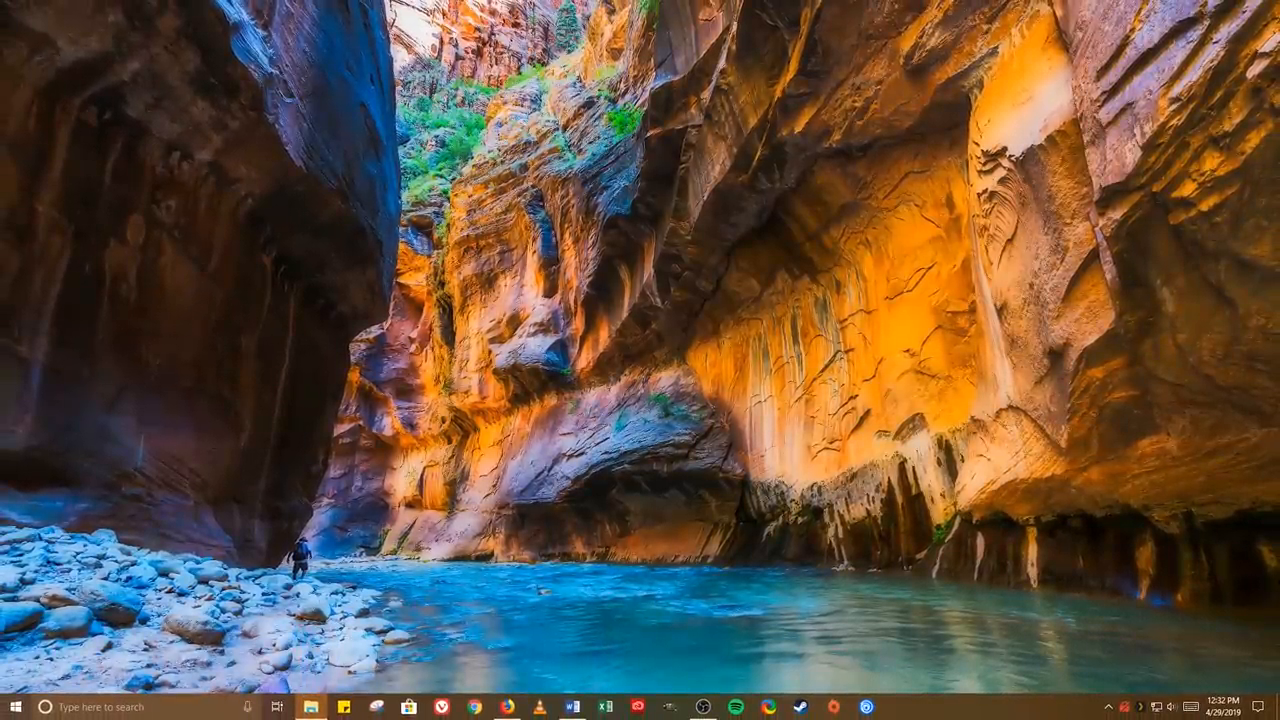
- Launch Task Manager from the taskbar and show the Startup apps list
right_click(970, 707)
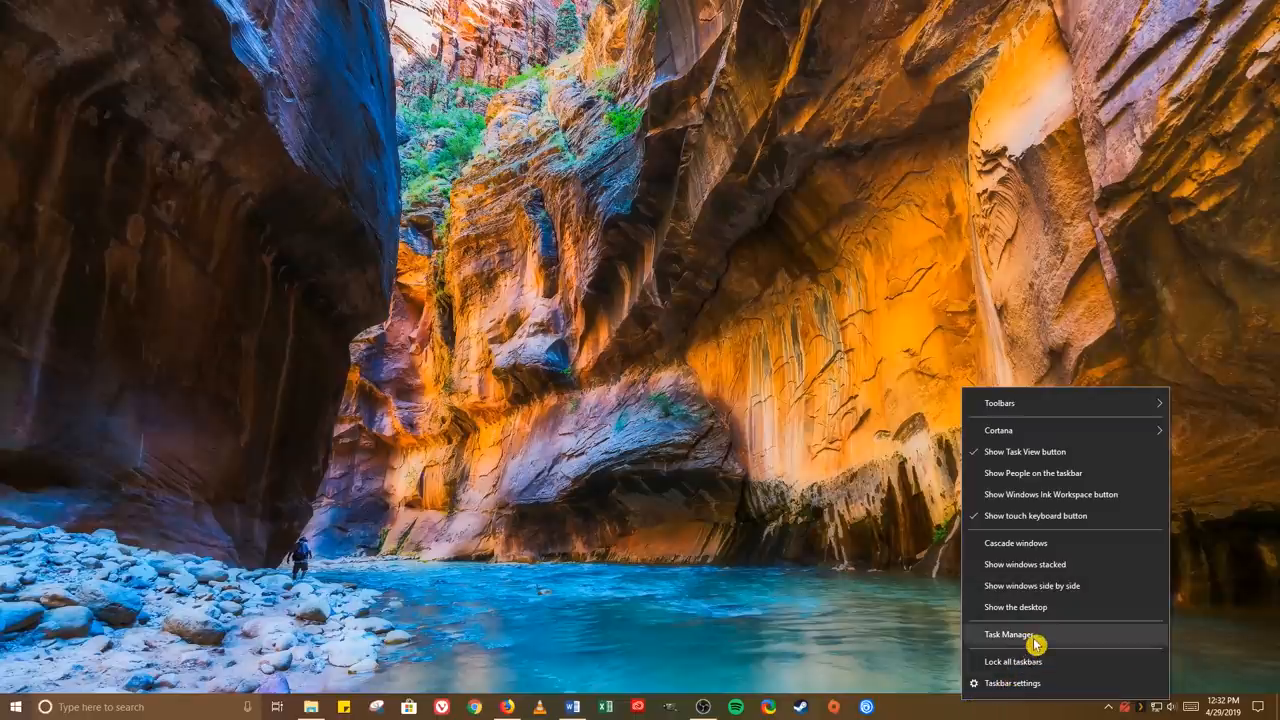
click(1008, 633)
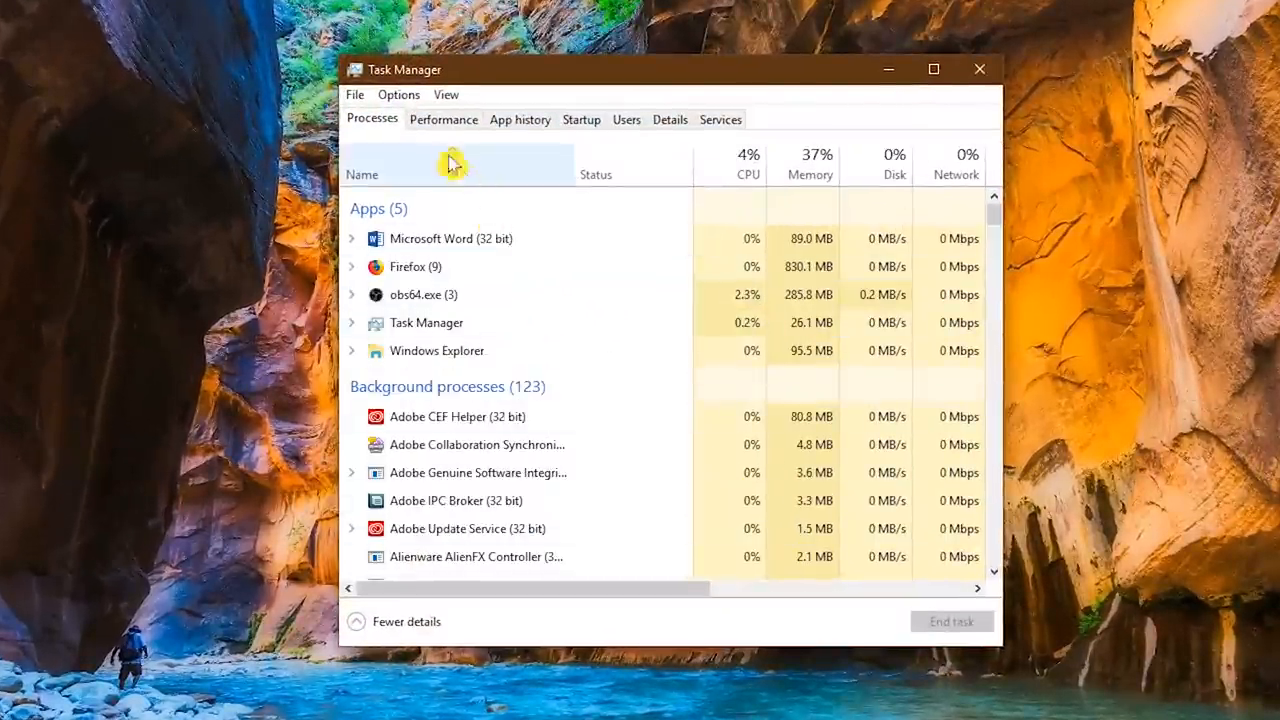
click(581, 119)
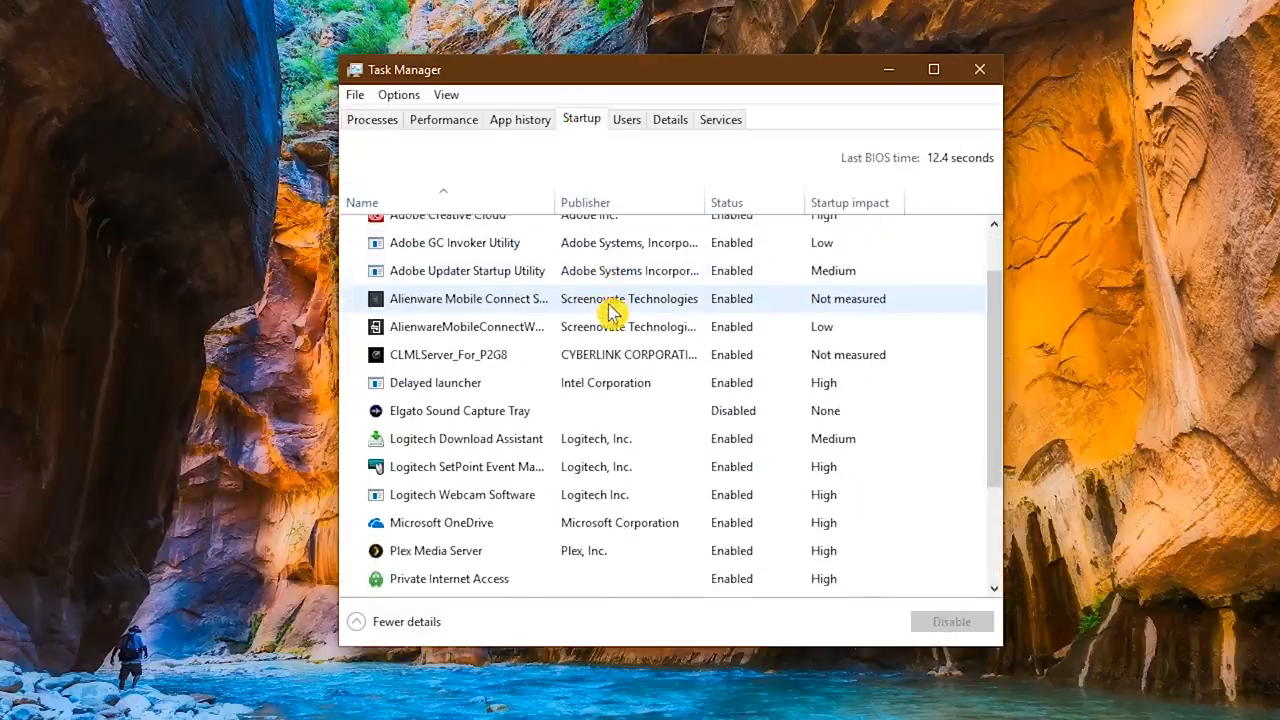
scroll(down, 3)
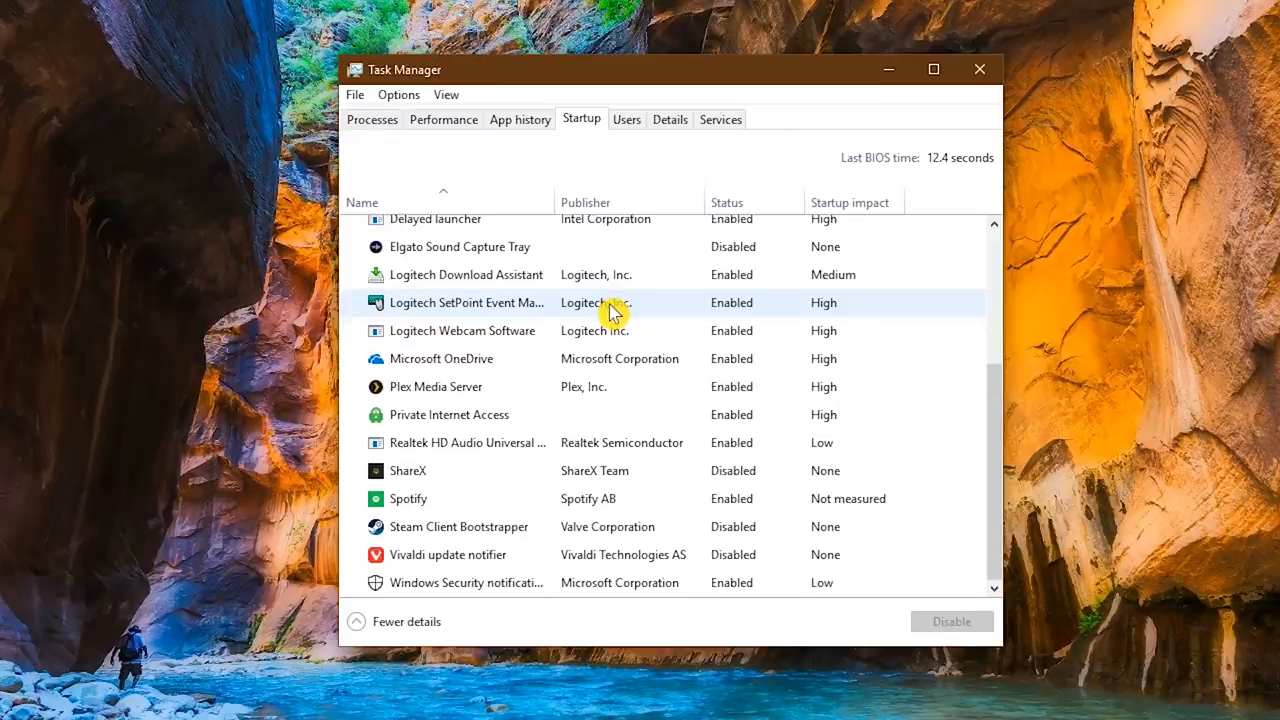
- Disable Spotify so it no longer launches at startup, then close Task Manager
click(408, 498)
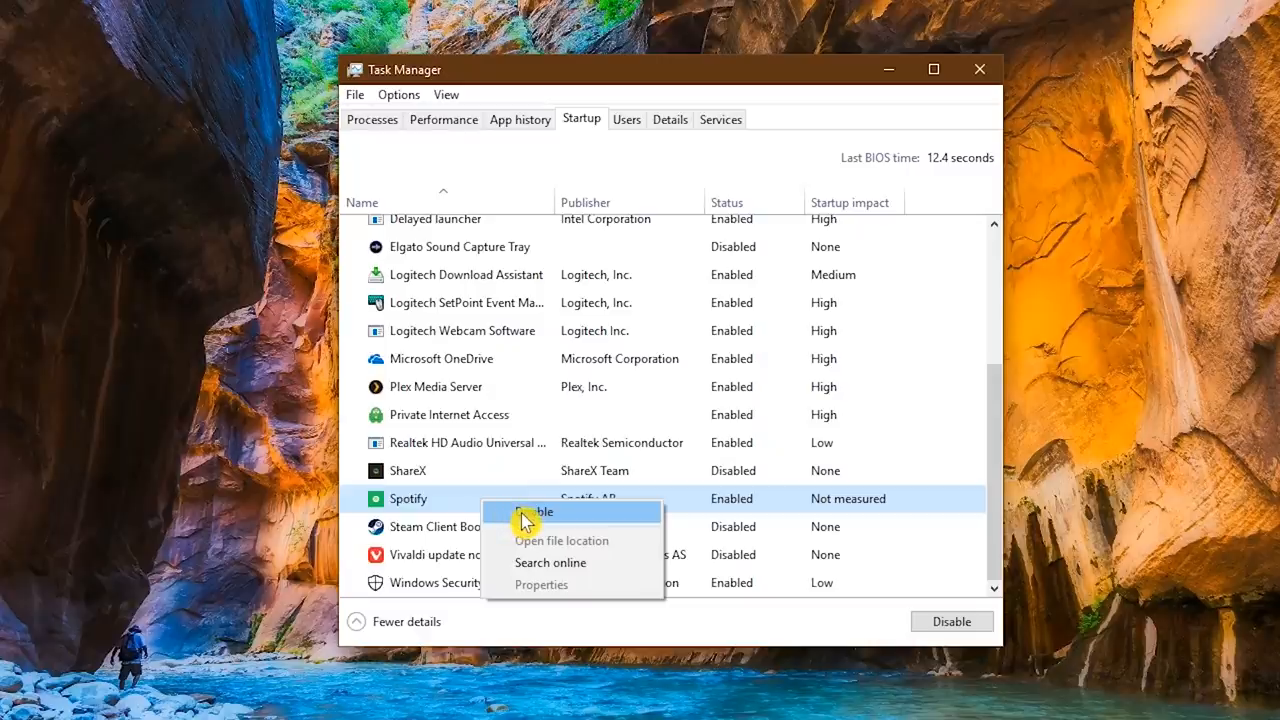
click(532, 511)
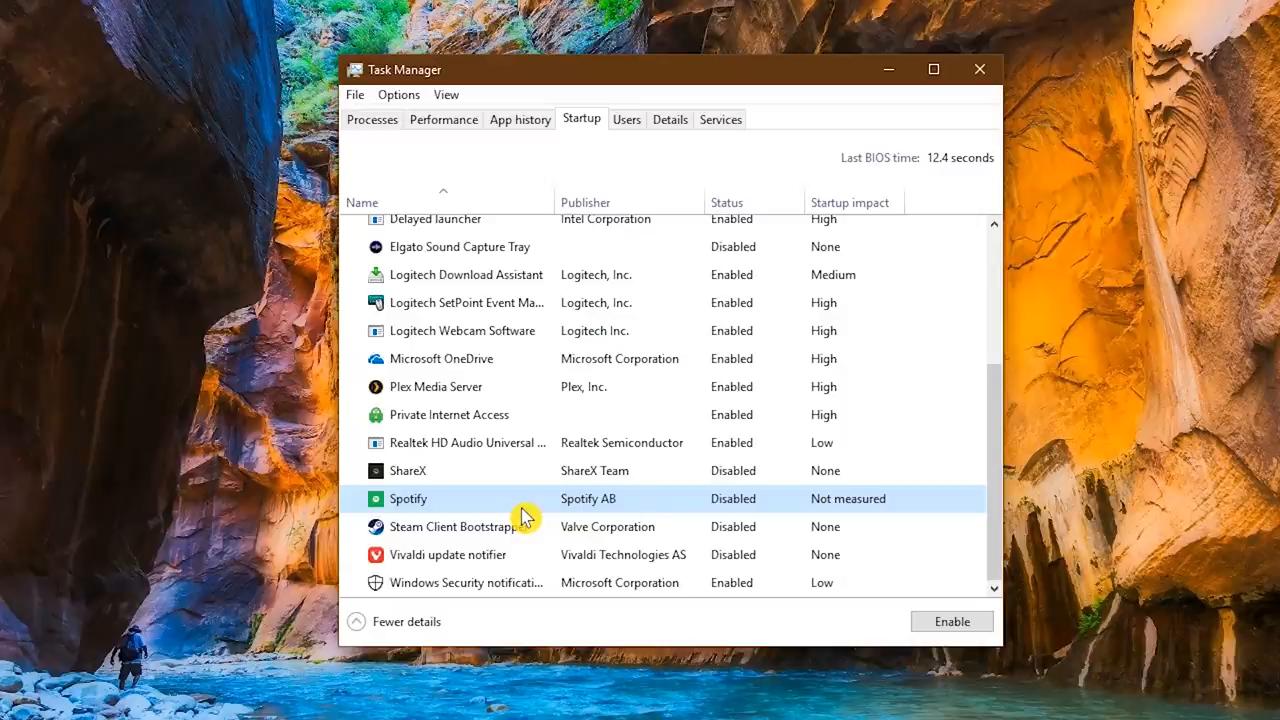
click(979, 69)
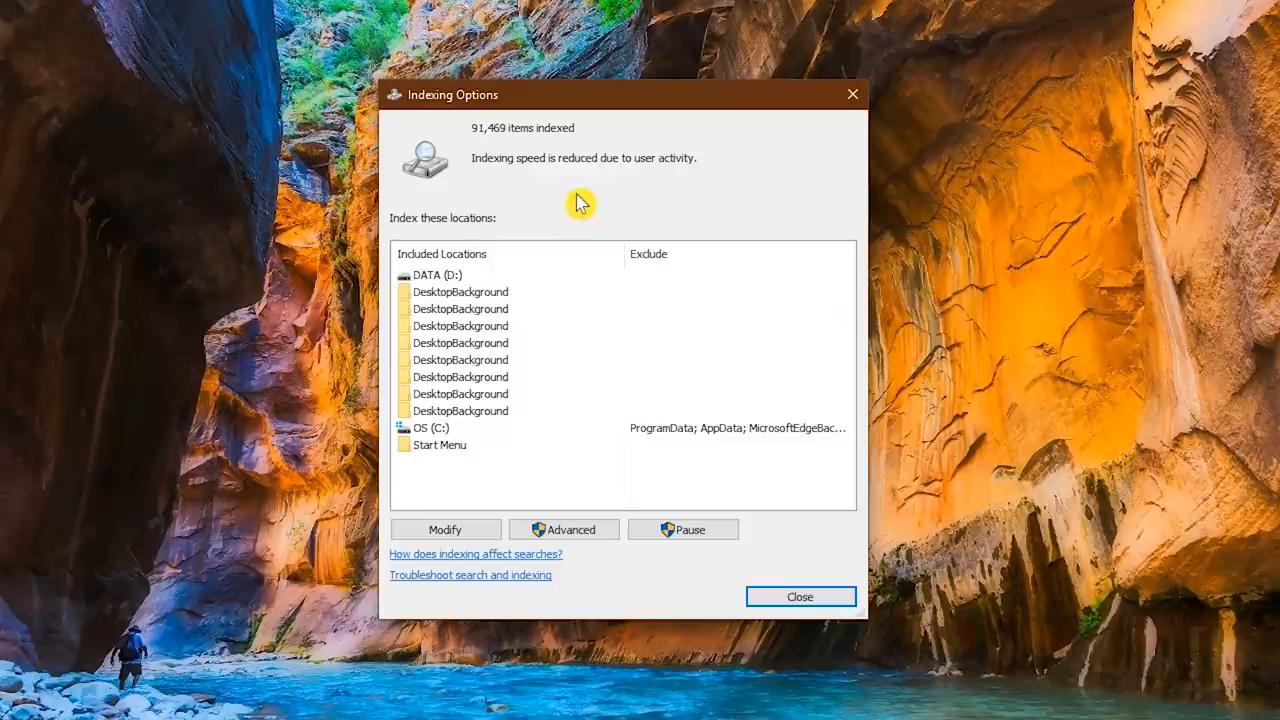
mouse_move(445, 529)
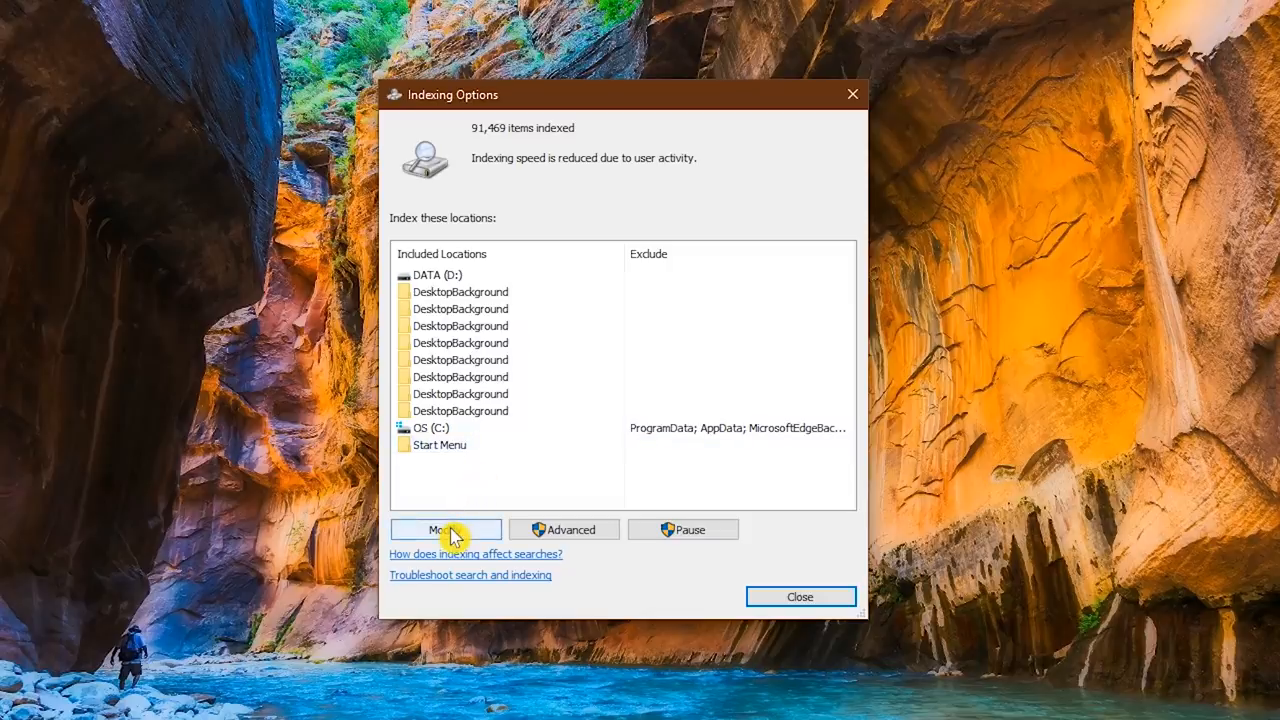
- Modify indexed locations and toggle indexing for the OS (C:) drive
click(445, 529)
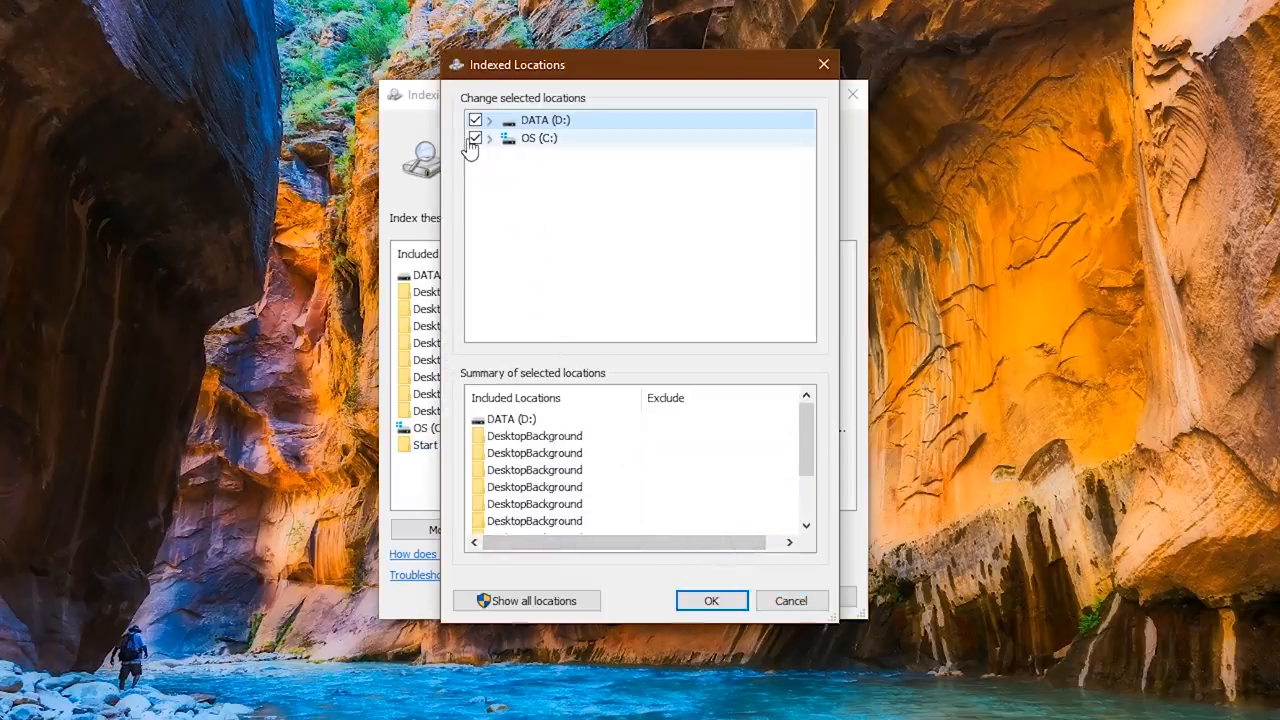
click(476, 120)
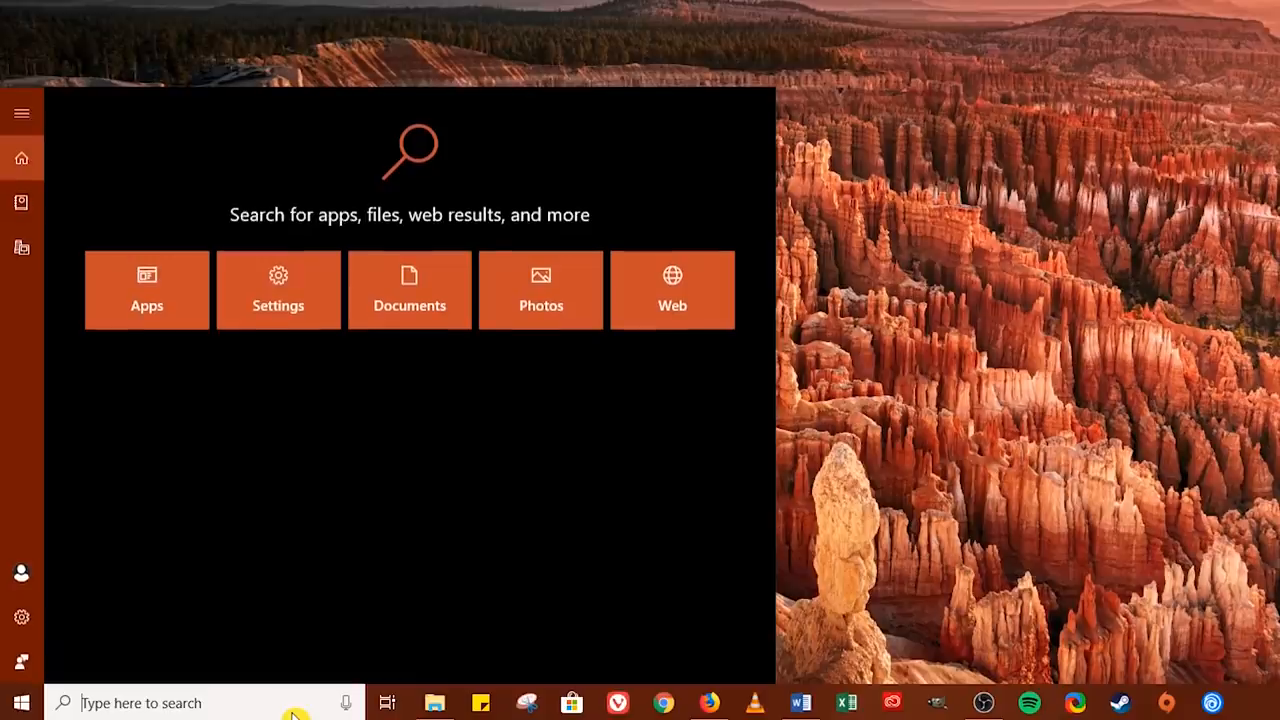
- Run Disk Cleanup on OS (C:) and include DirectX Shader Cache in the cleanup
text(Disk Clean)
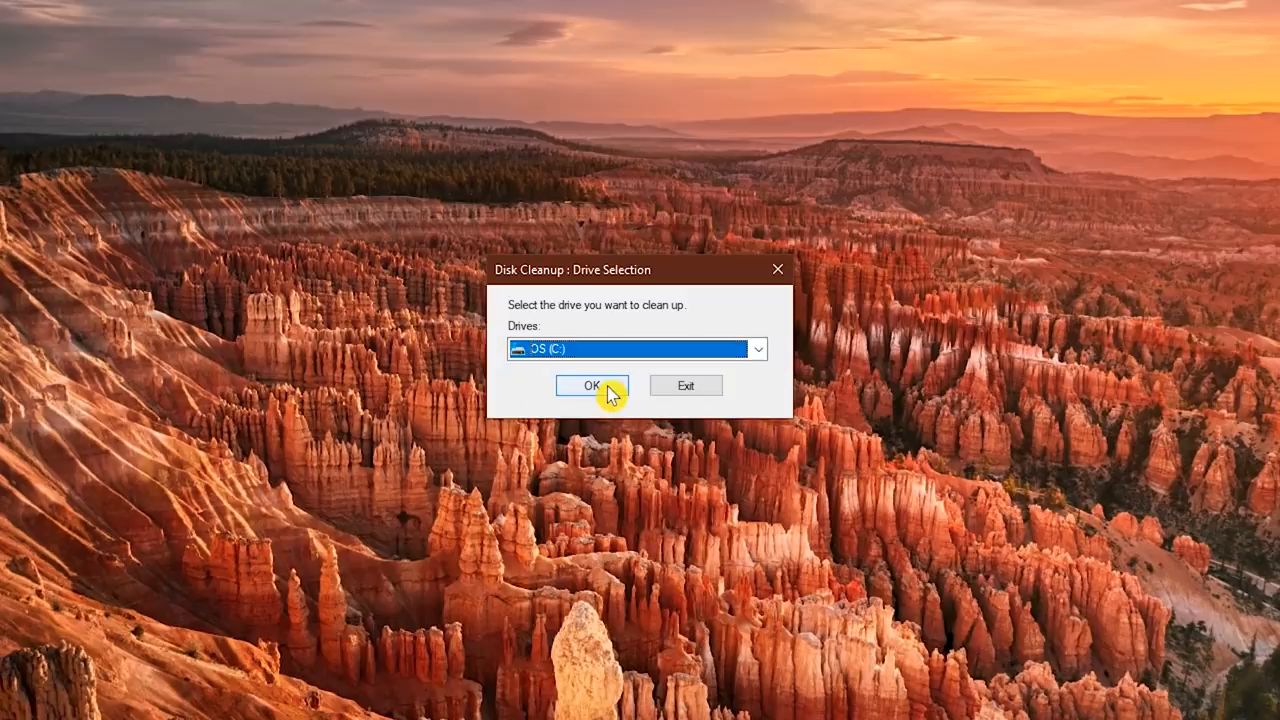
click(590, 386)
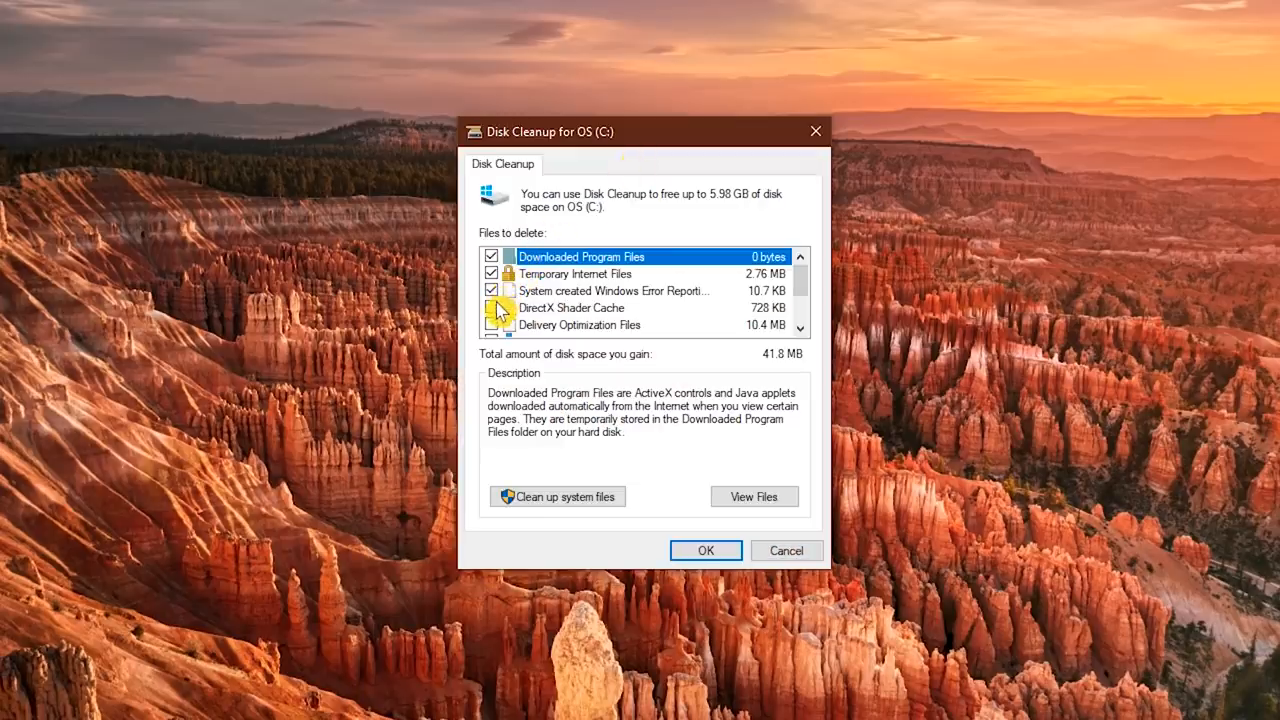
click(491, 307)
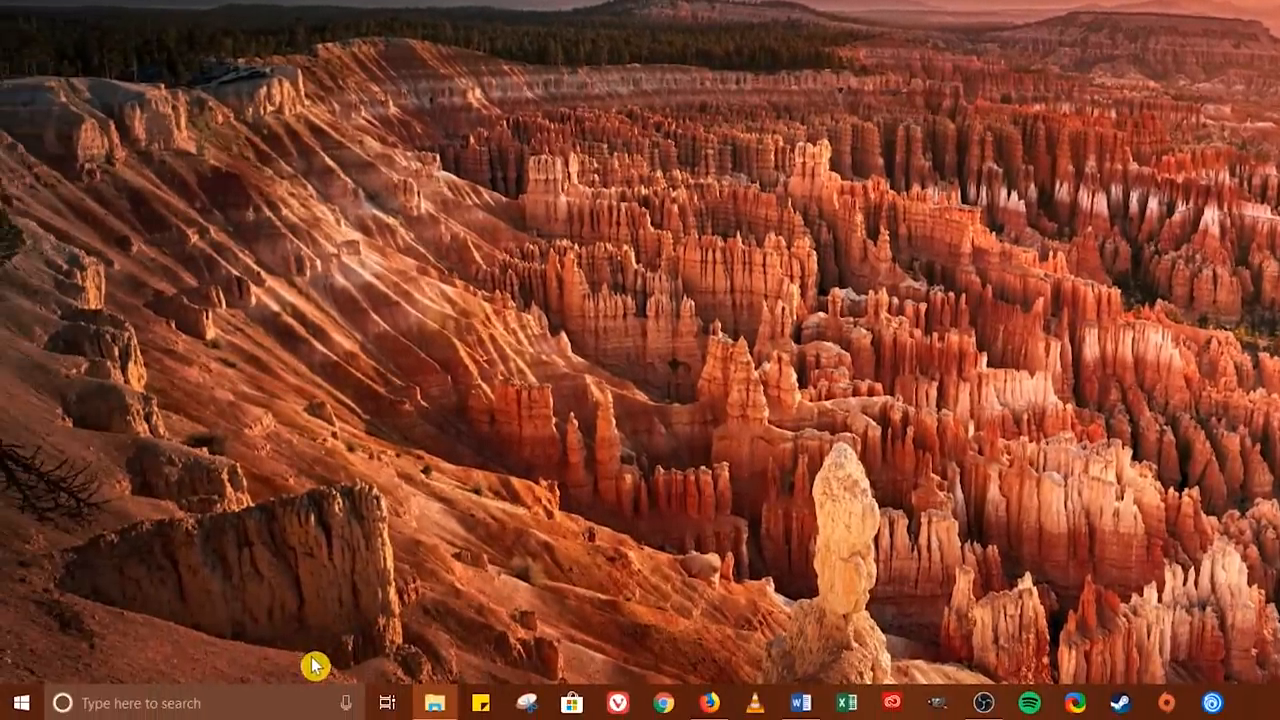
- Launch Defragment and Optimize Drives via a search for 'opti'
text(optimize)
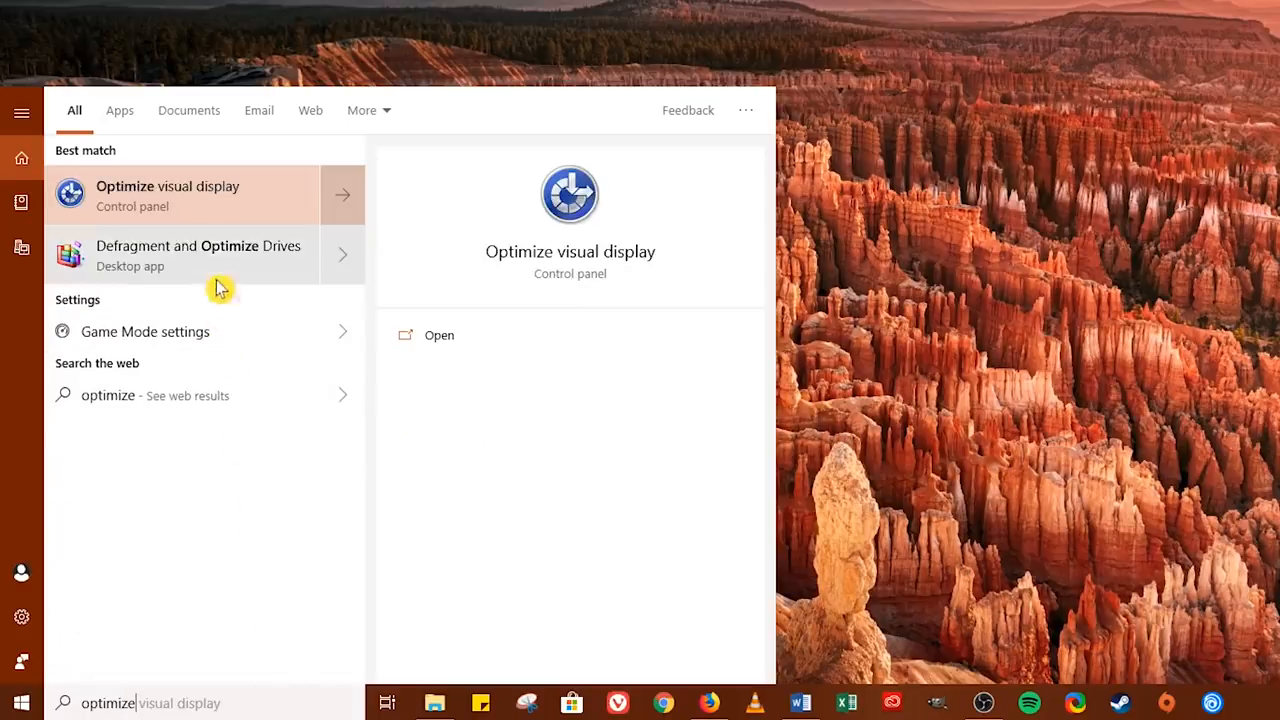
mouse_move(218, 258)
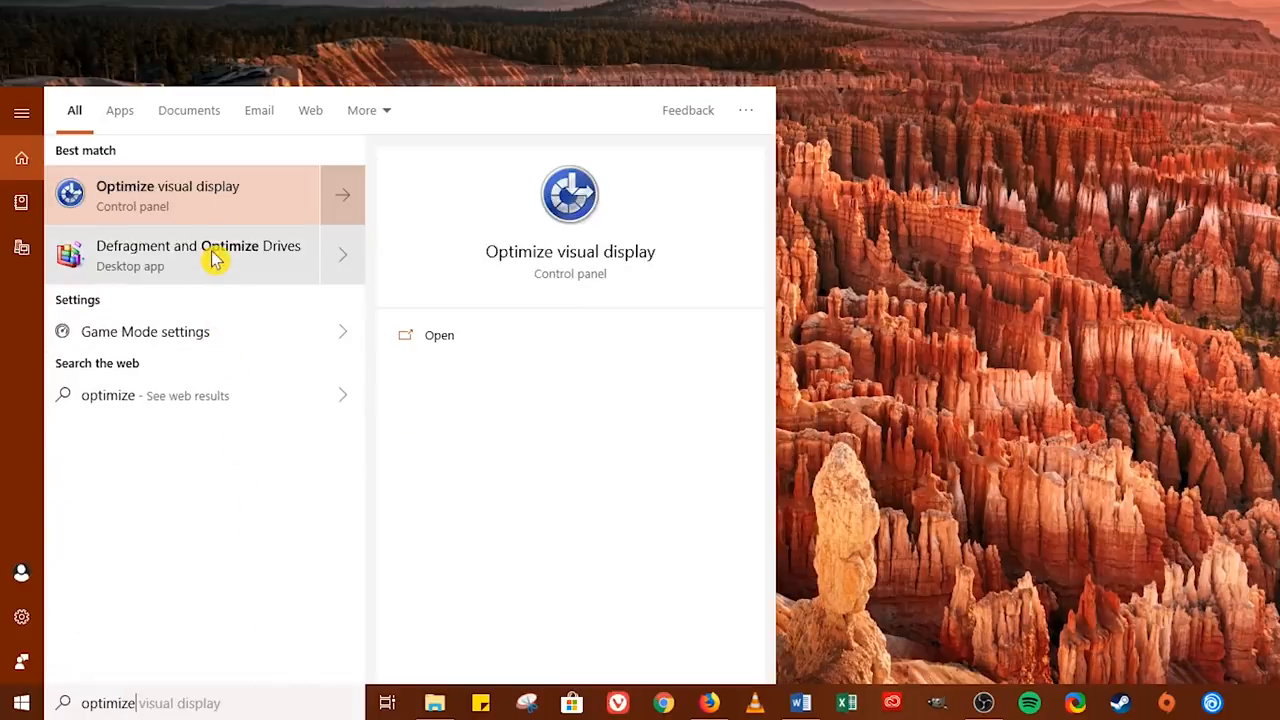
click(198, 255)
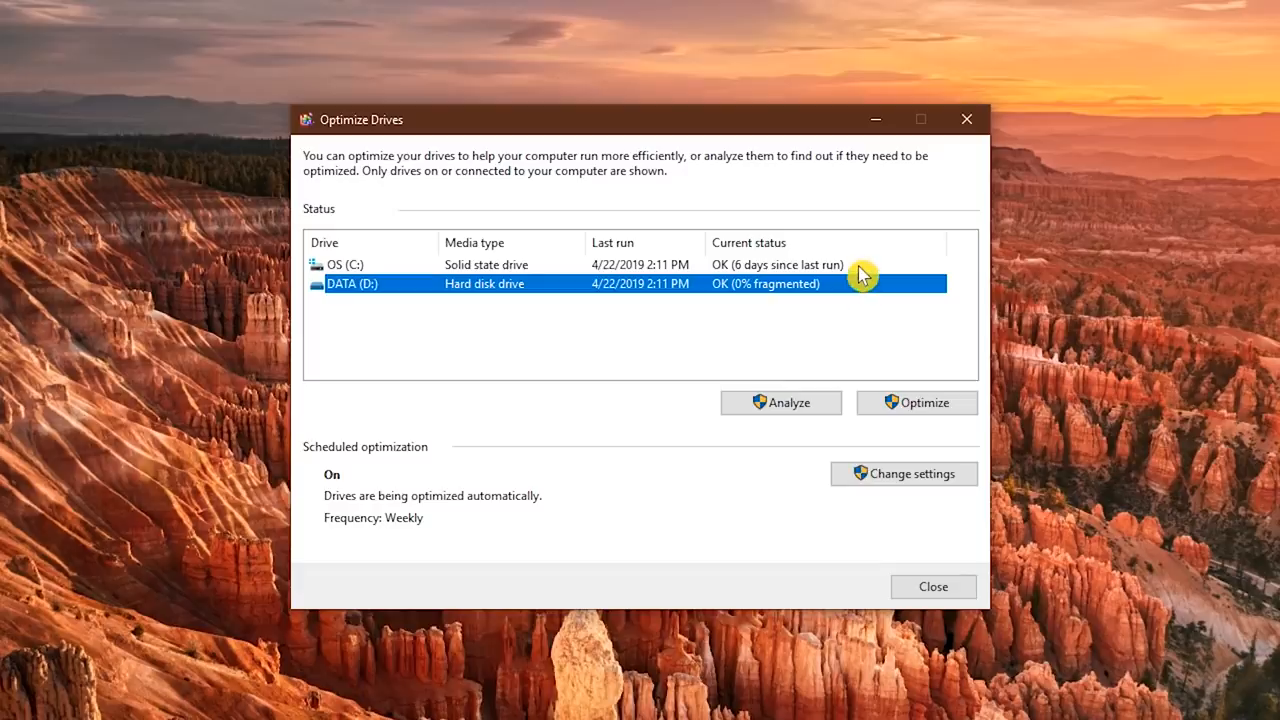
click(345, 264)
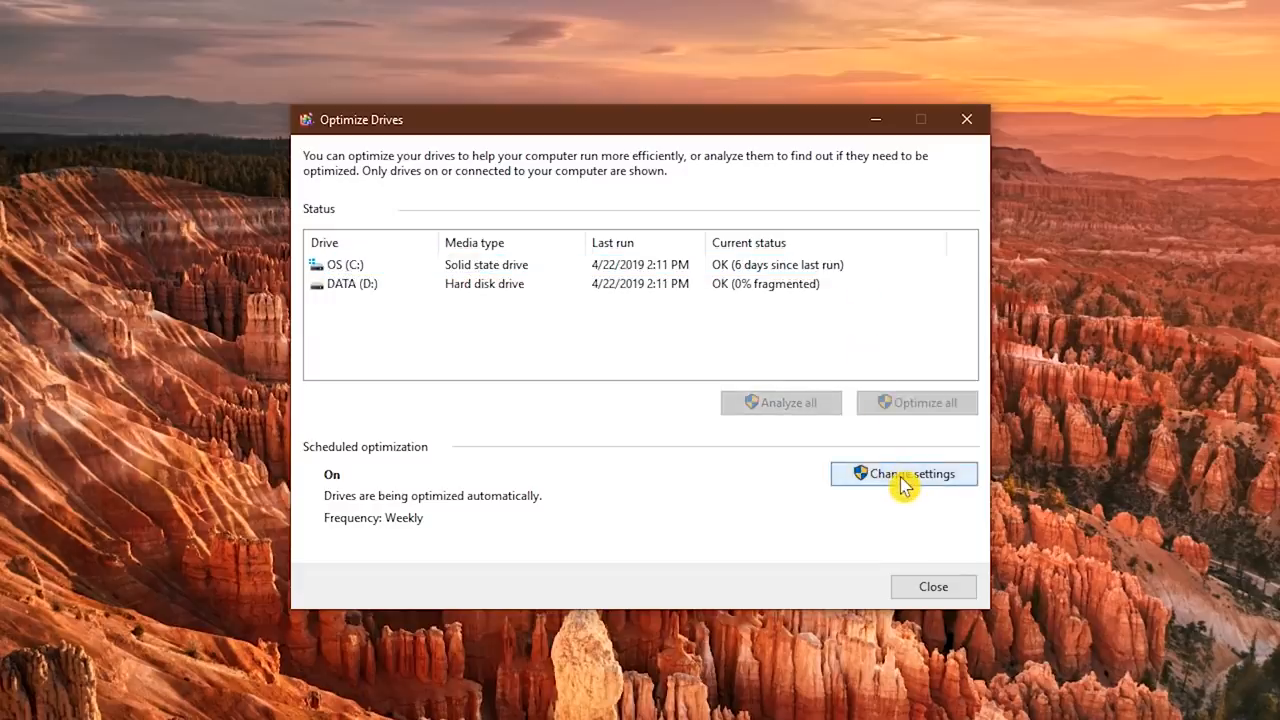
- Untick Run on a schedule in Change settings and confirm with OK
click(903, 473)
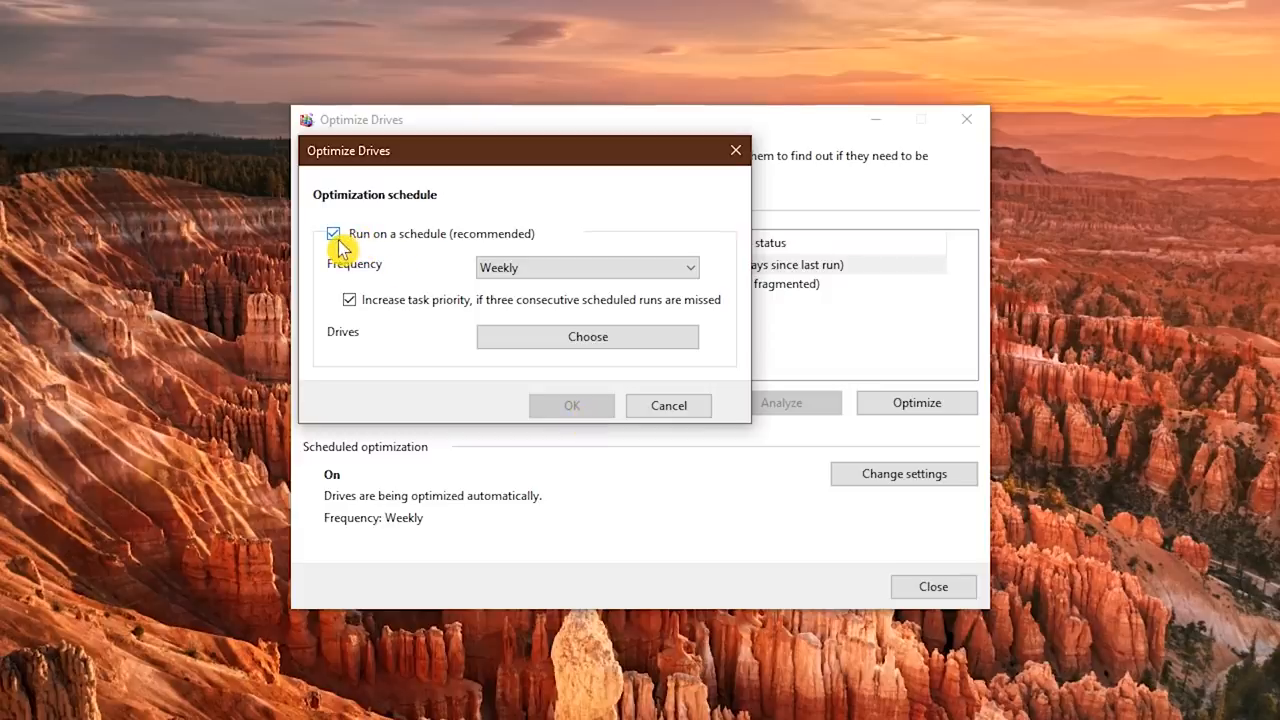
click(333, 233)
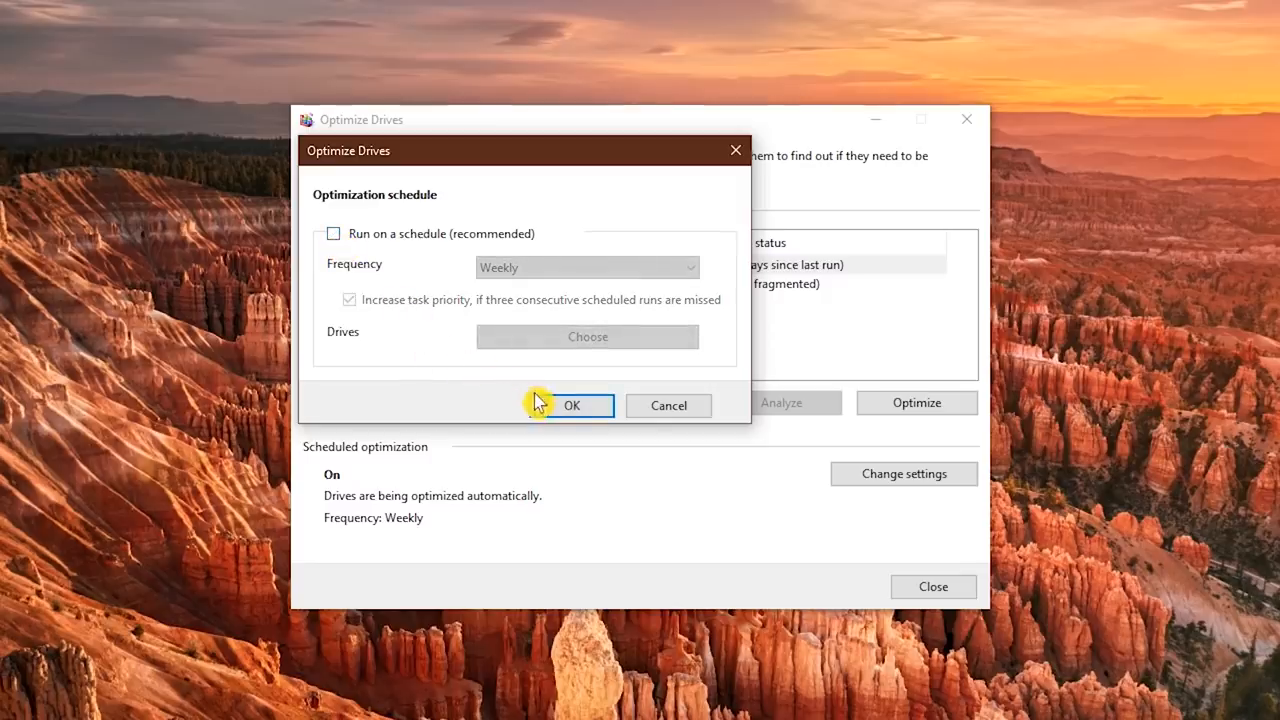
click(571, 405)
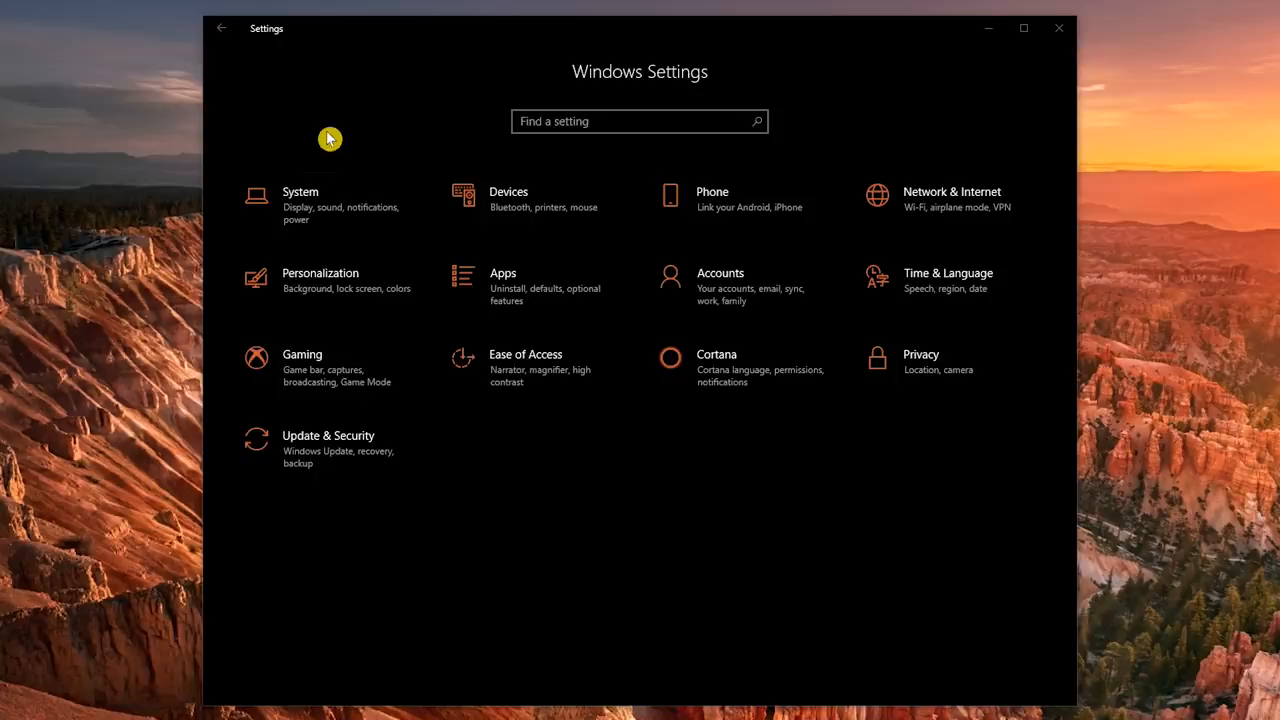
mouse_move(347, 319)
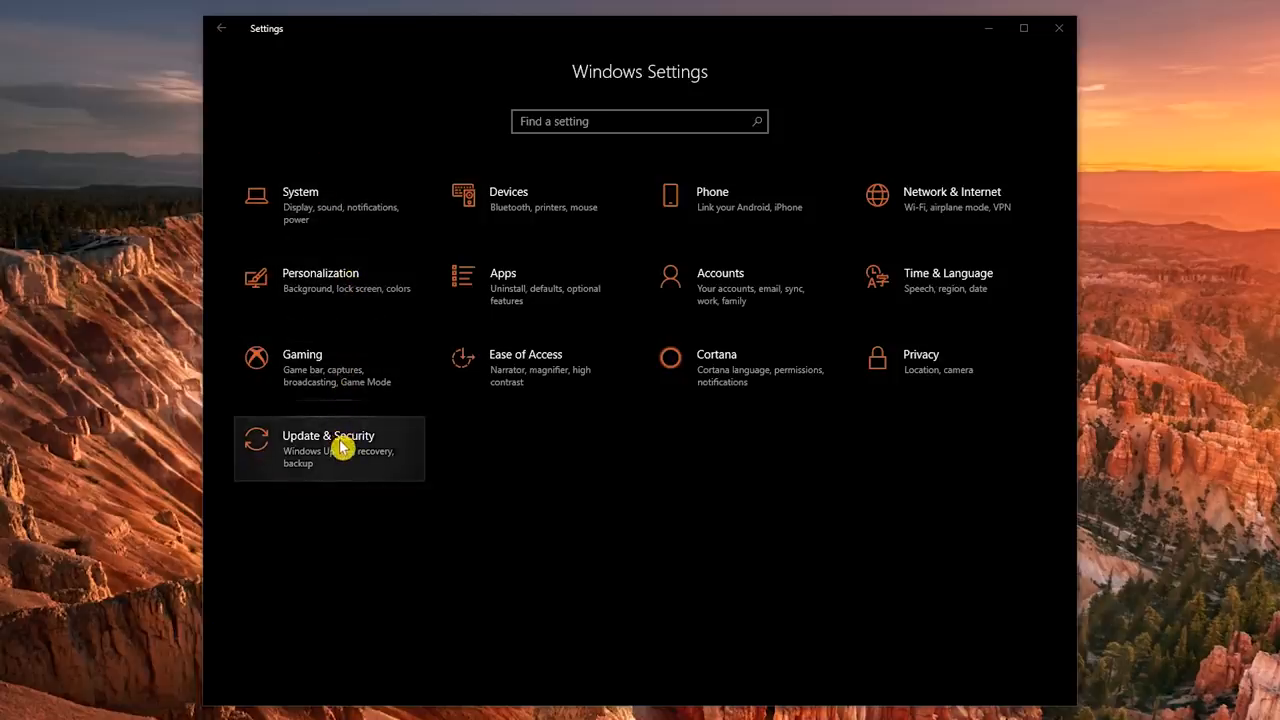
- Go to Update & Security and show the Recovery options
click(328, 448)
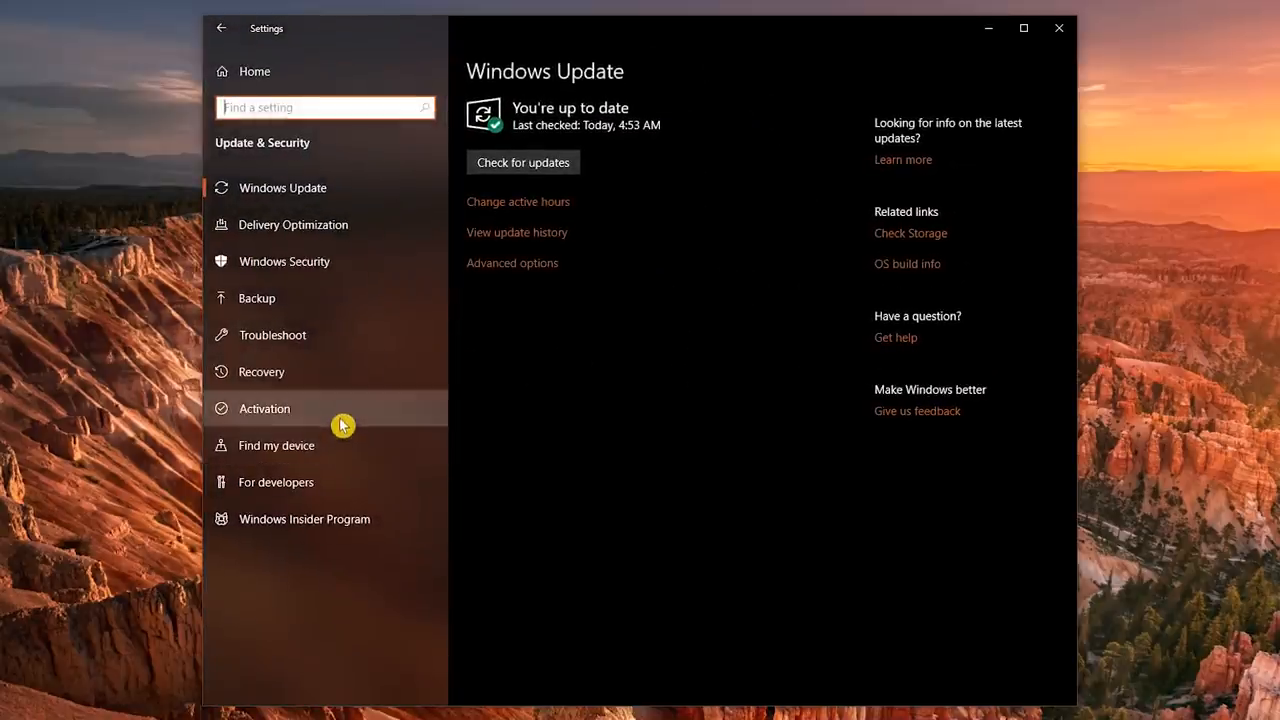
mouse_move(338, 385)
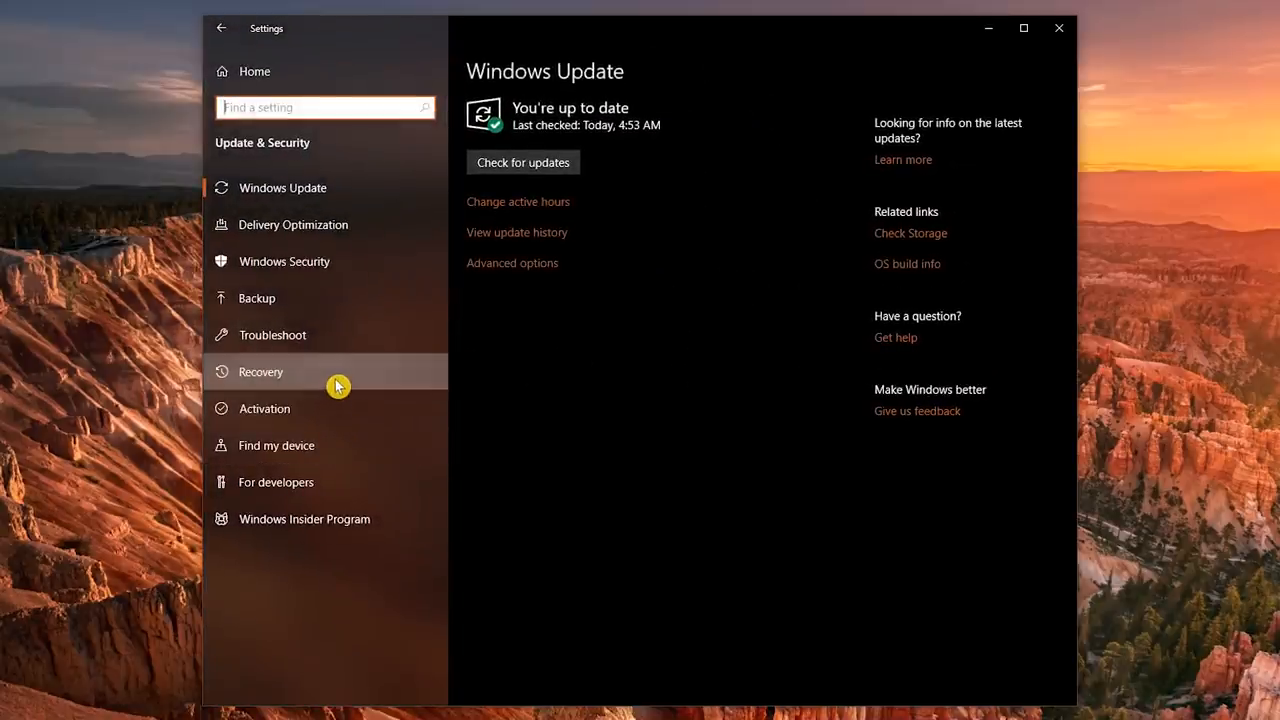
click(261, 371)
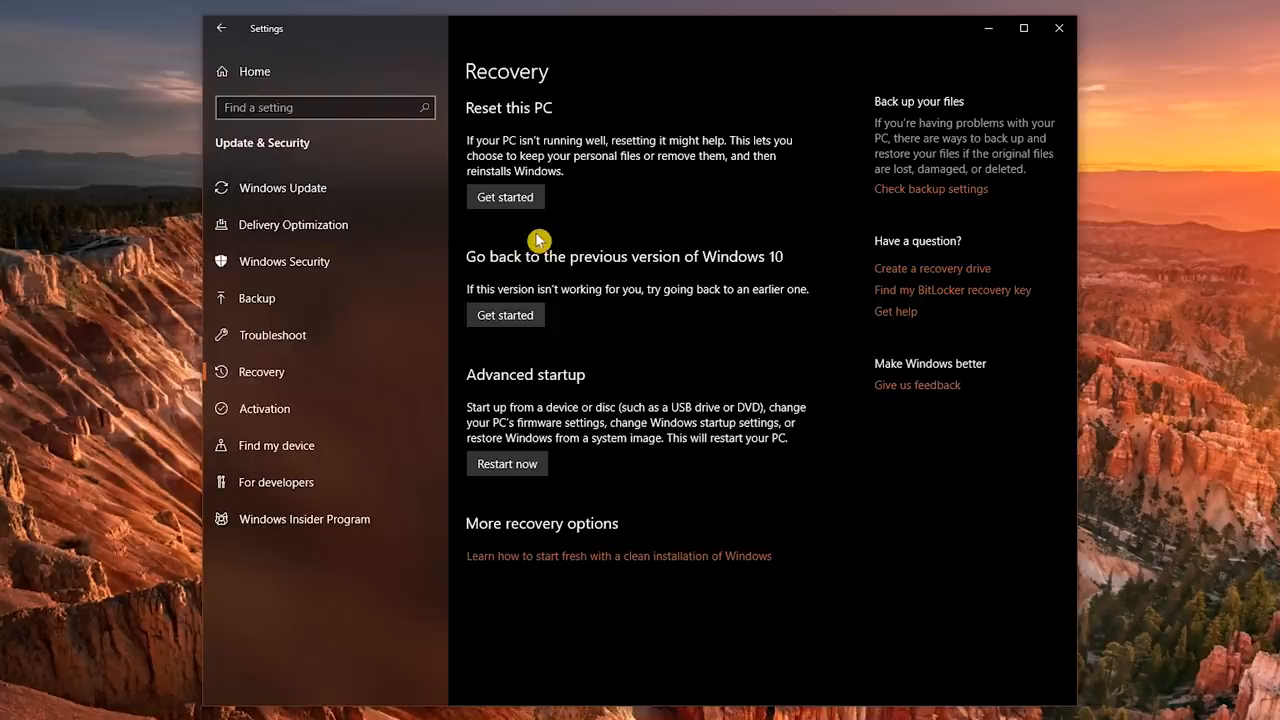
mouse_move(565, 211)
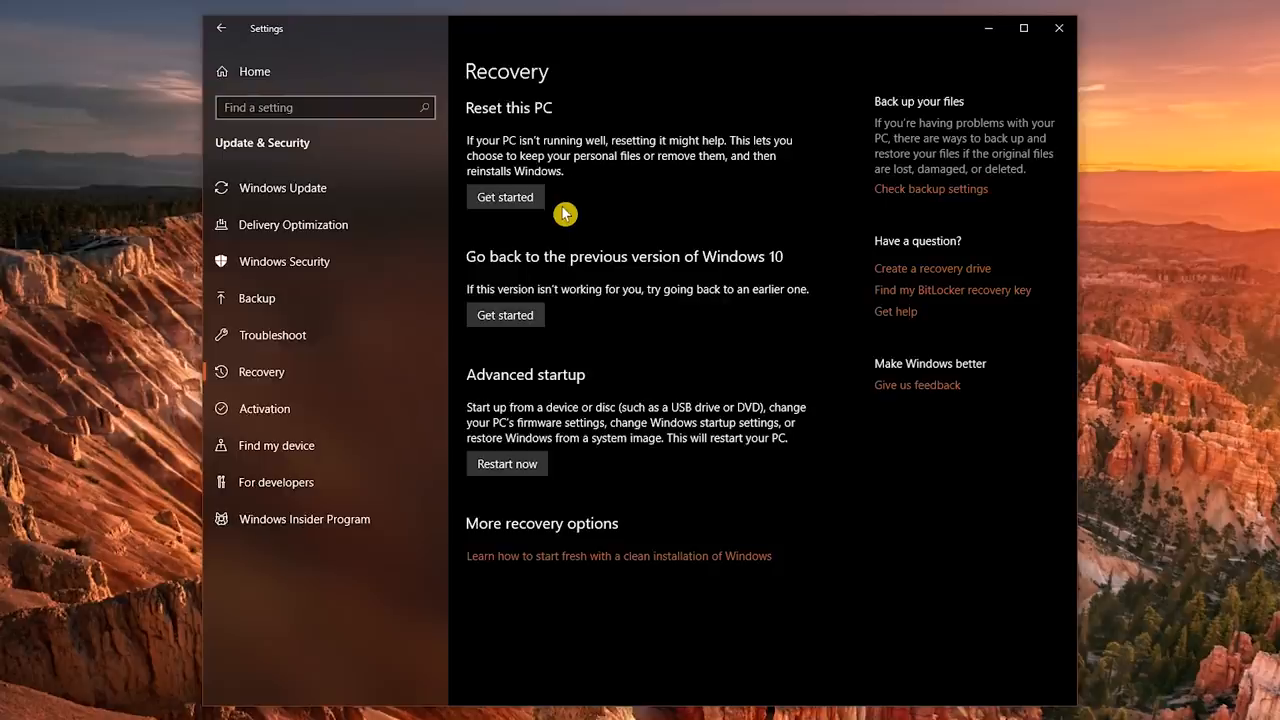
mouse_move(565, 255)
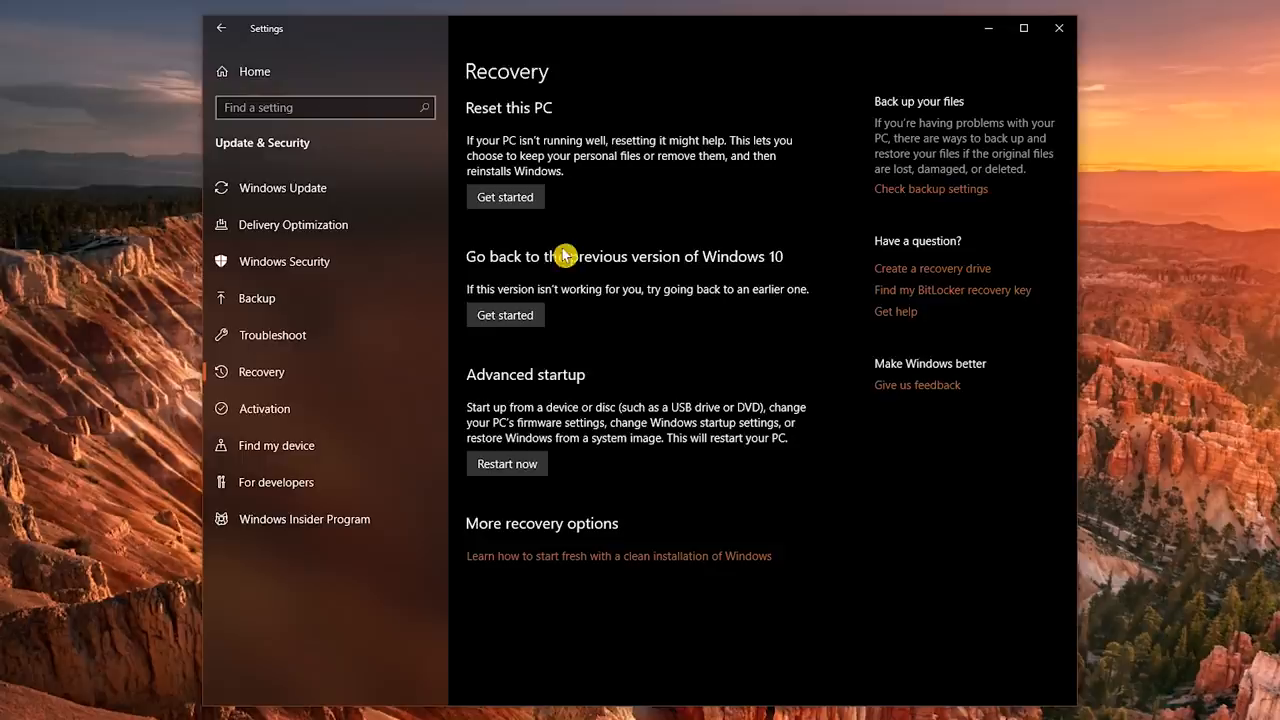
mouse_move(563, 330)
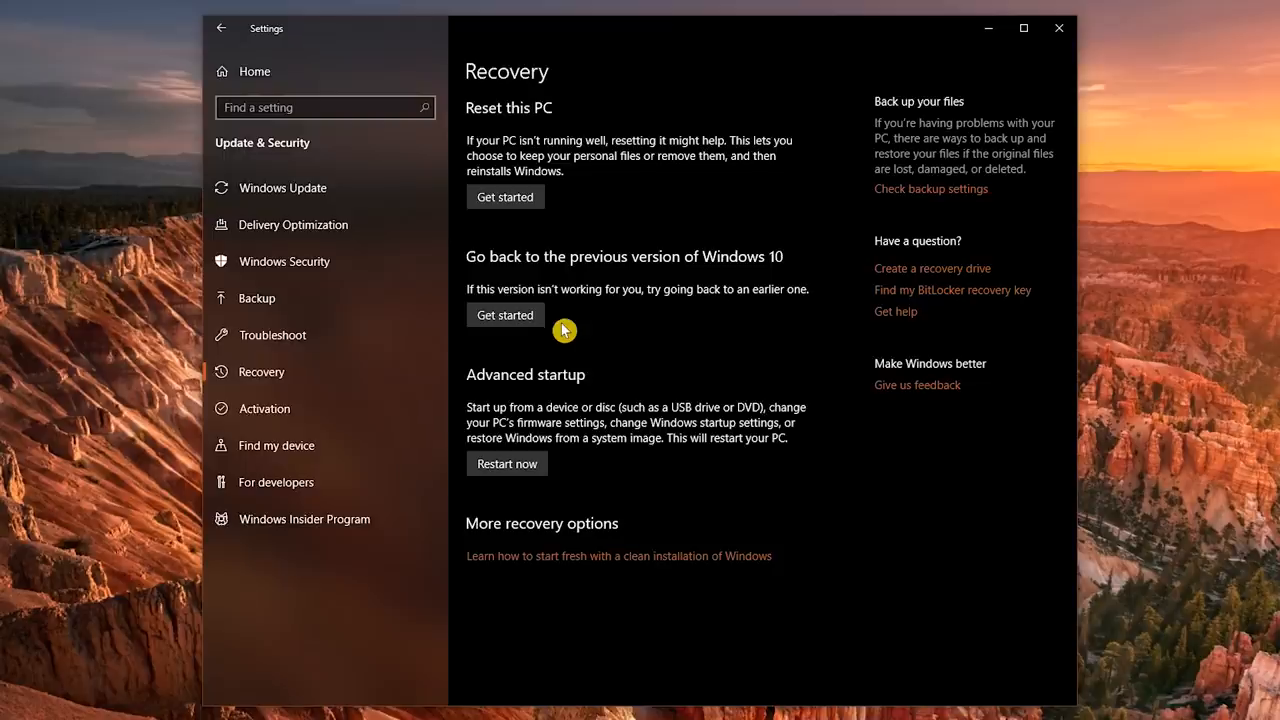
mouse_move(588, 463)
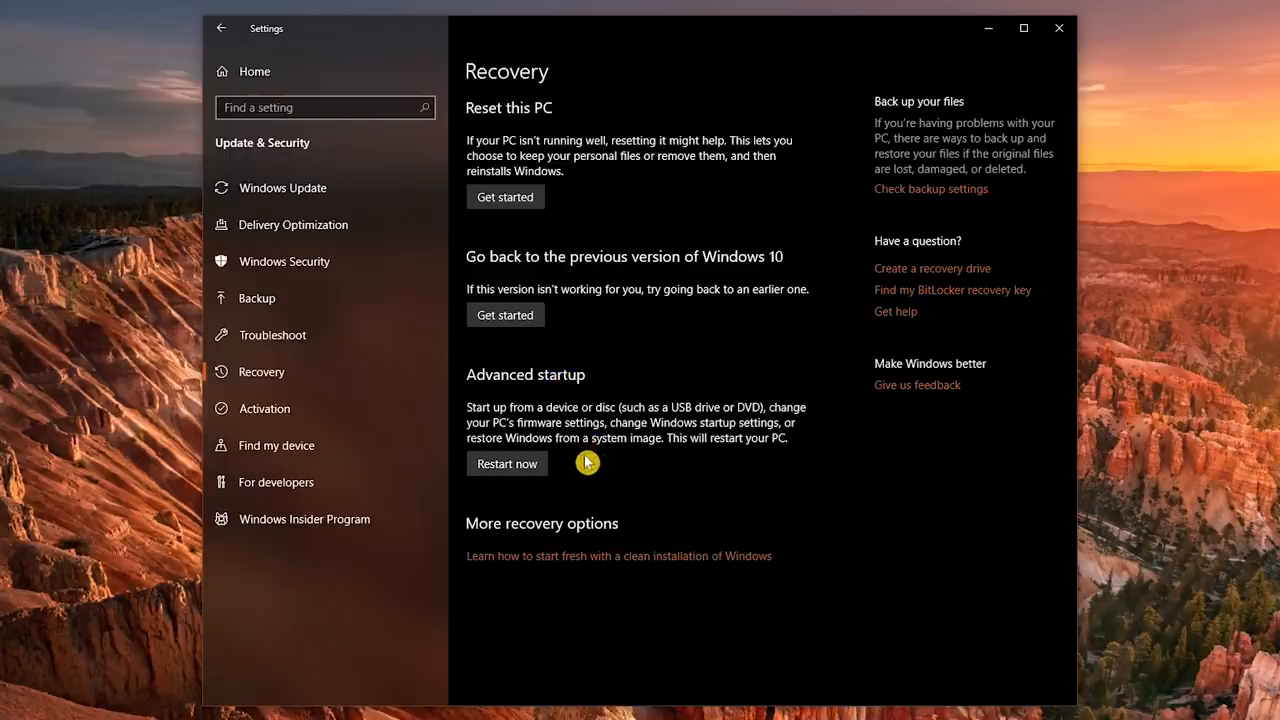
mouse_move(588, 465)
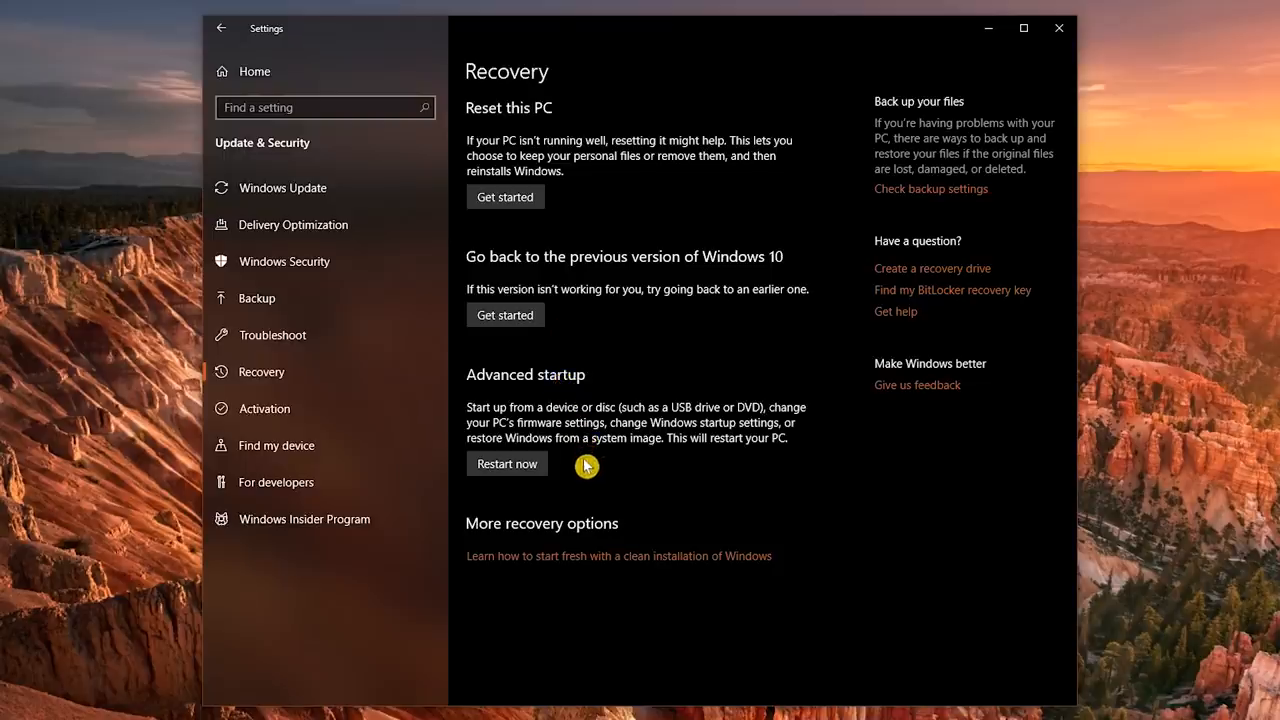